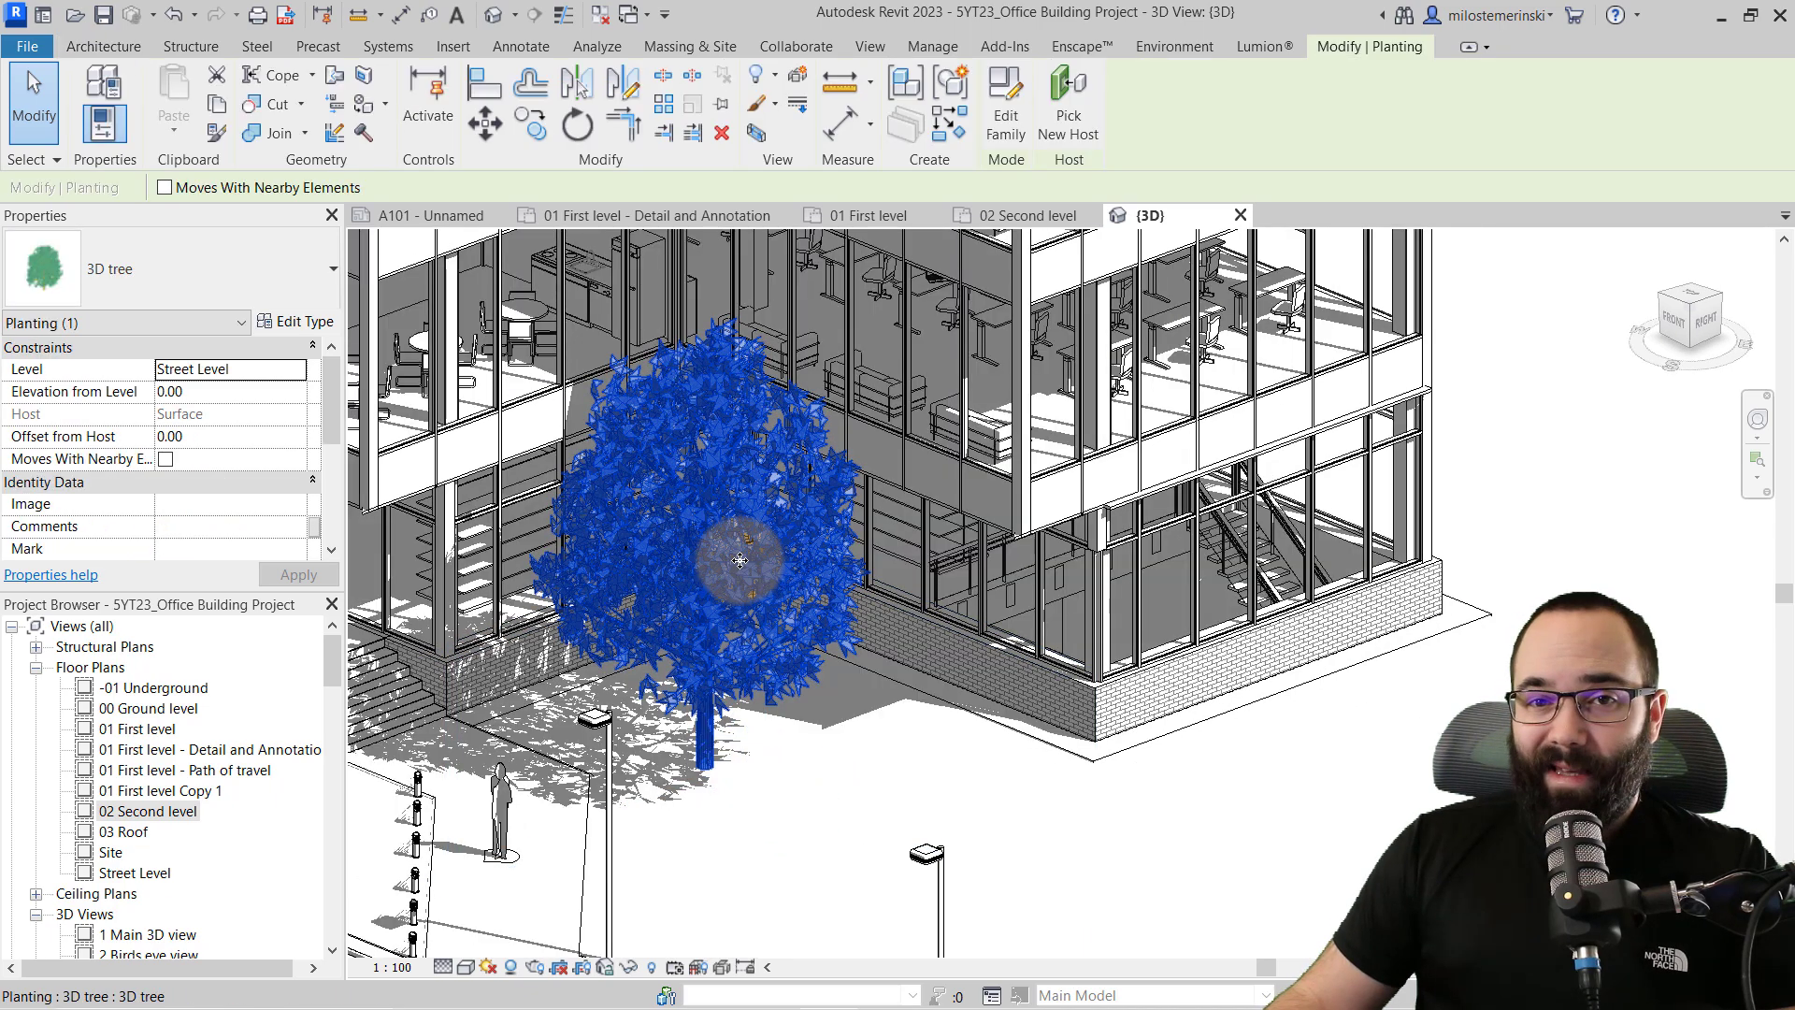
{"action": "mouse_move", "coordinate": [825, 564]}
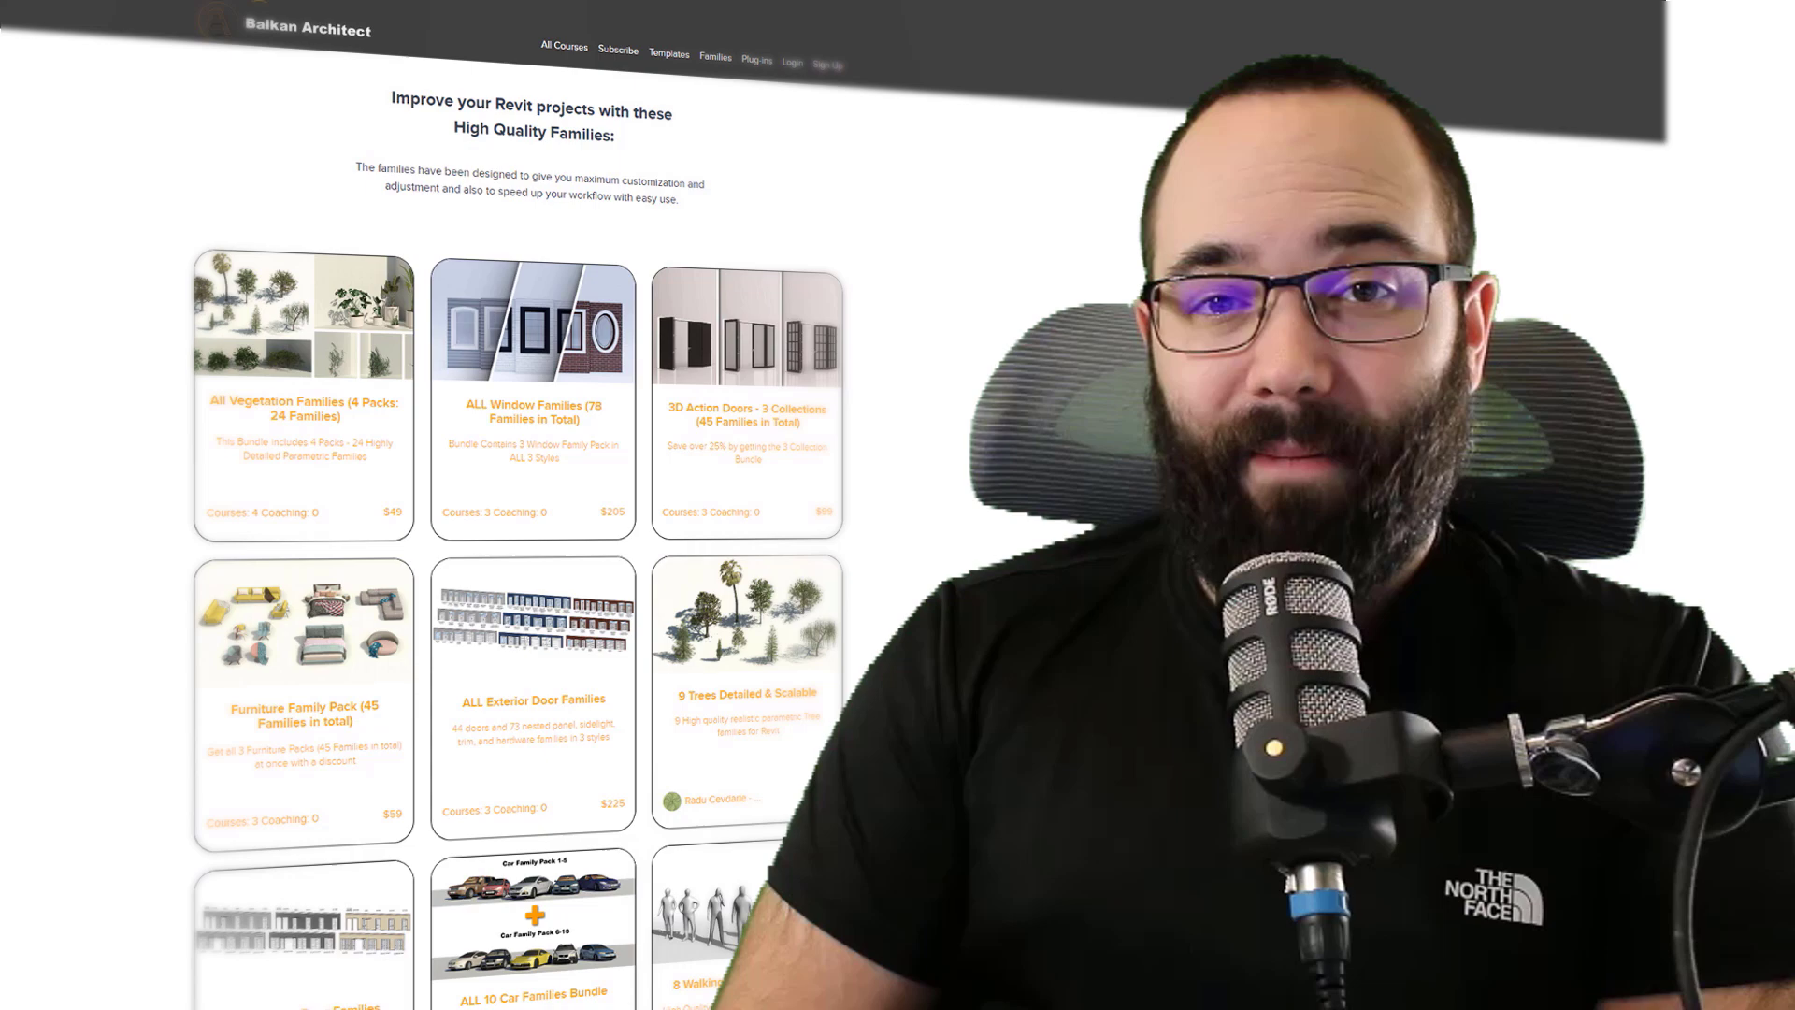
Step: Switch between the 01 First level plan and 3D view, then close the A101 sheet view
{"action": "scroll", "scroll_direction": "down", "scroll_amount": 3}
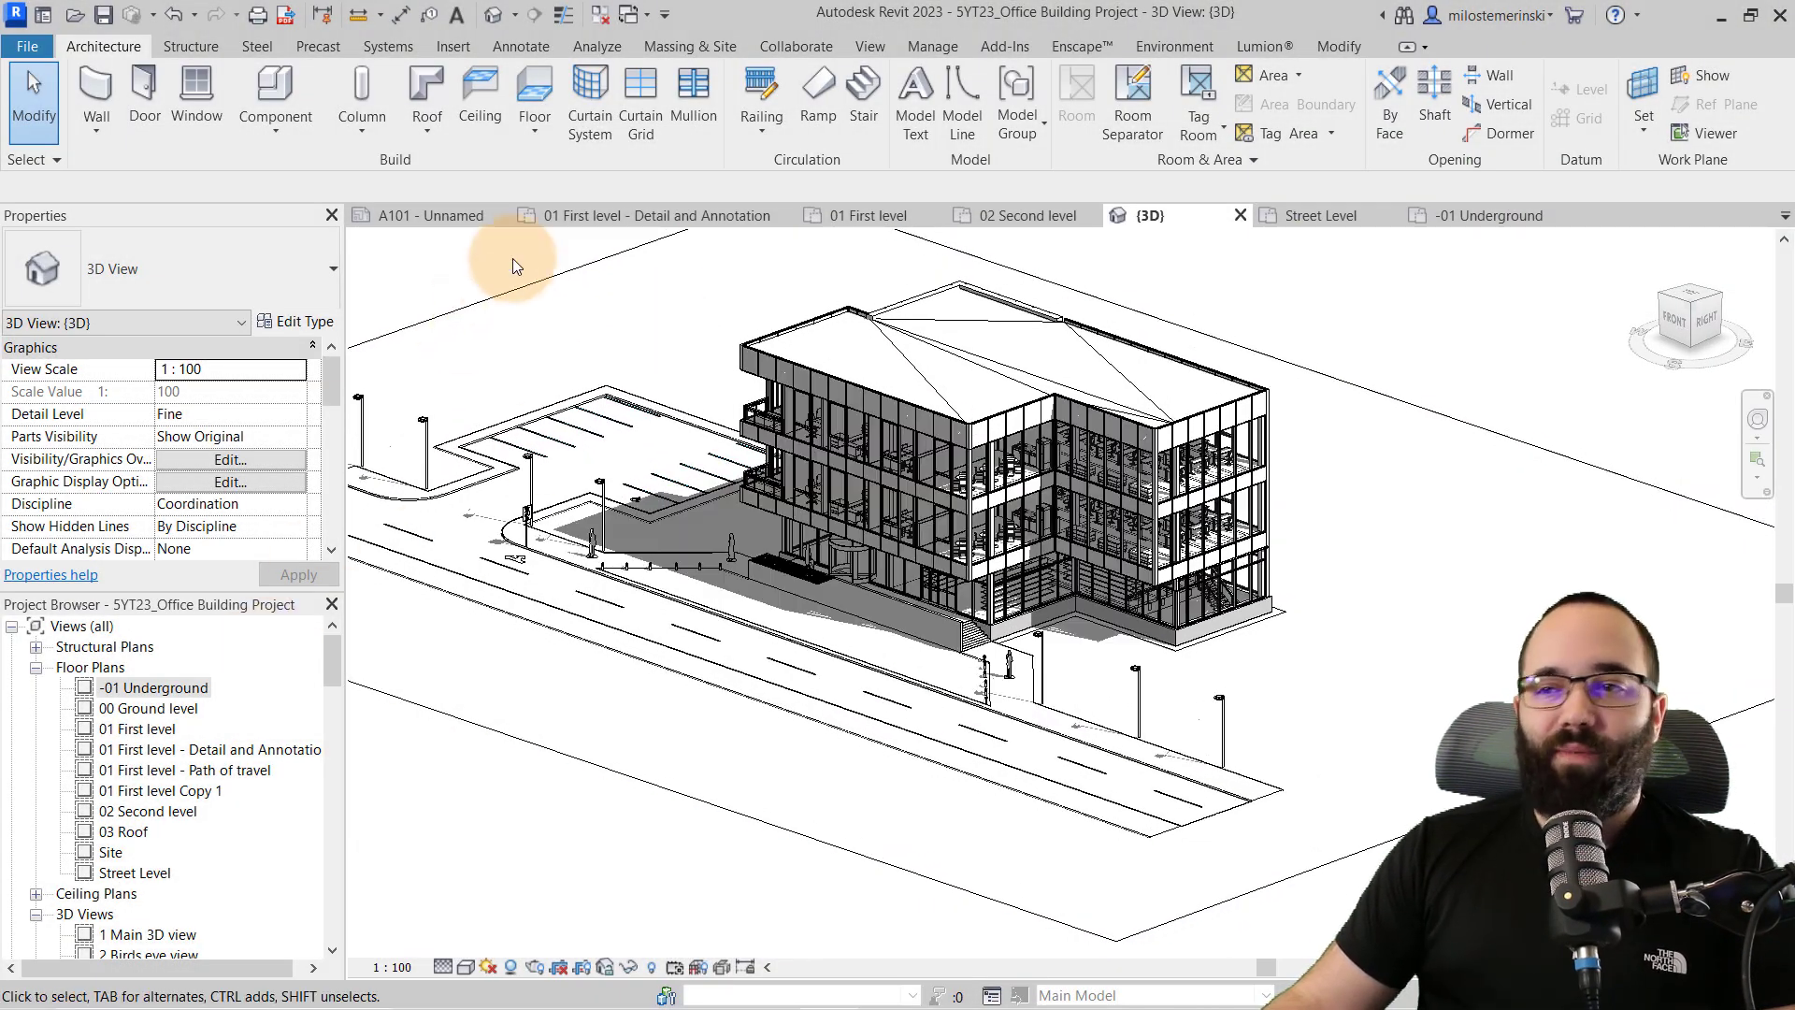
{"action": "left_click", "coordinate": [868, 215]}
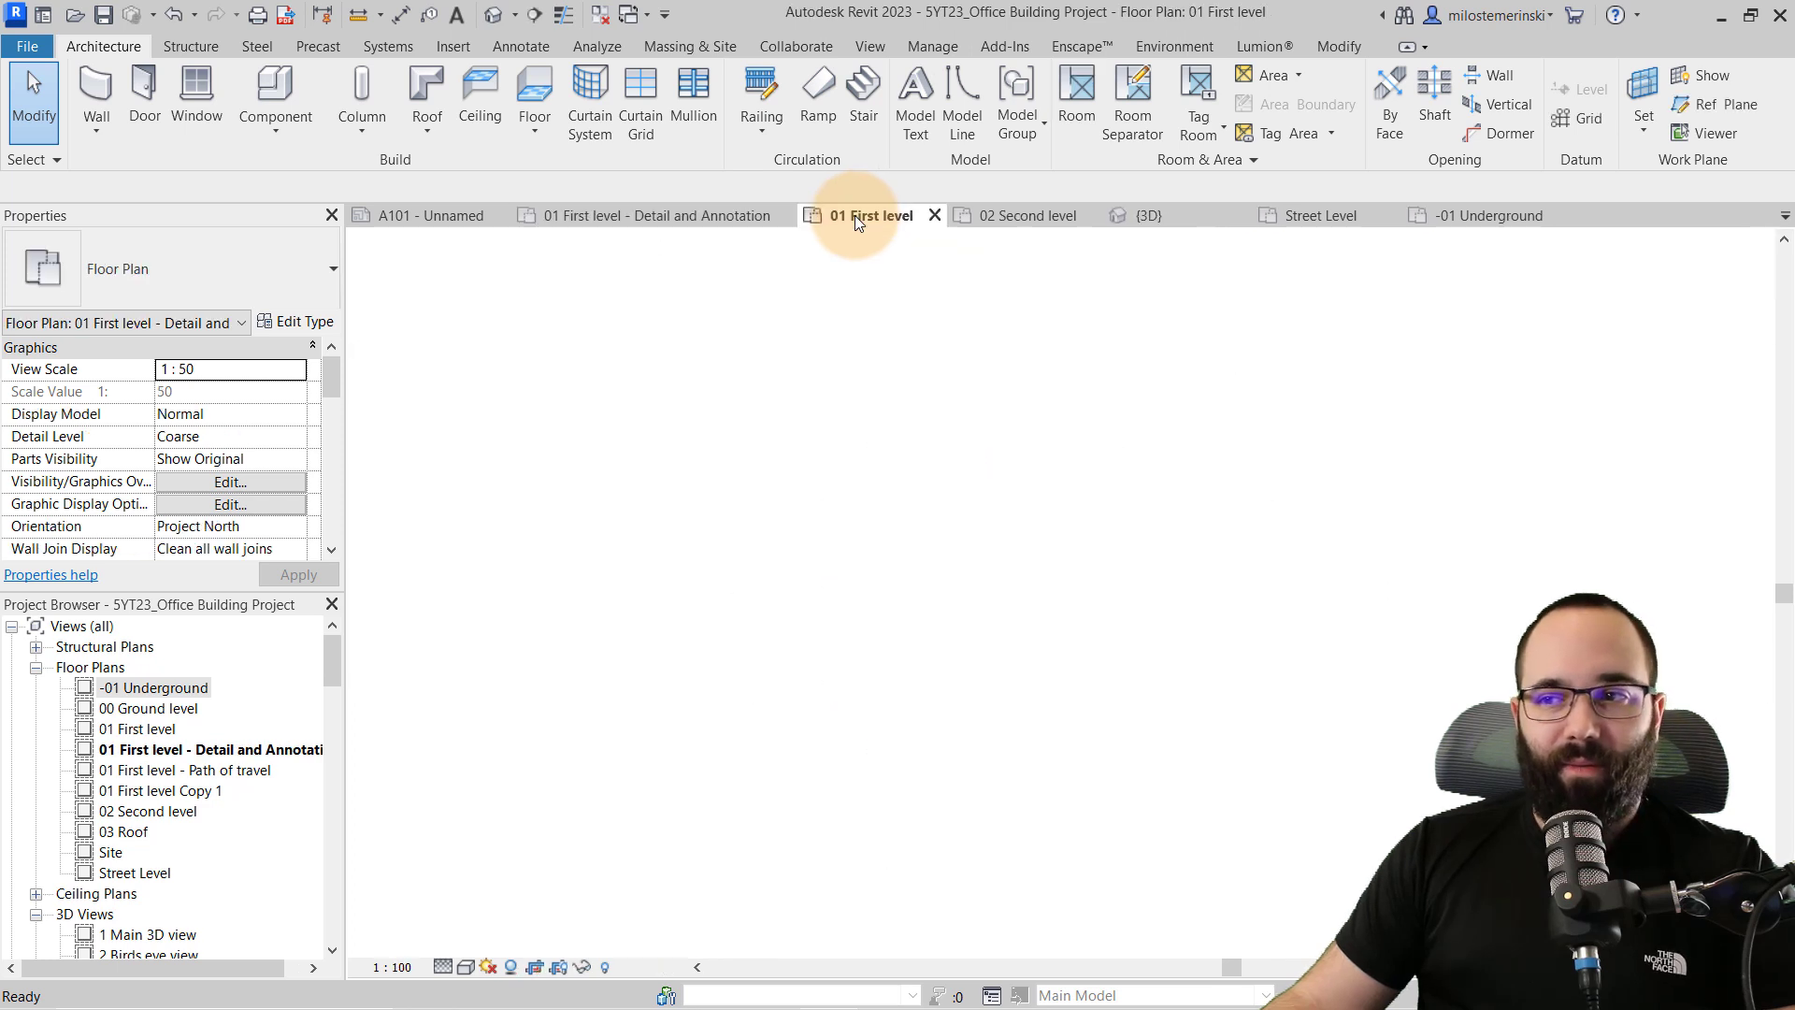
{"action": "left_click", "coordinate": [1147, 215]}
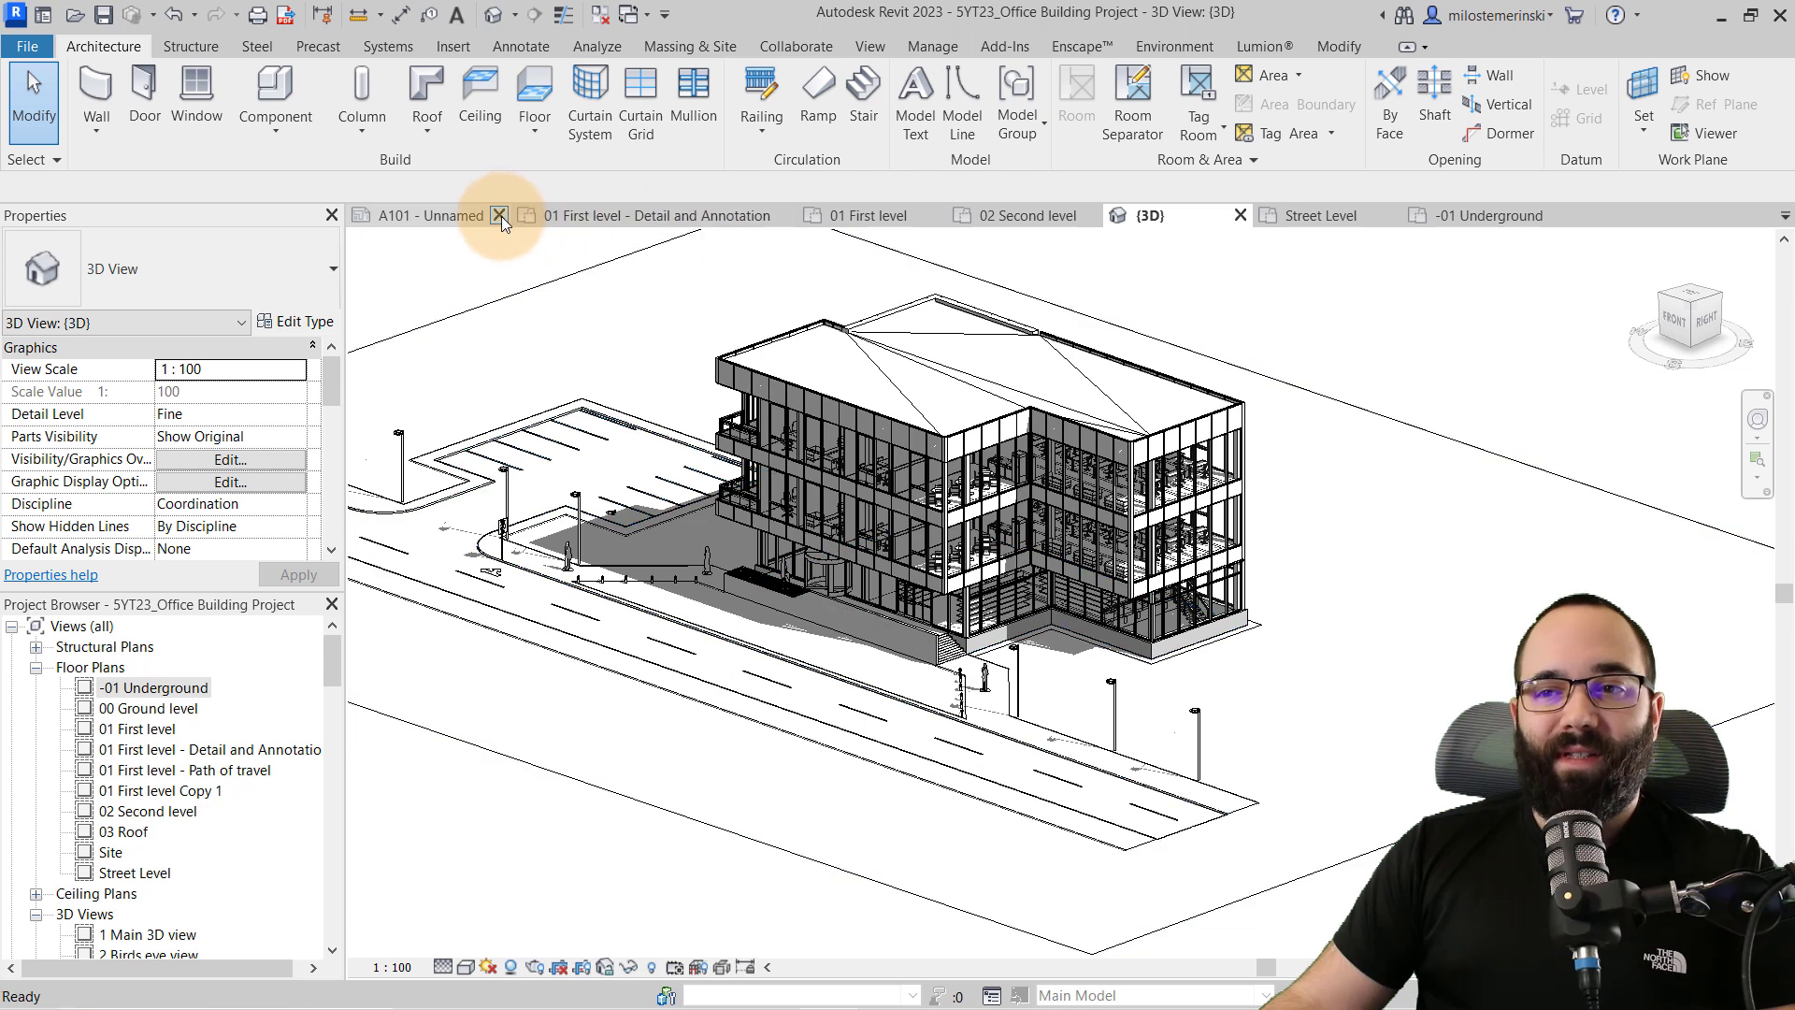
{"action": "left_click", "coordinate": [499, 217]}
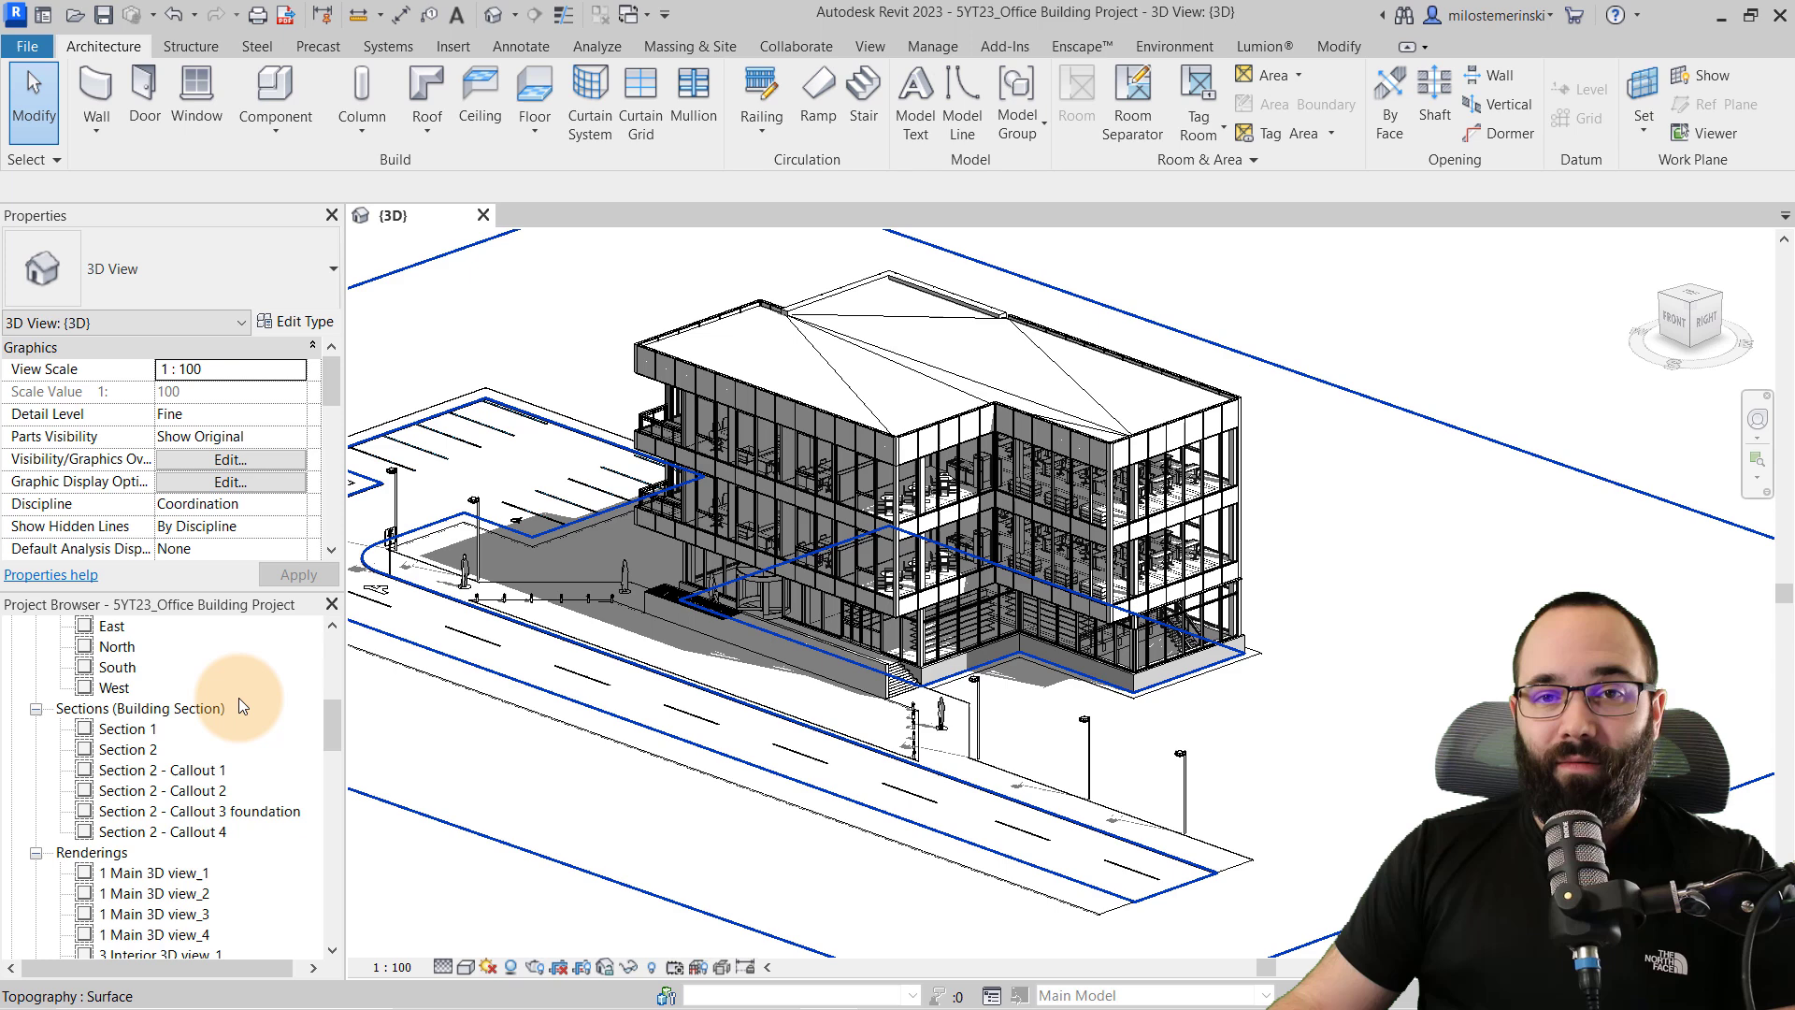
Step: Select Main 3D view_4, Interior 3D view_1 and 3D Section under Renderings and delete them
{"action": "scroll", "scroll_direction": "down", "scroll_amount": 3}
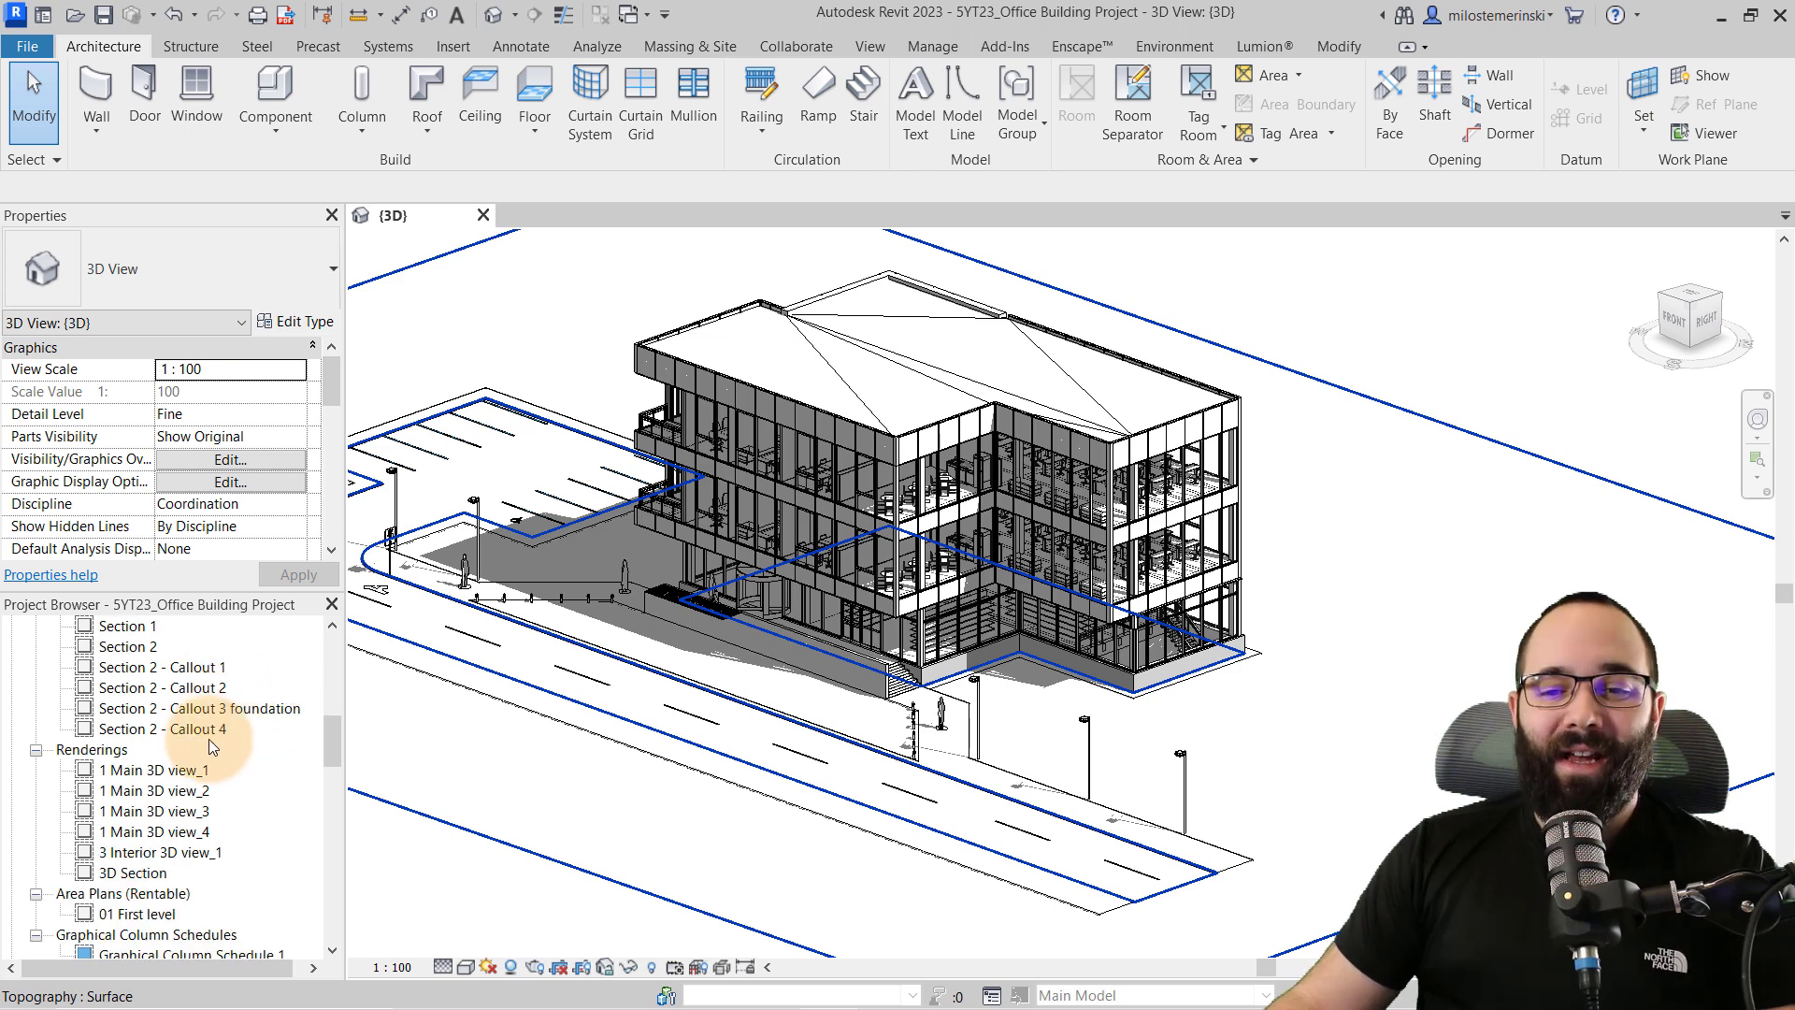
{"action": "scroll", "scroll_direction": "down", "scroll_amount": 3}
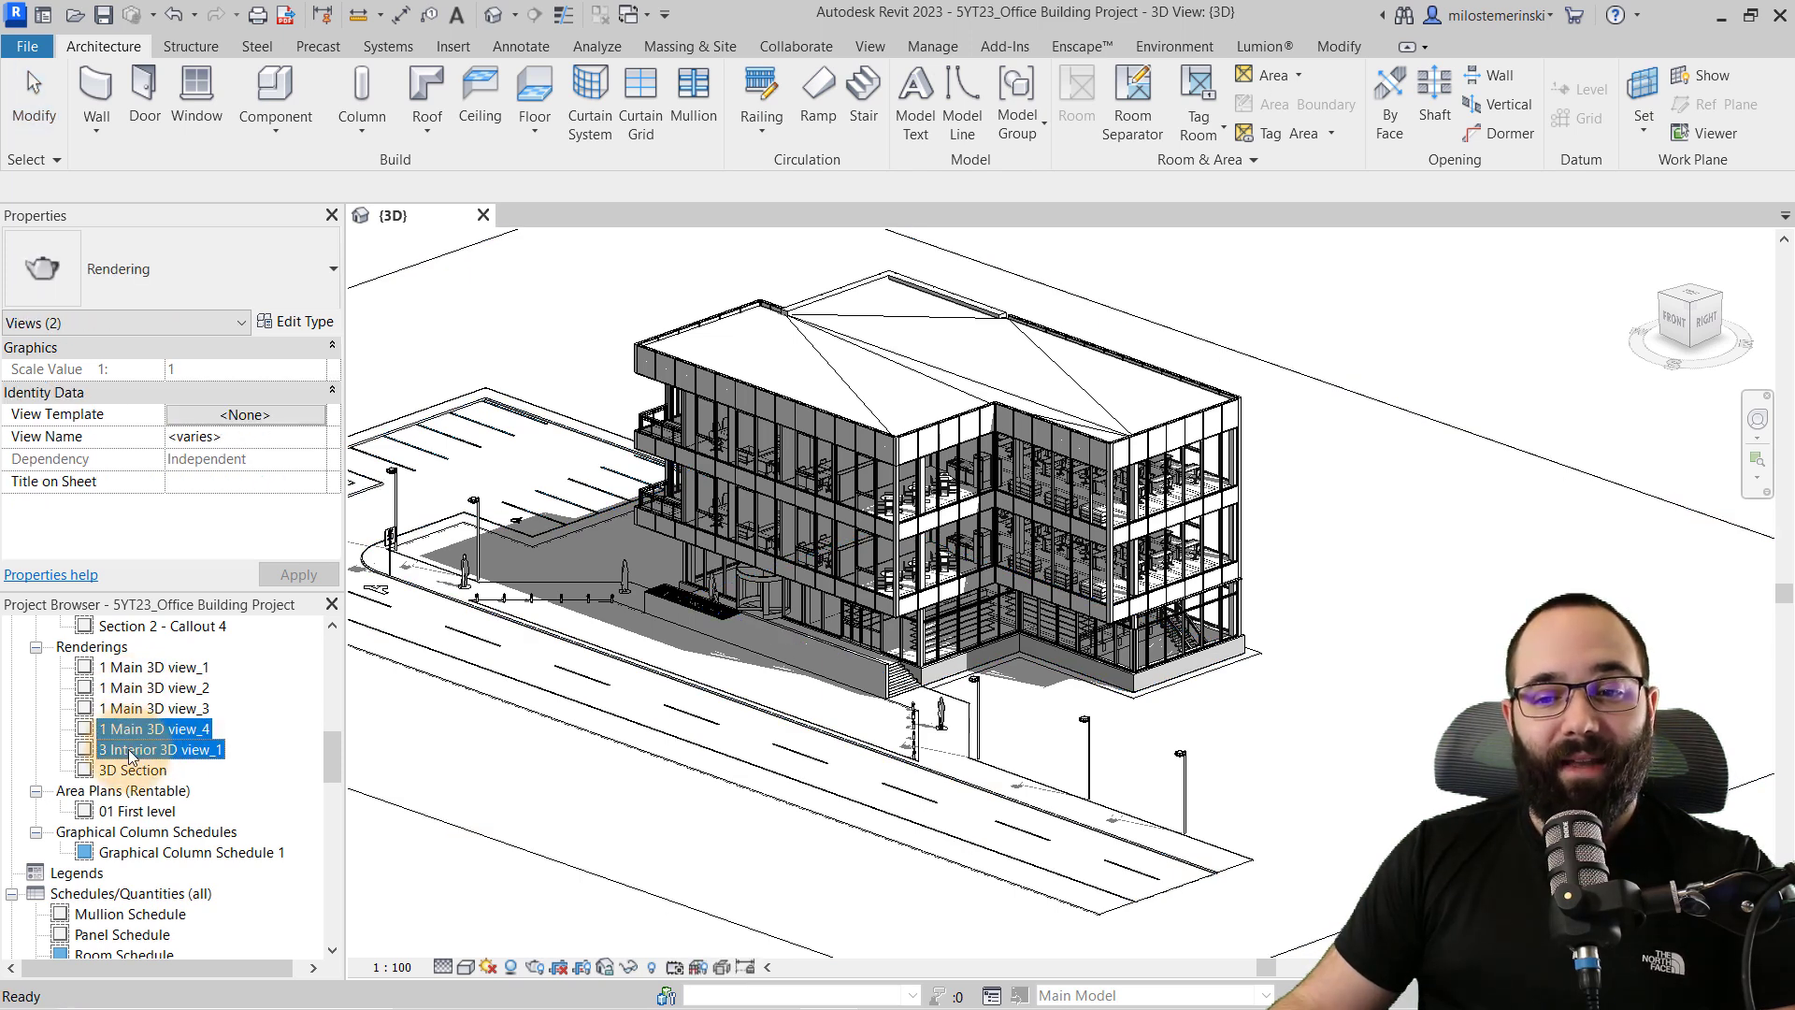
{"action": "left_click", "coordinate": [131, 768]}
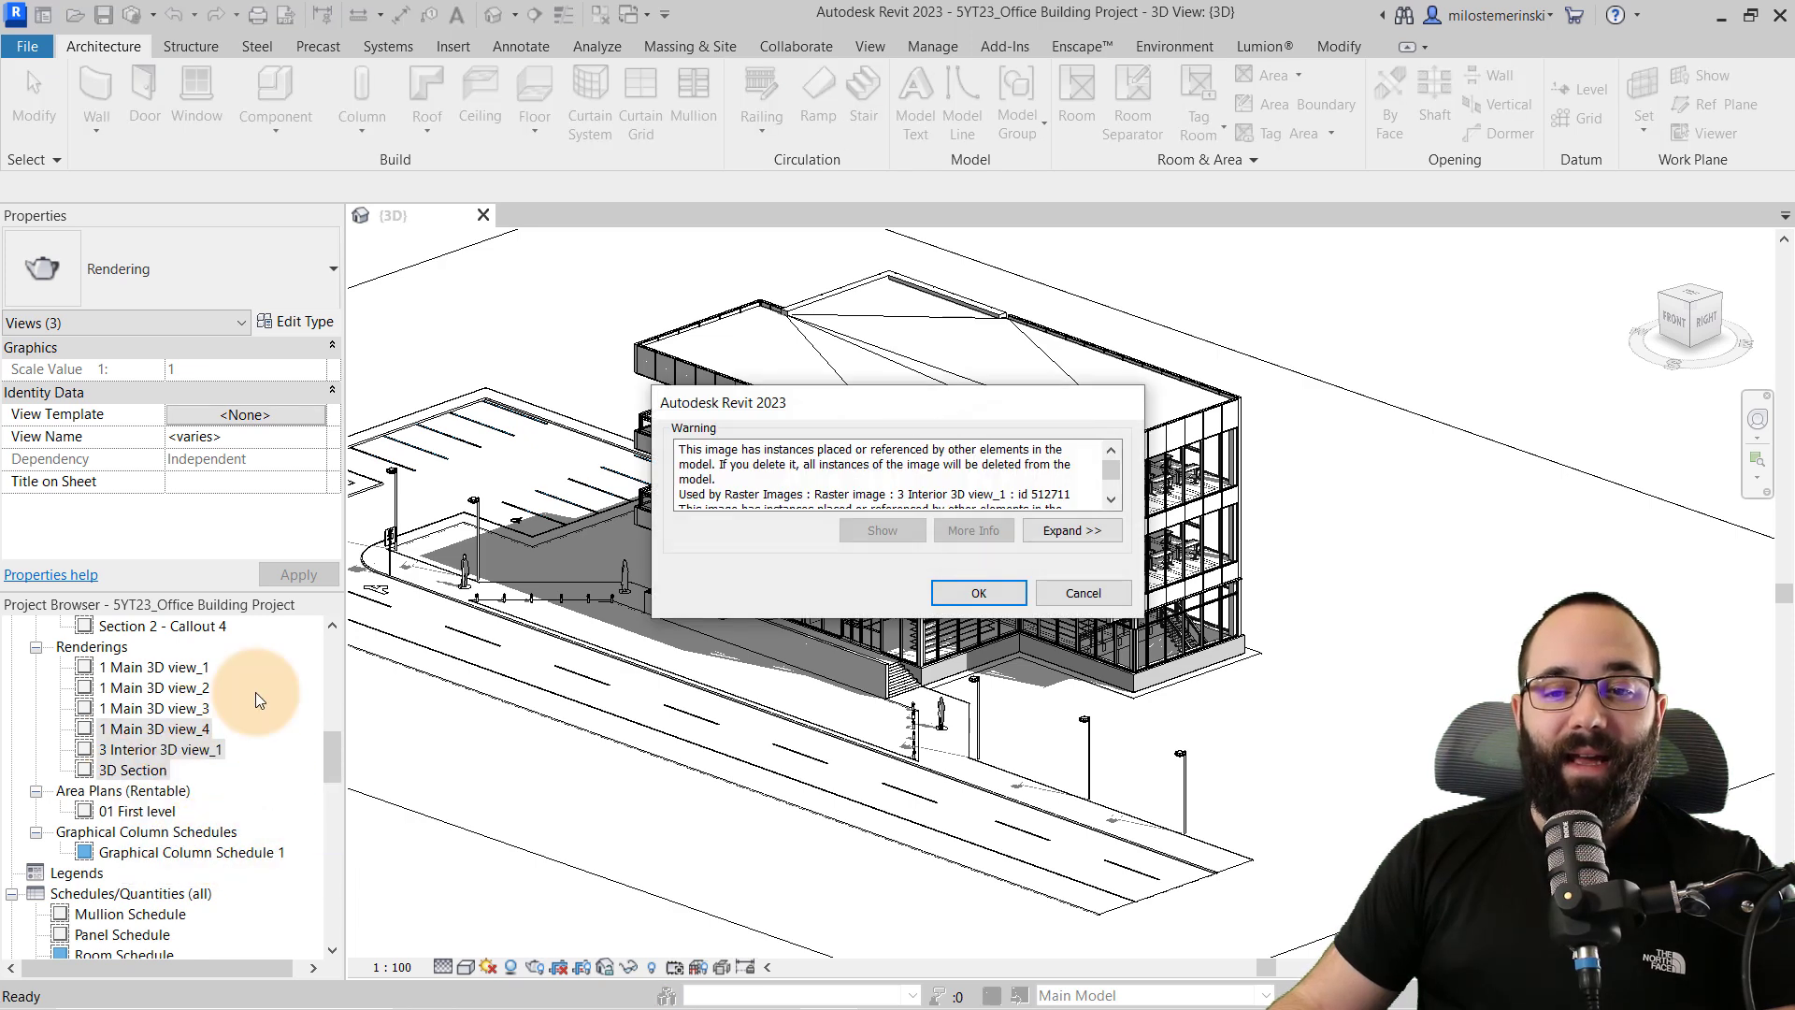
{"action": "left_click", "coordinate": [977, 593]}
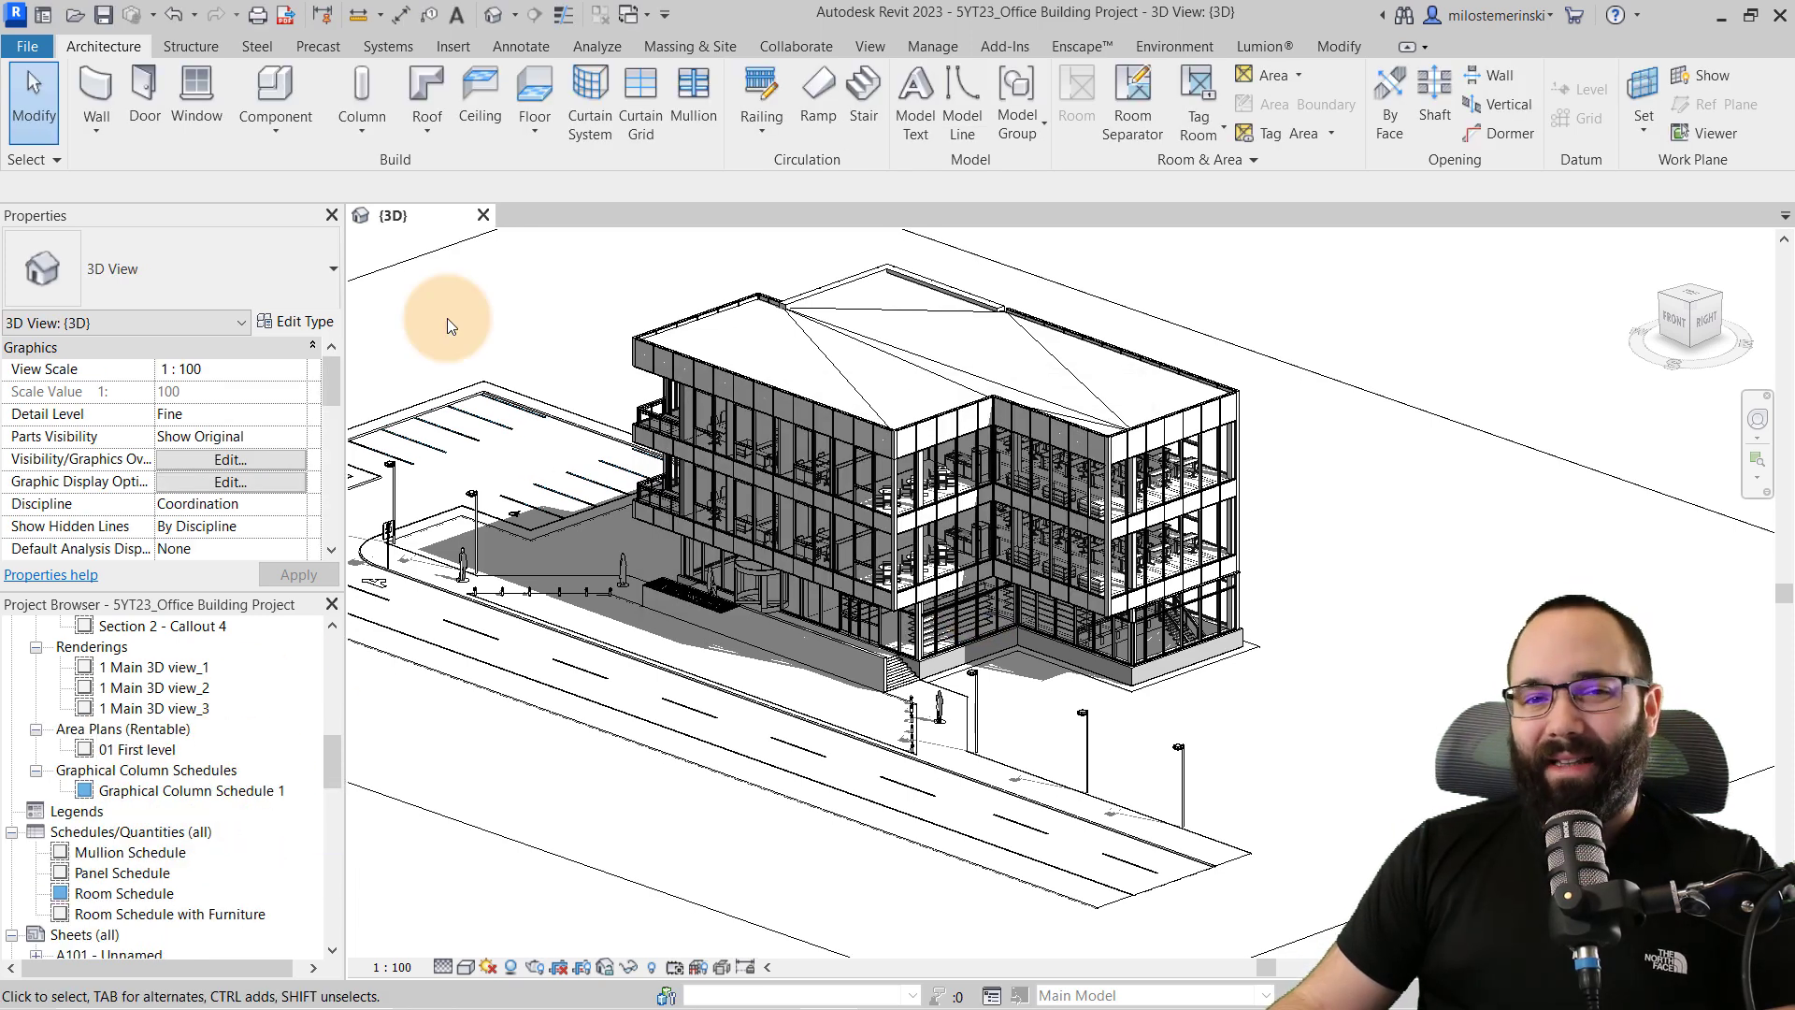
{"action": "mouse_move", "coordinate": [480, 324]}
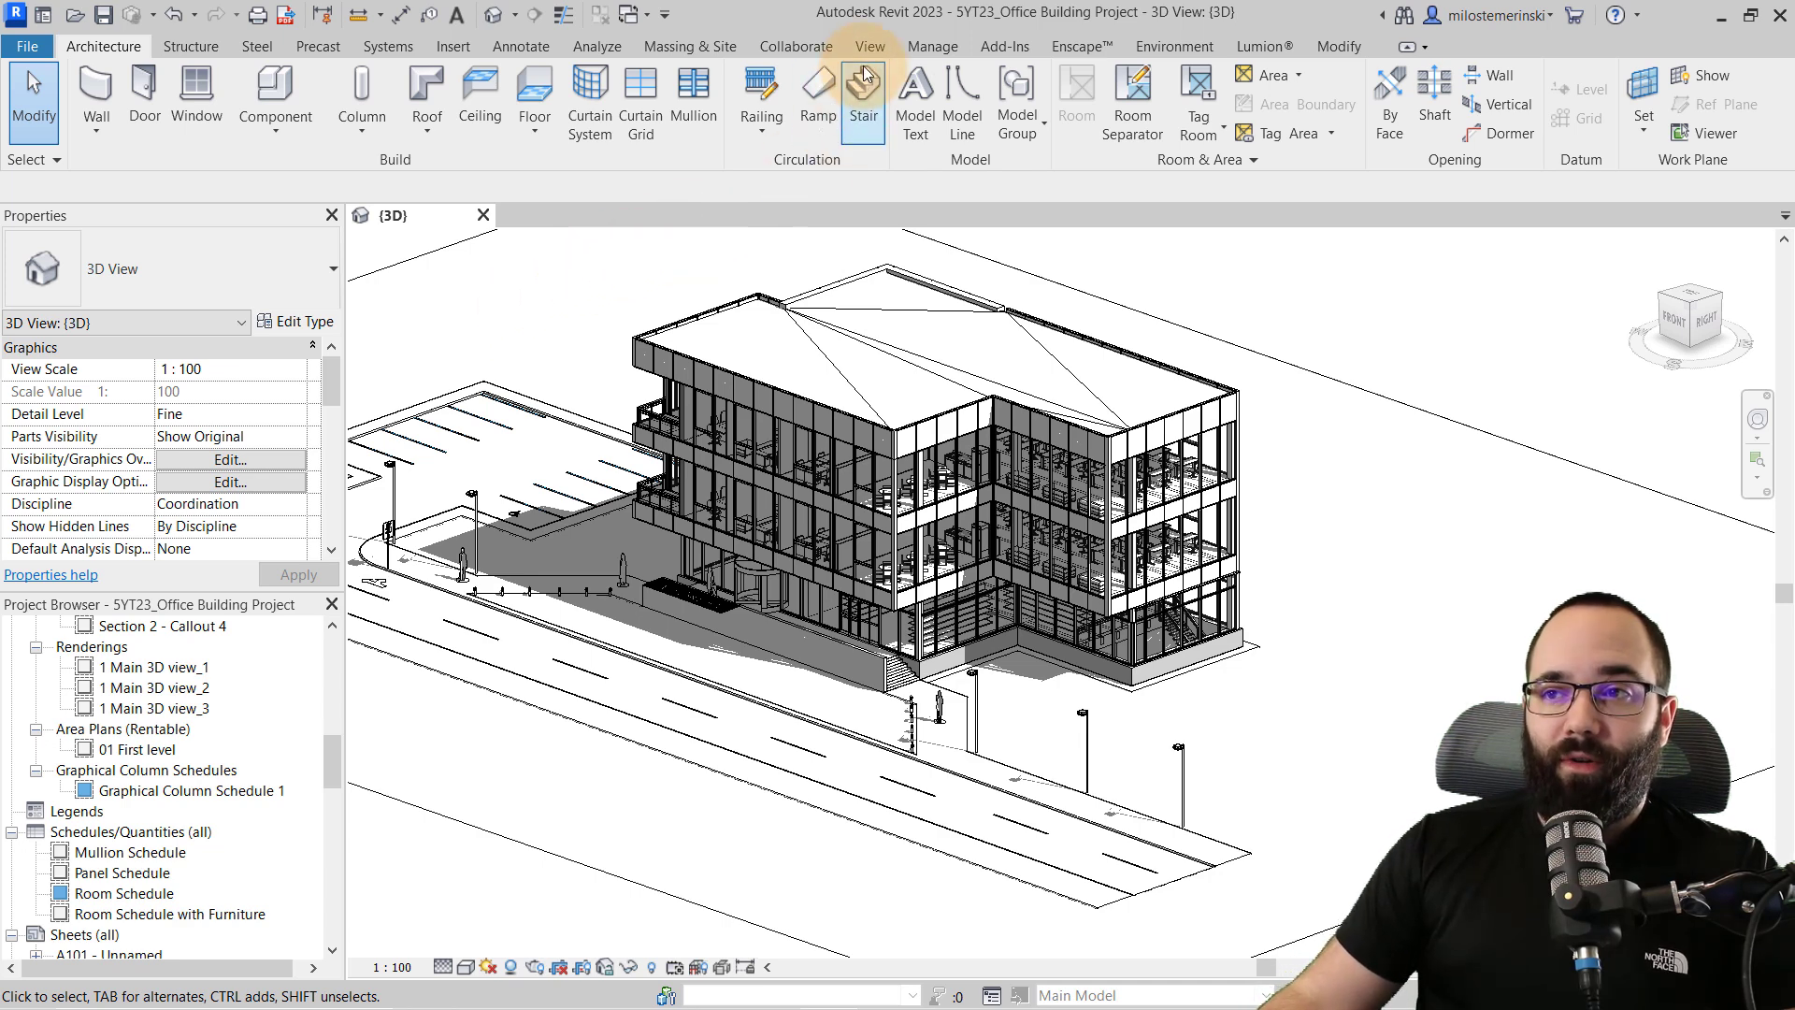
{"action": "left_click", "coordinate": [932, 47]}
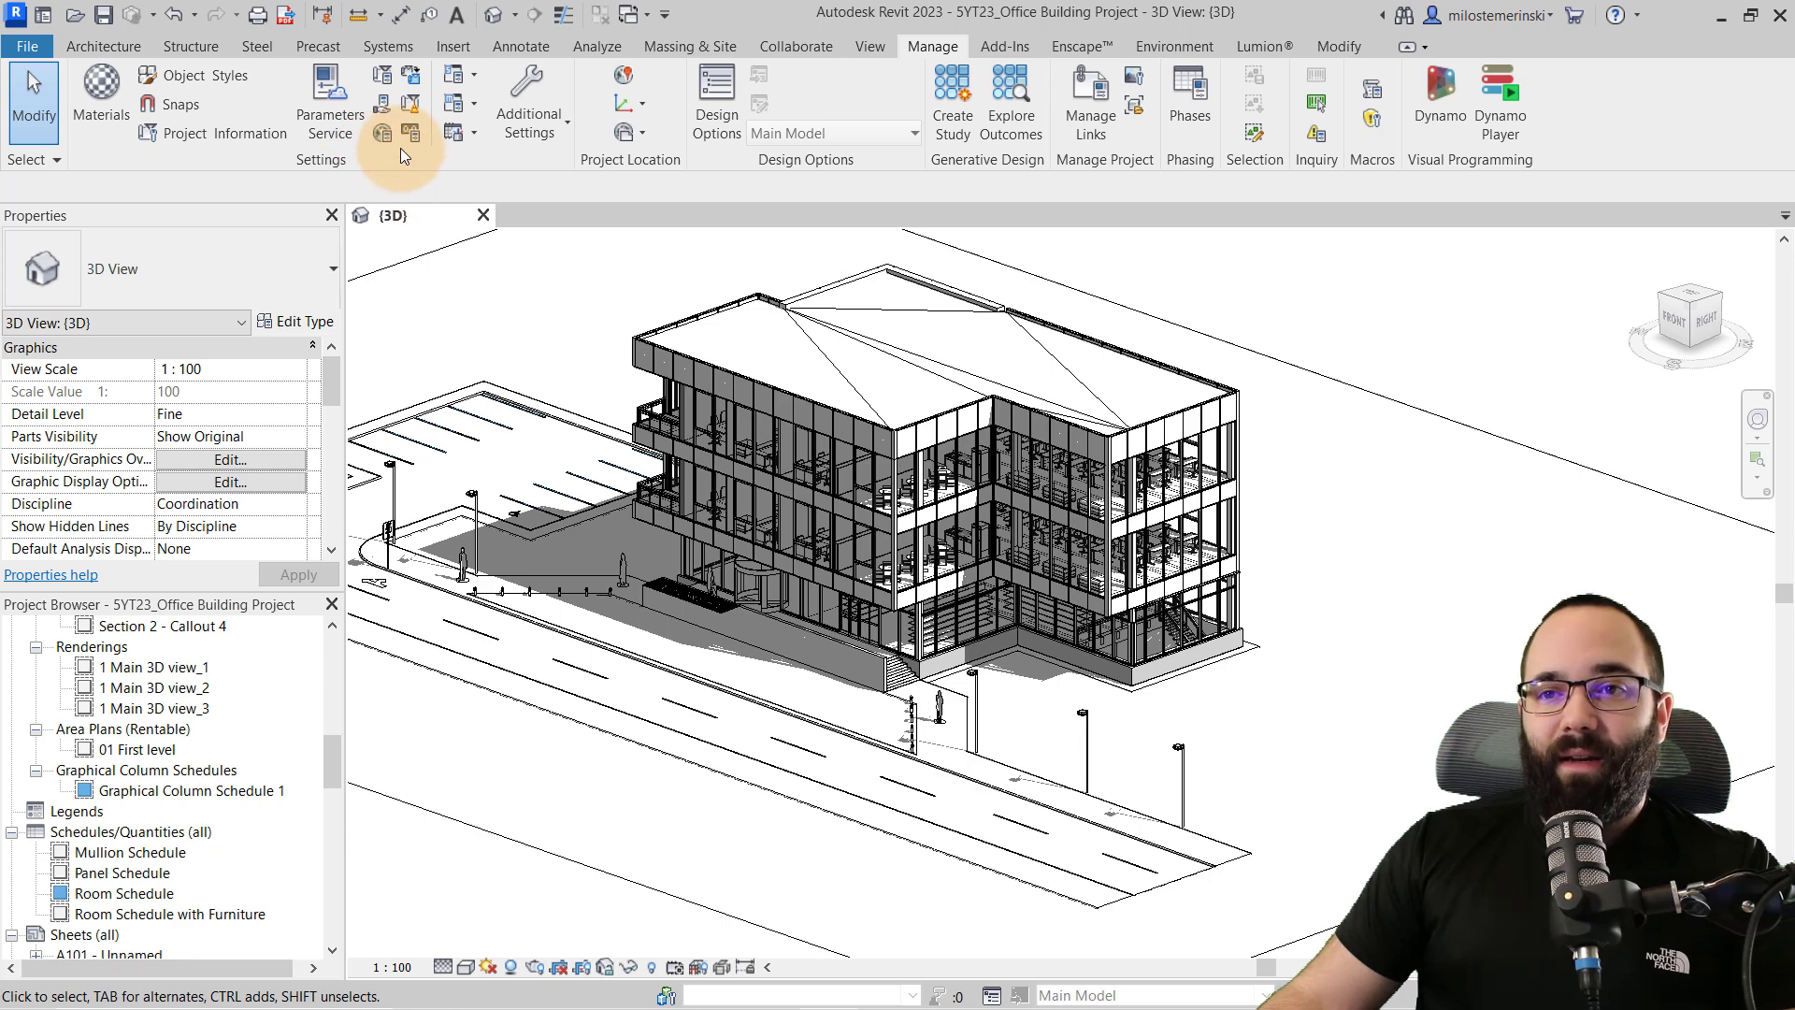
{"action": "mouse_move", "coordinate": [409, 103]}
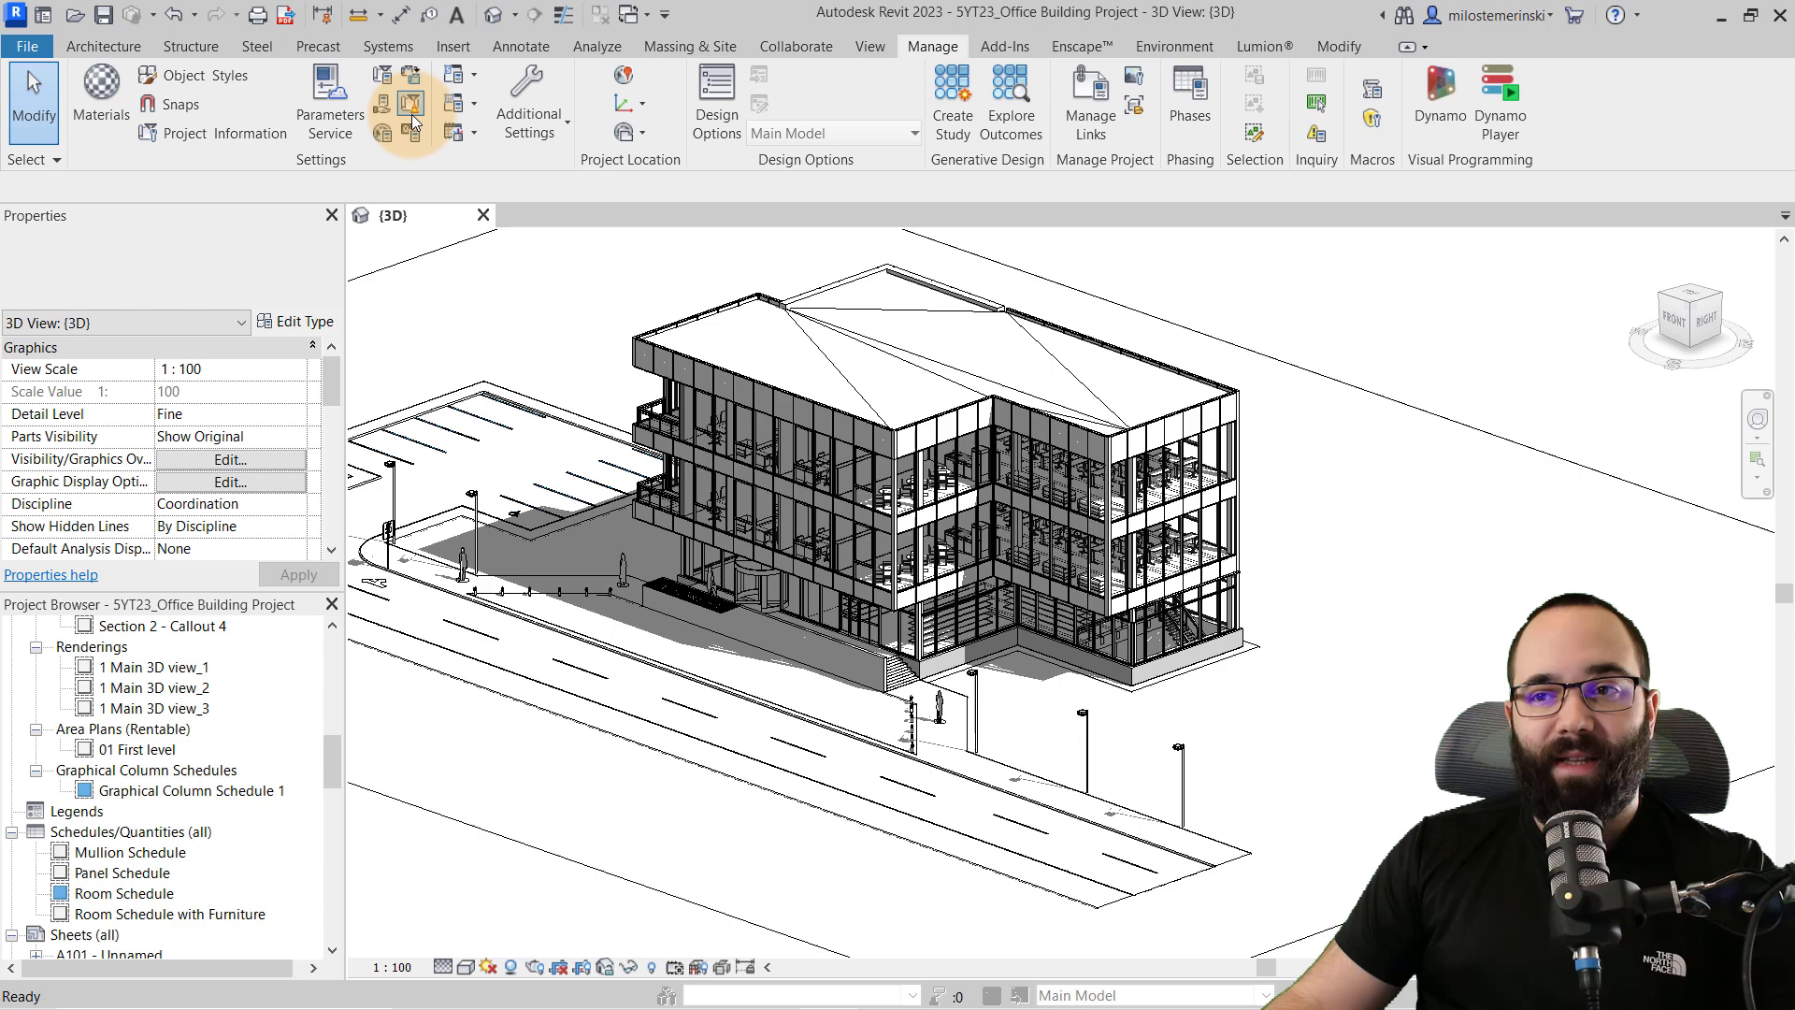
{"action": "left_click", "coordinate": [410, 103]}
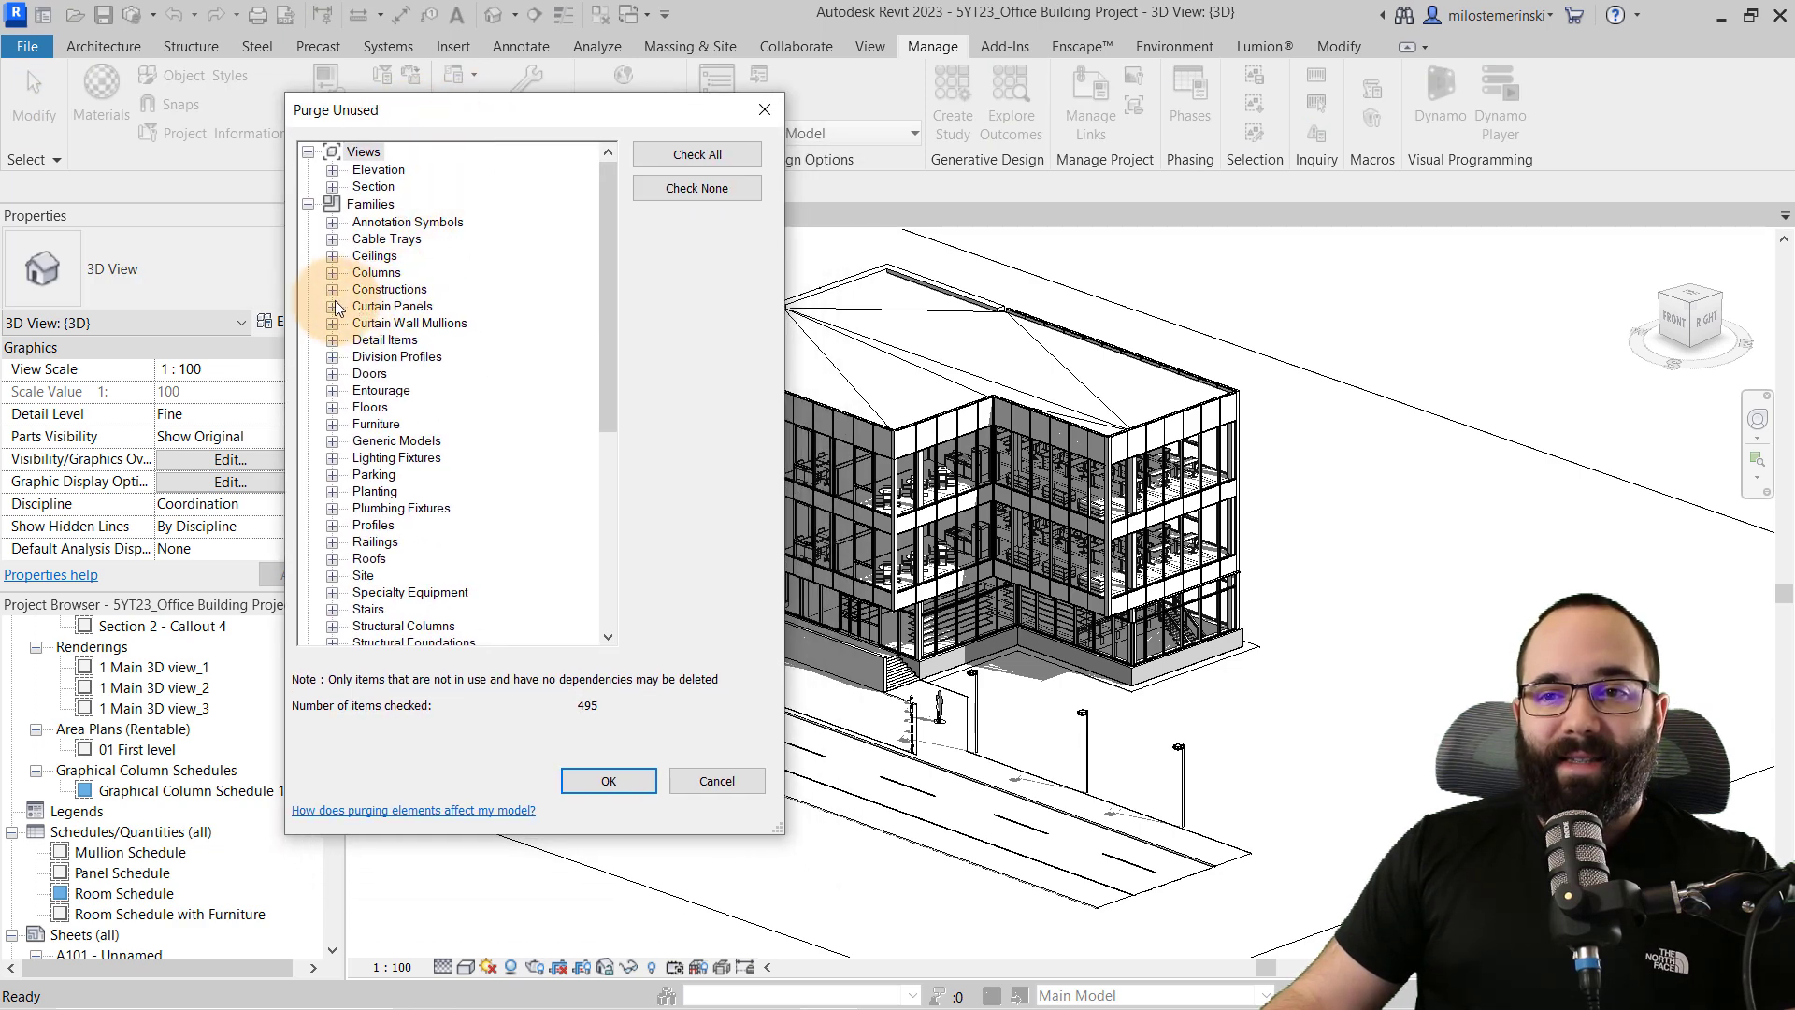
{"action": "left_click", "coordinate": [332, 290]}
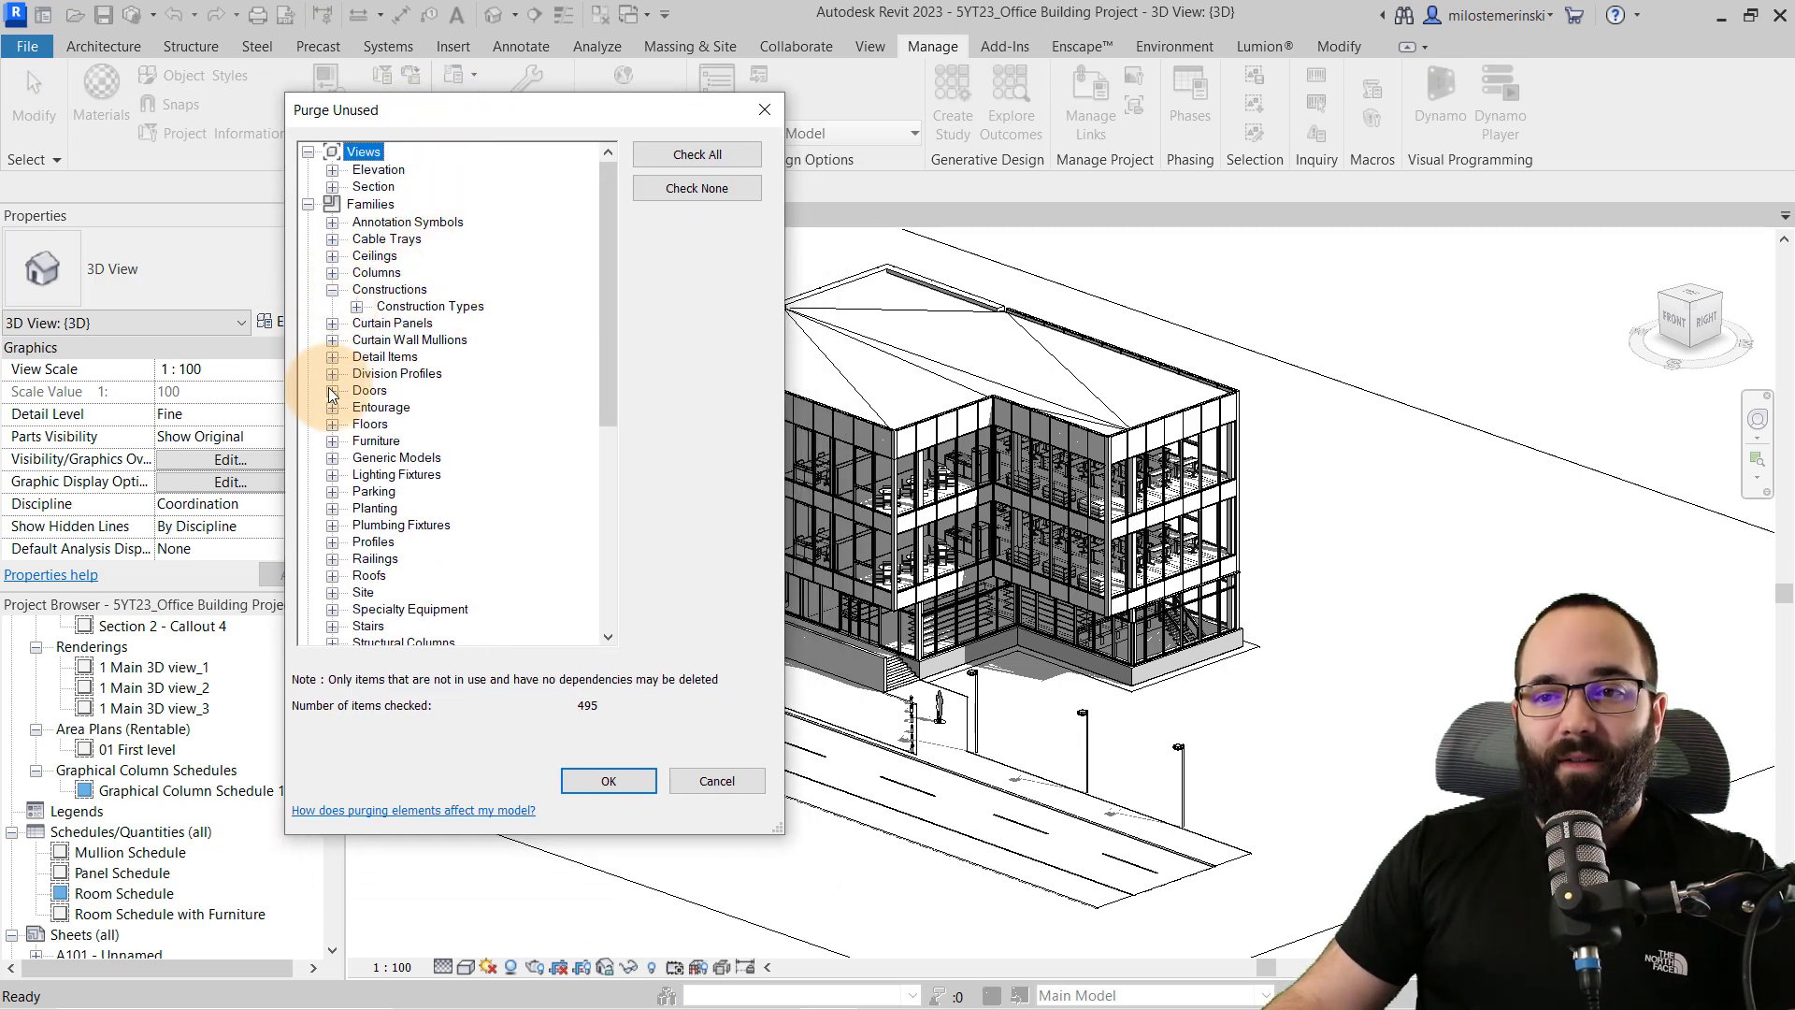
{"action": "left_click", "coordinate": [331, 390]}
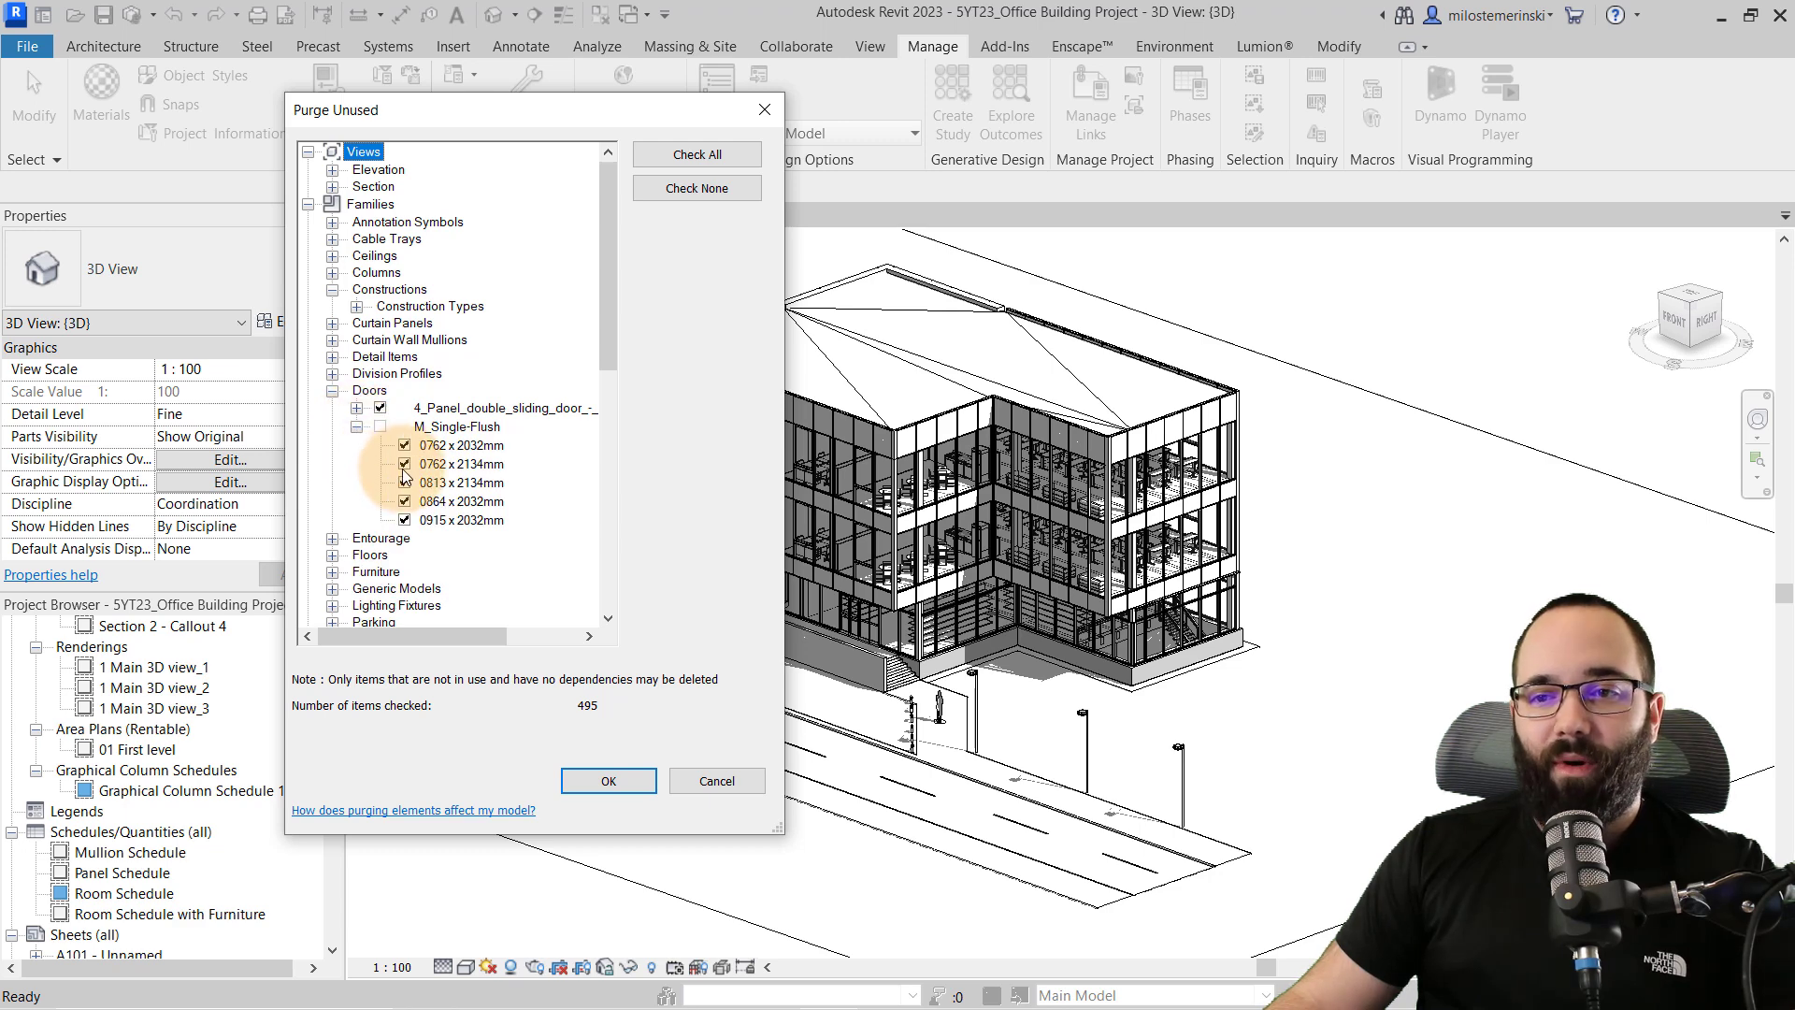
{"action": "left_click", "coordinate": [404, 445]}
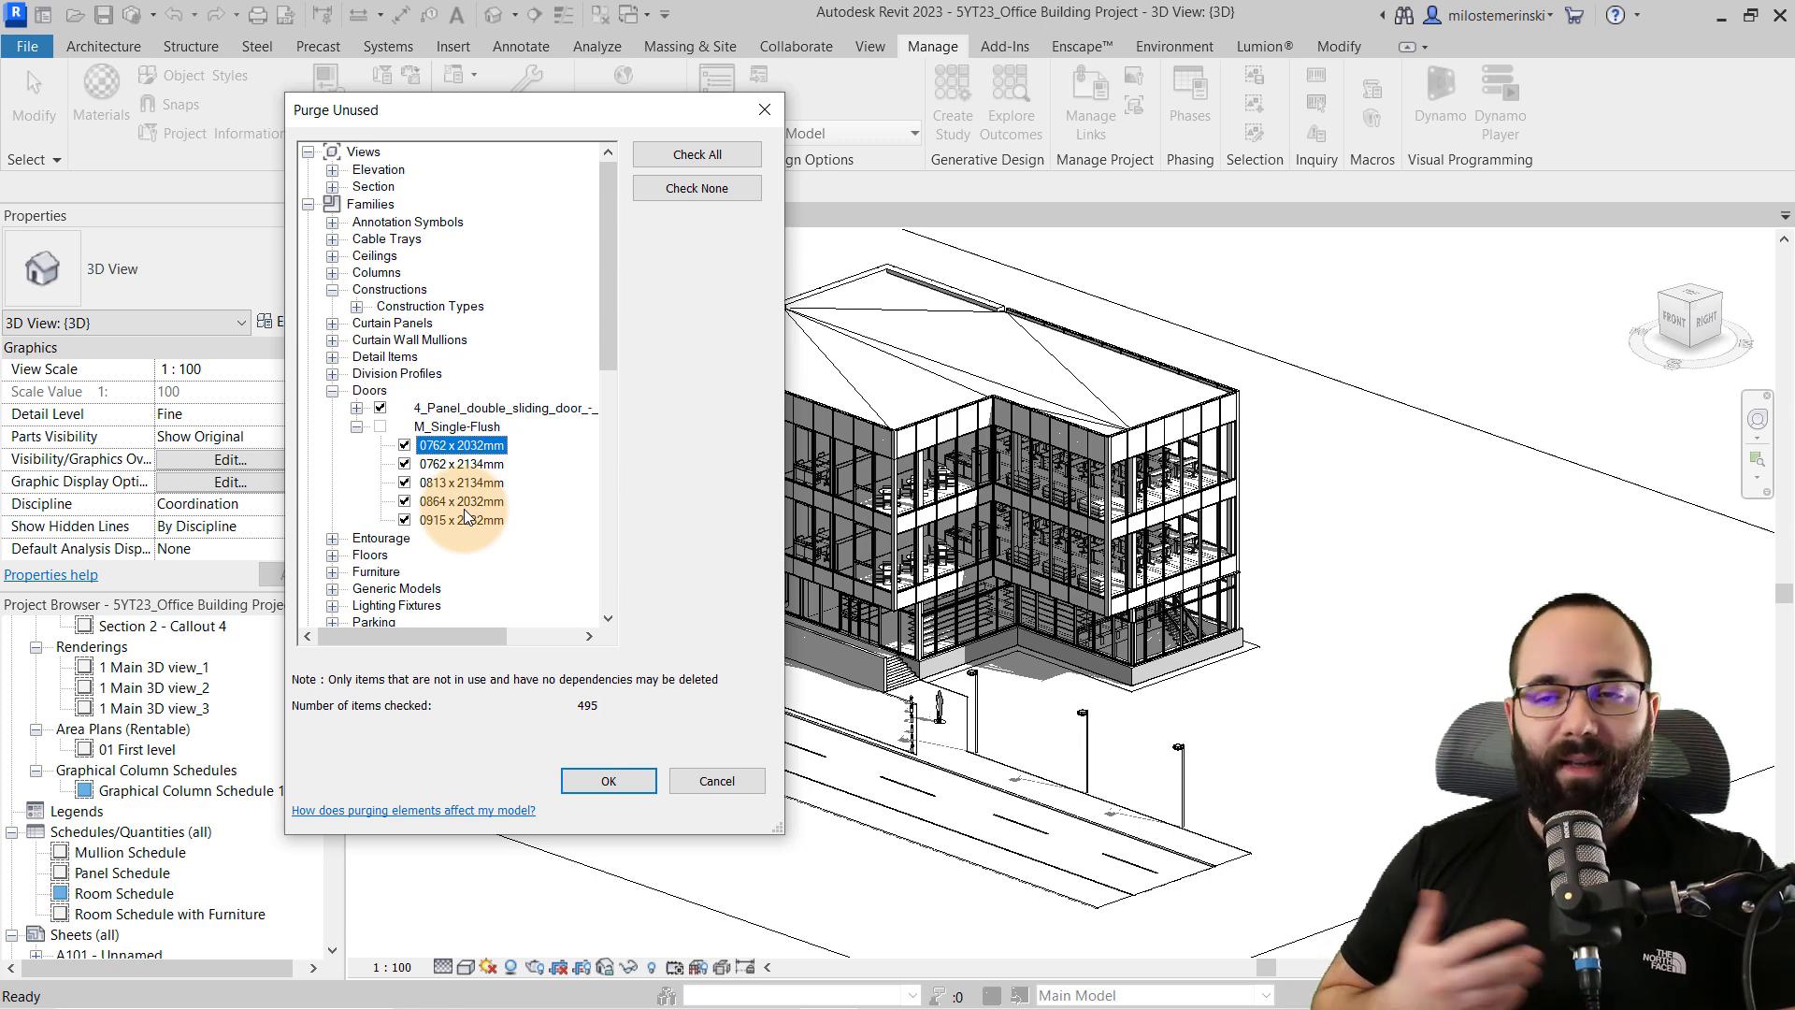
{"action": "mouse_move", "coordinate": [566, 599]}
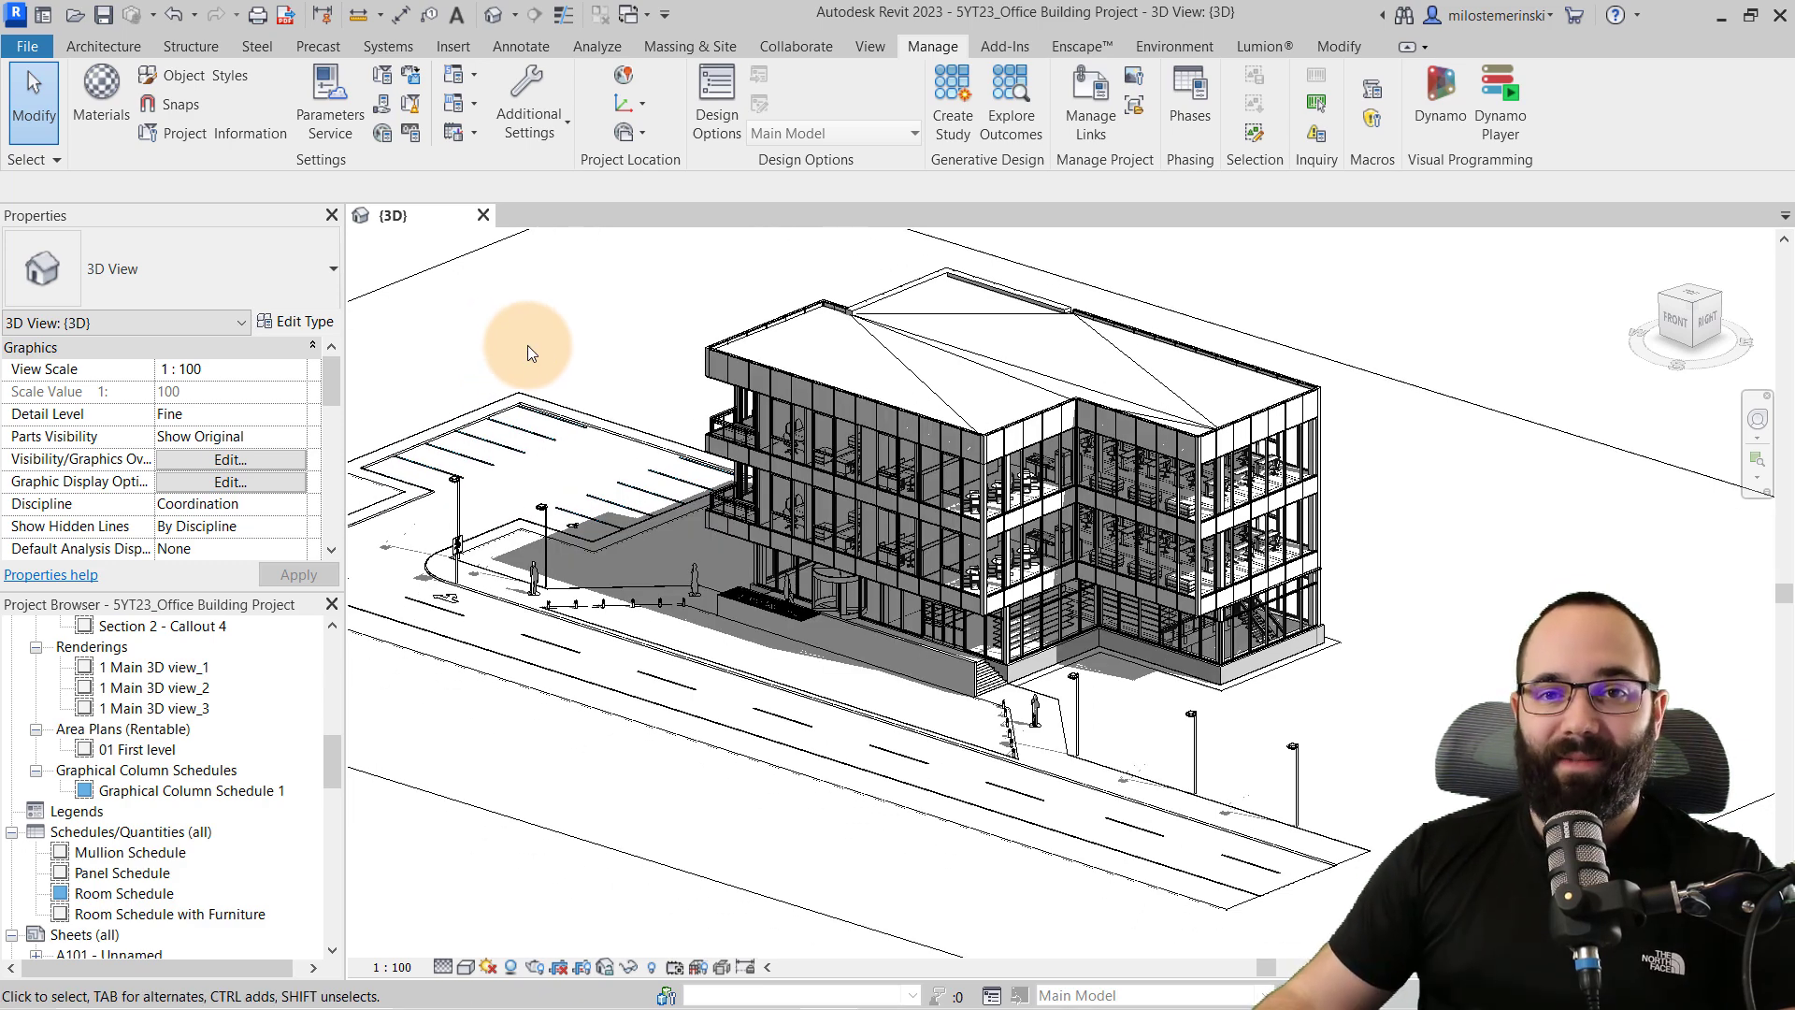
Step: Isolate the building's left corner in a section box and orbit around the cut model
{"action": "left_click_drag", "start_coordinate": [533, 354], "coordinate": [628, 373]}
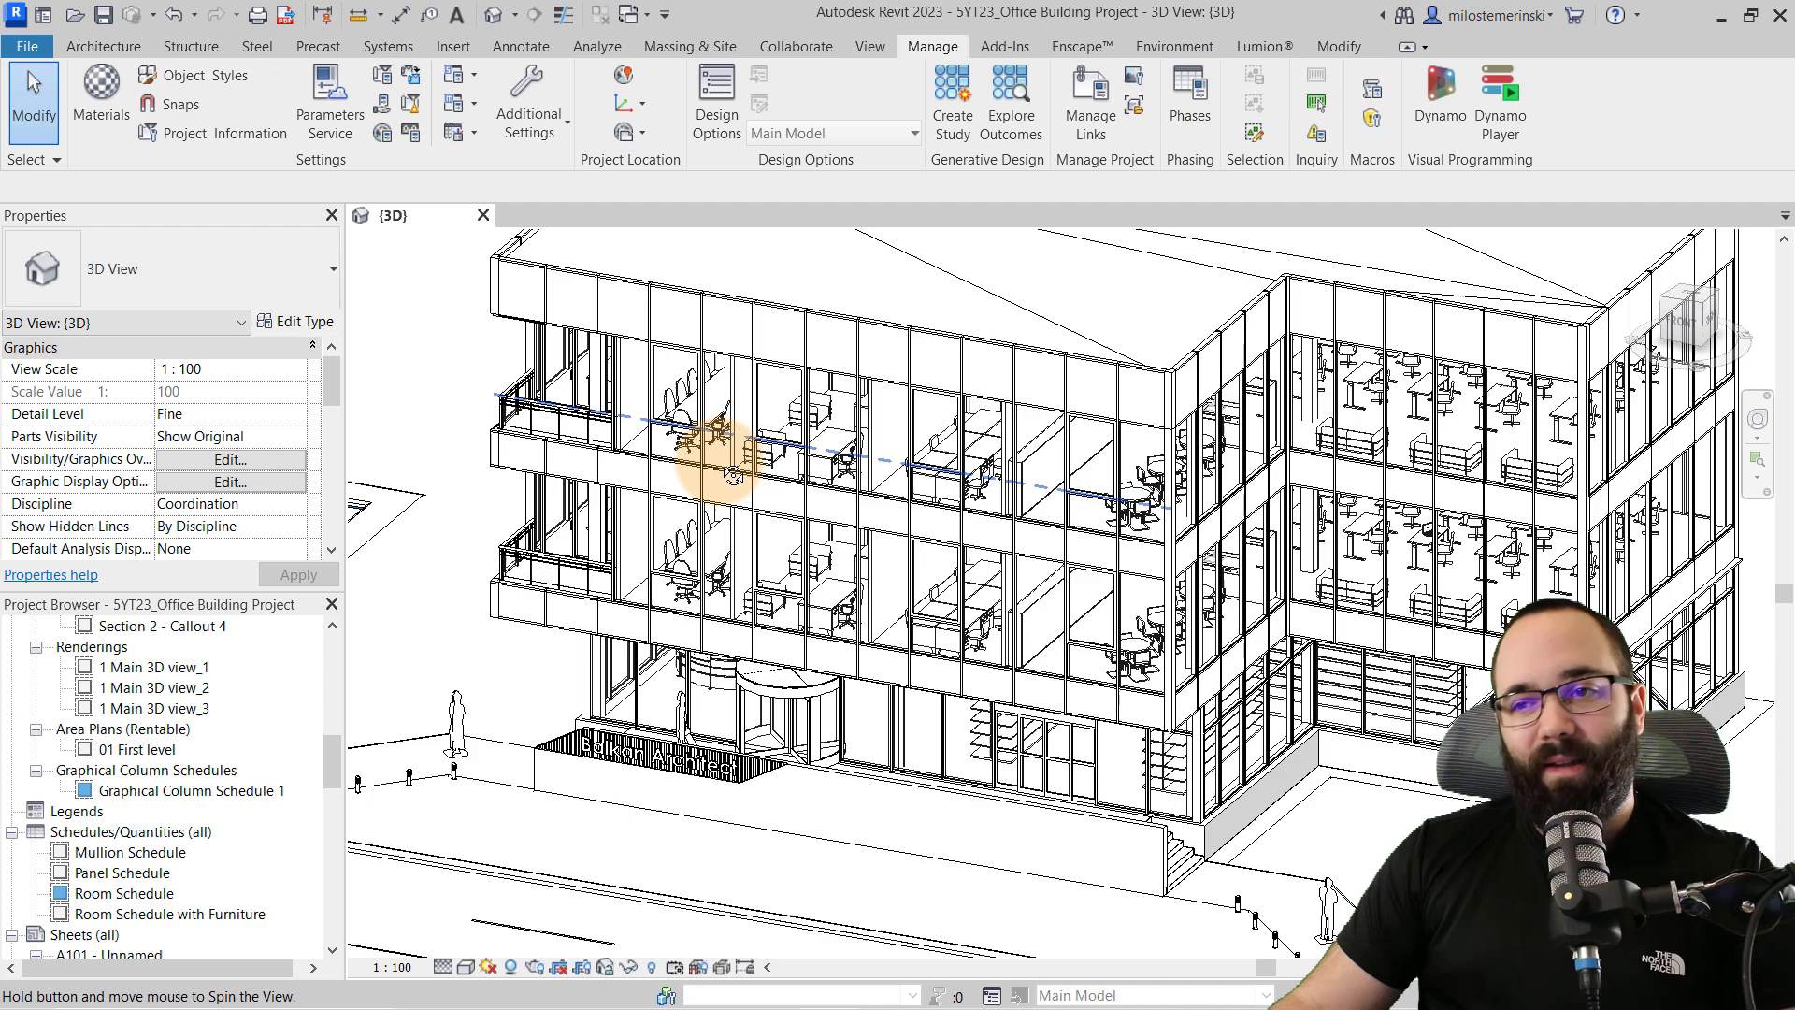
{"action": "left_click_drag", "start_coordinate": [733, 458], "coordinate": [778, 481]}
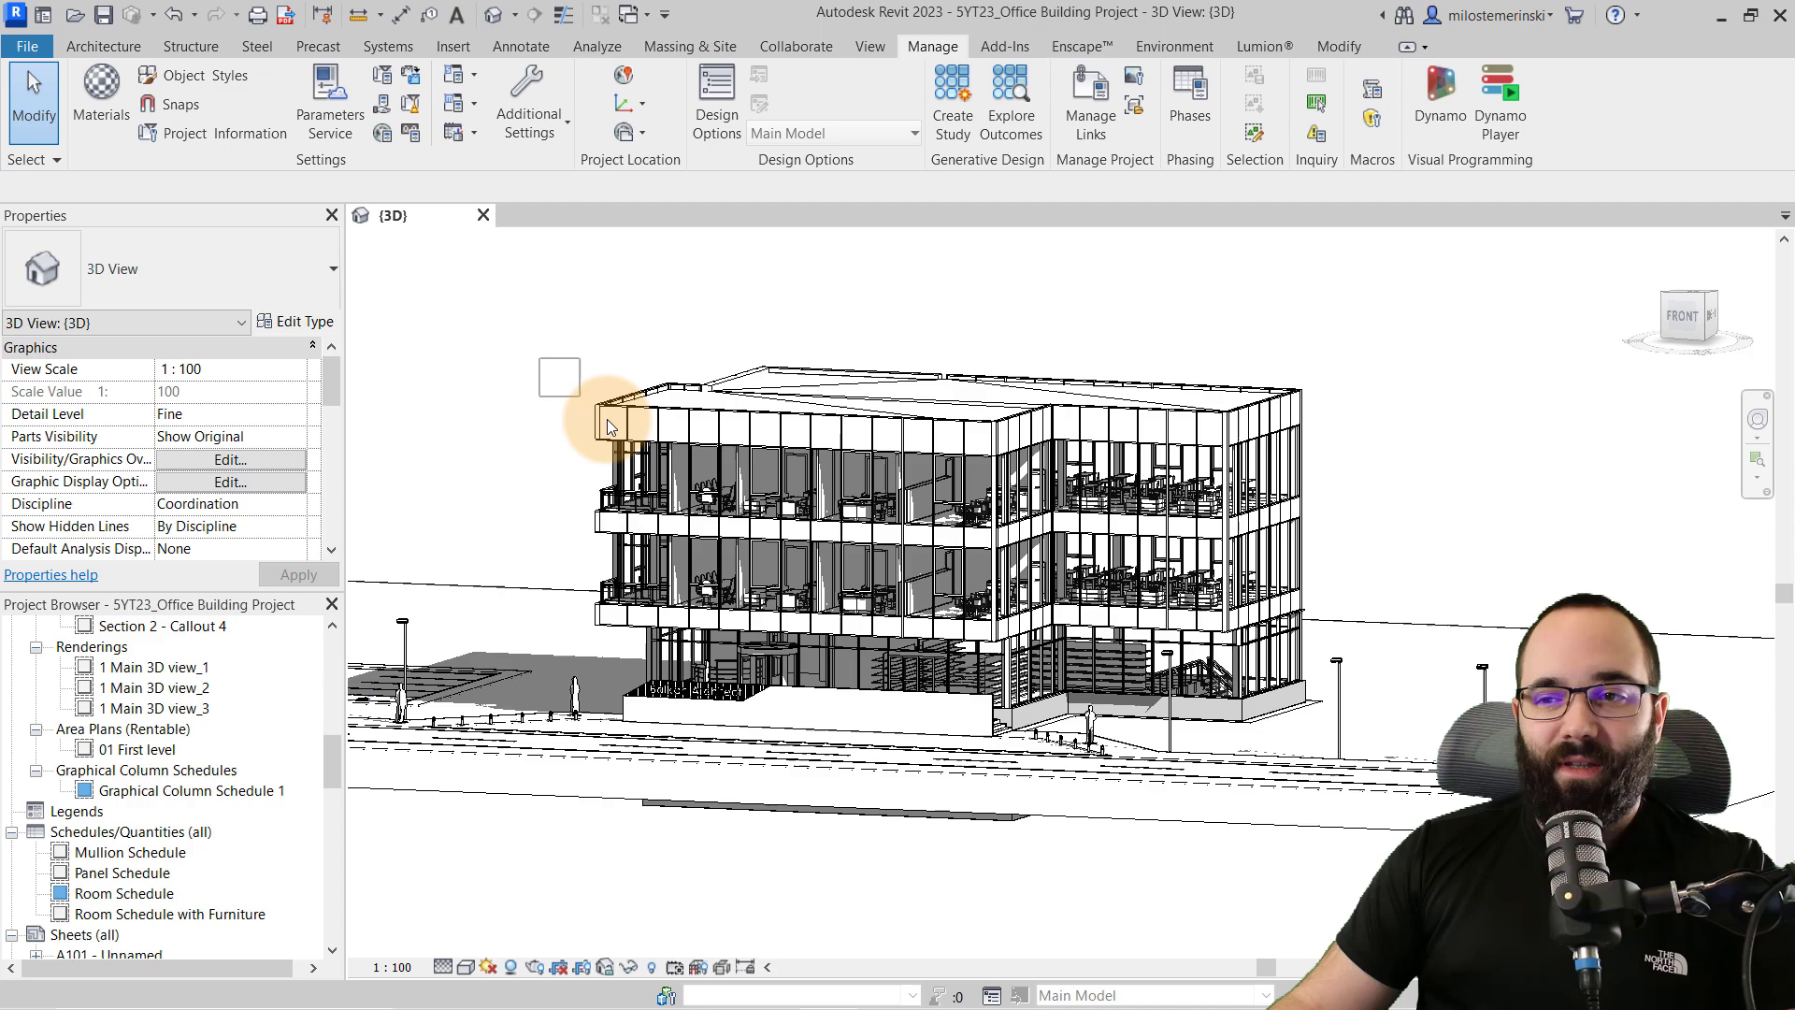
{"action": "left_click", "coordinate": [641, 447]}
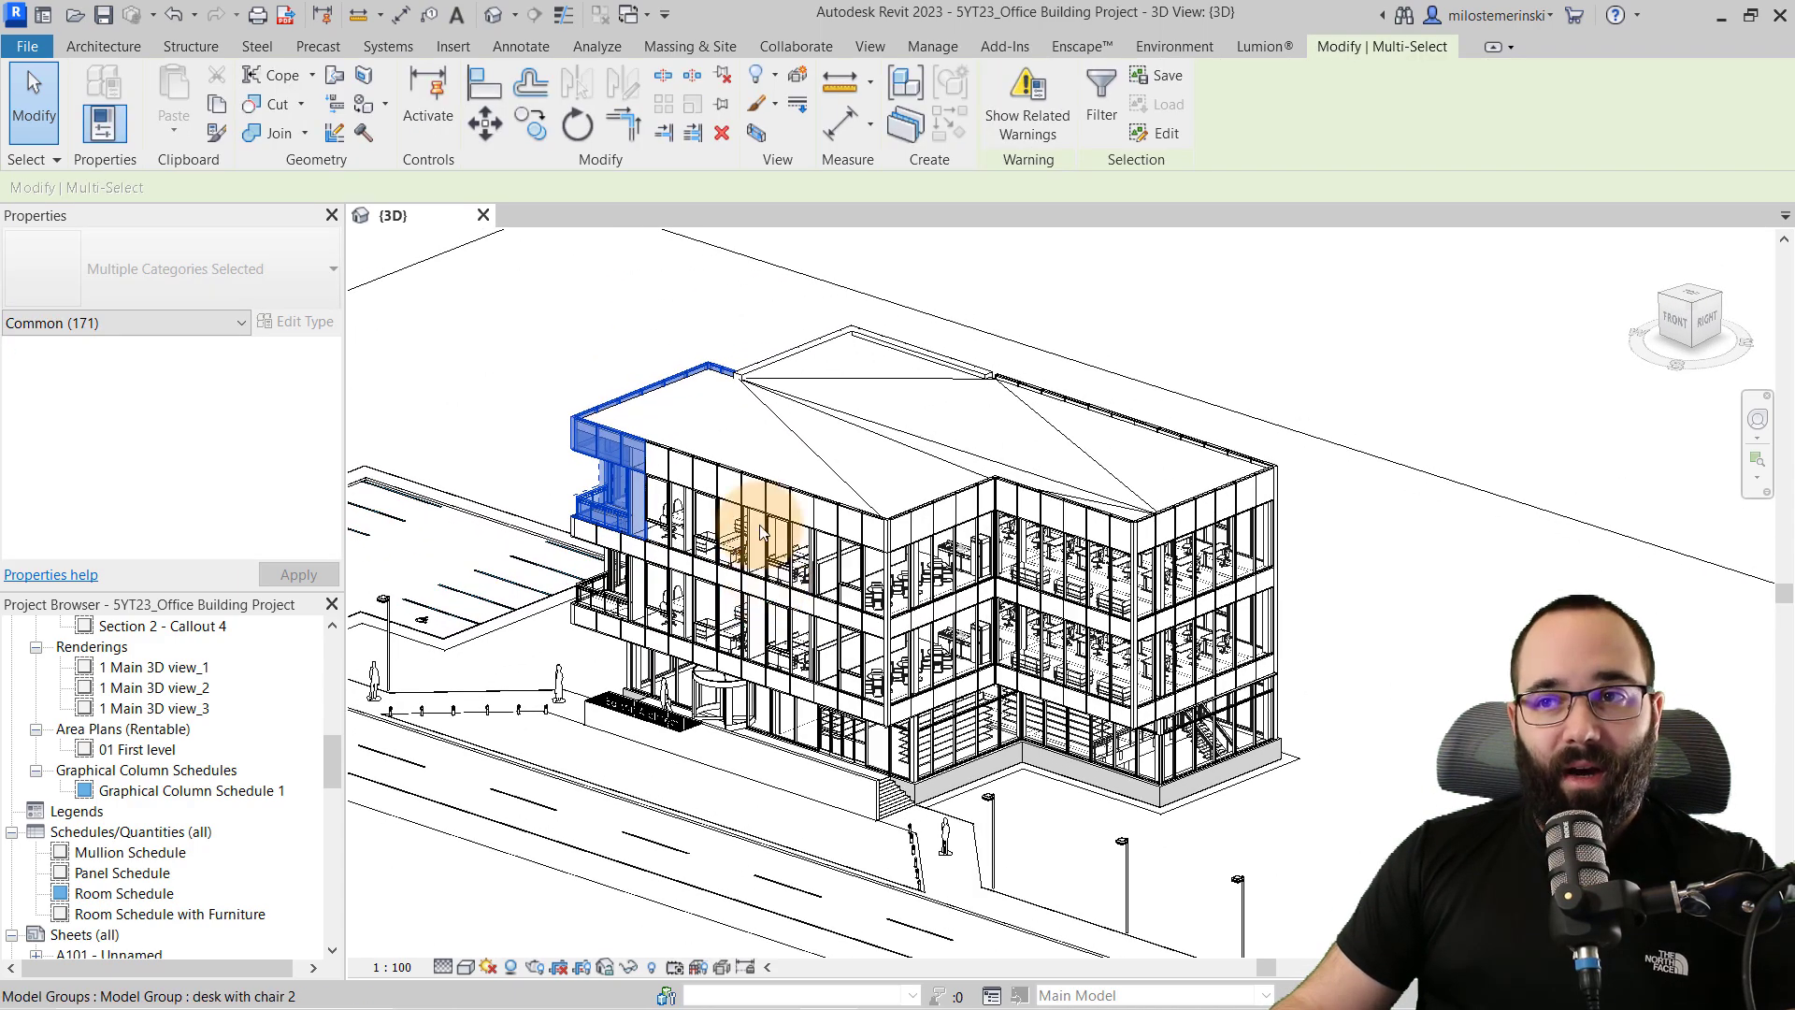
{"action": "mouse_move", "coordinate": [756, 134]}
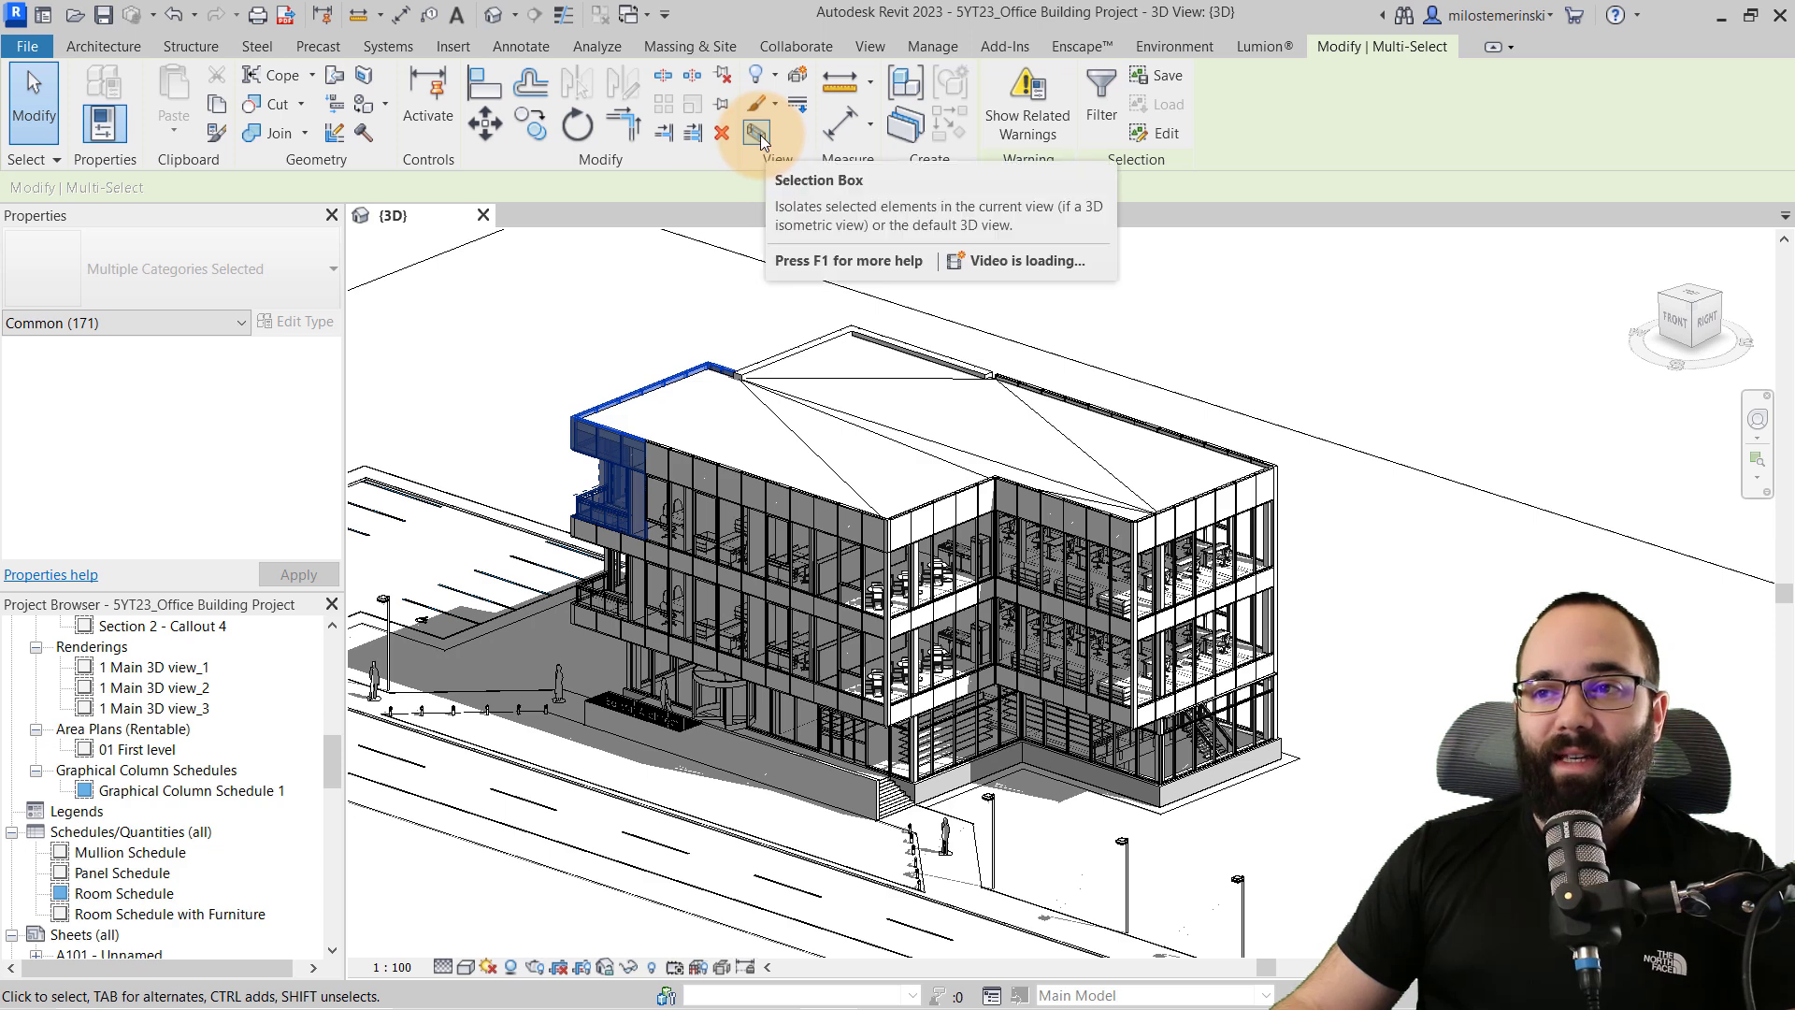
{"action": "left_click", "coordinate": [756, 134]}
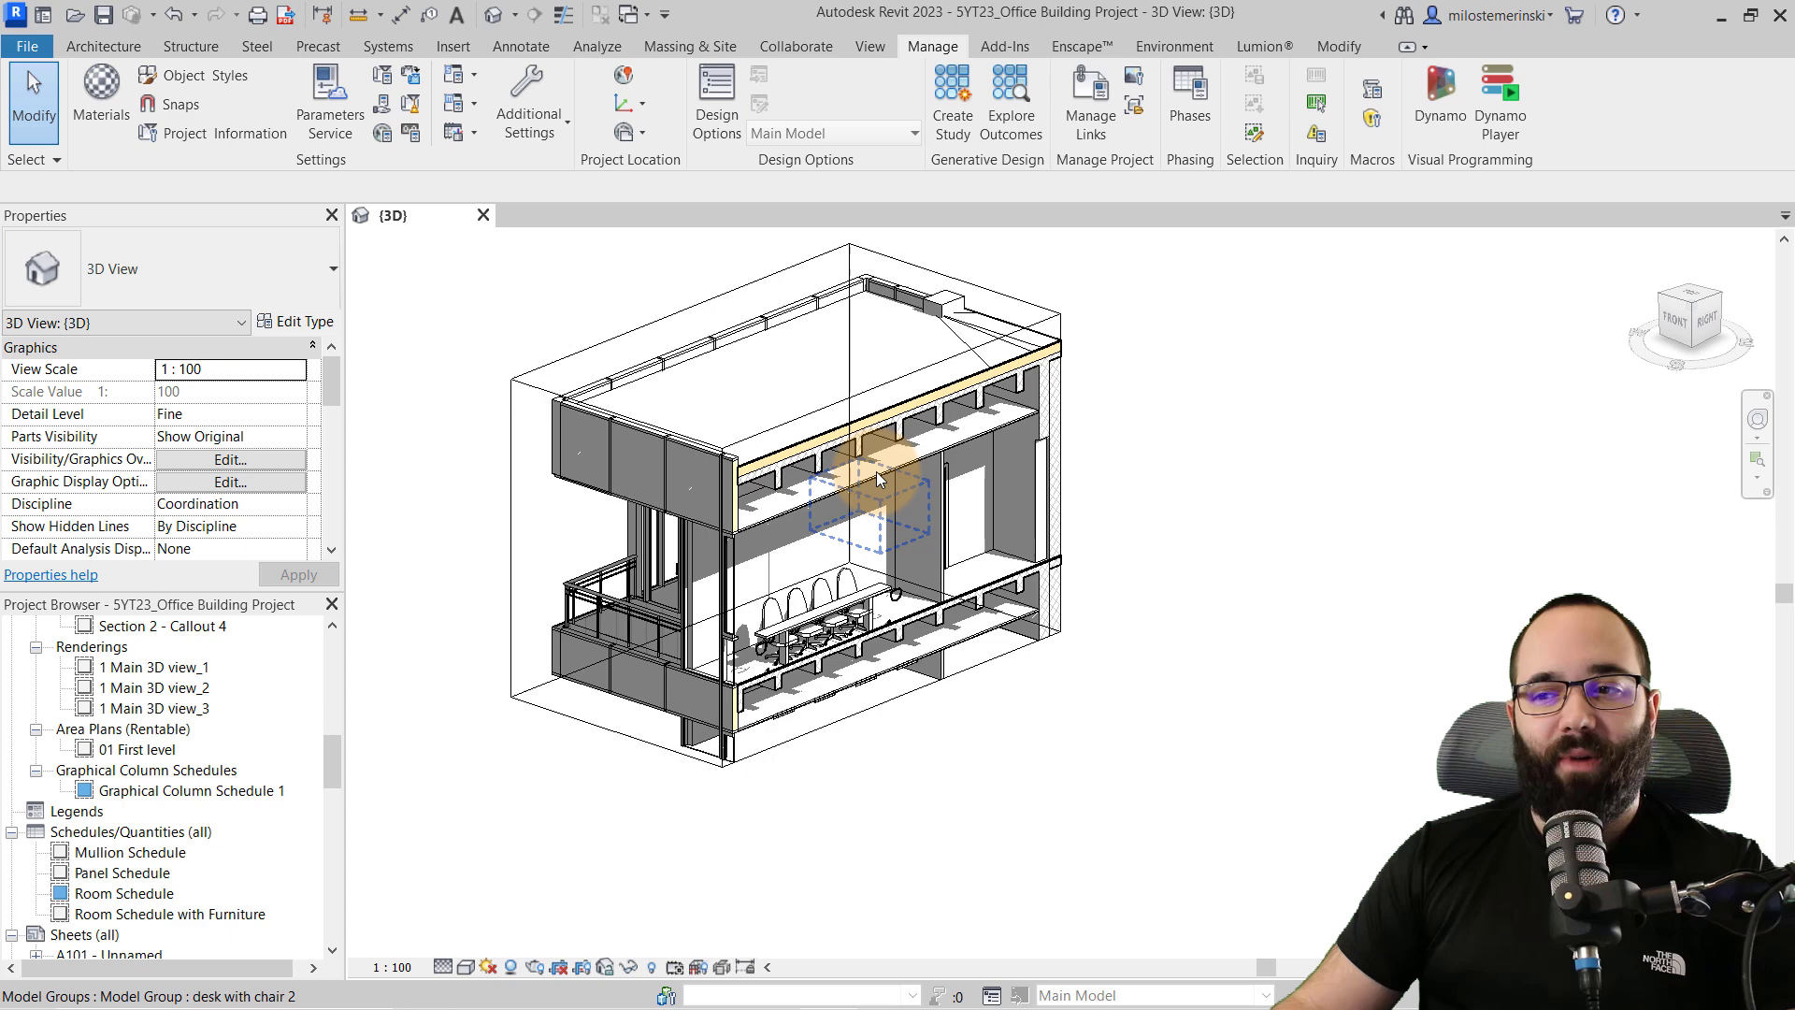
{"action": "left_click", "coordinate": [875, 480]}
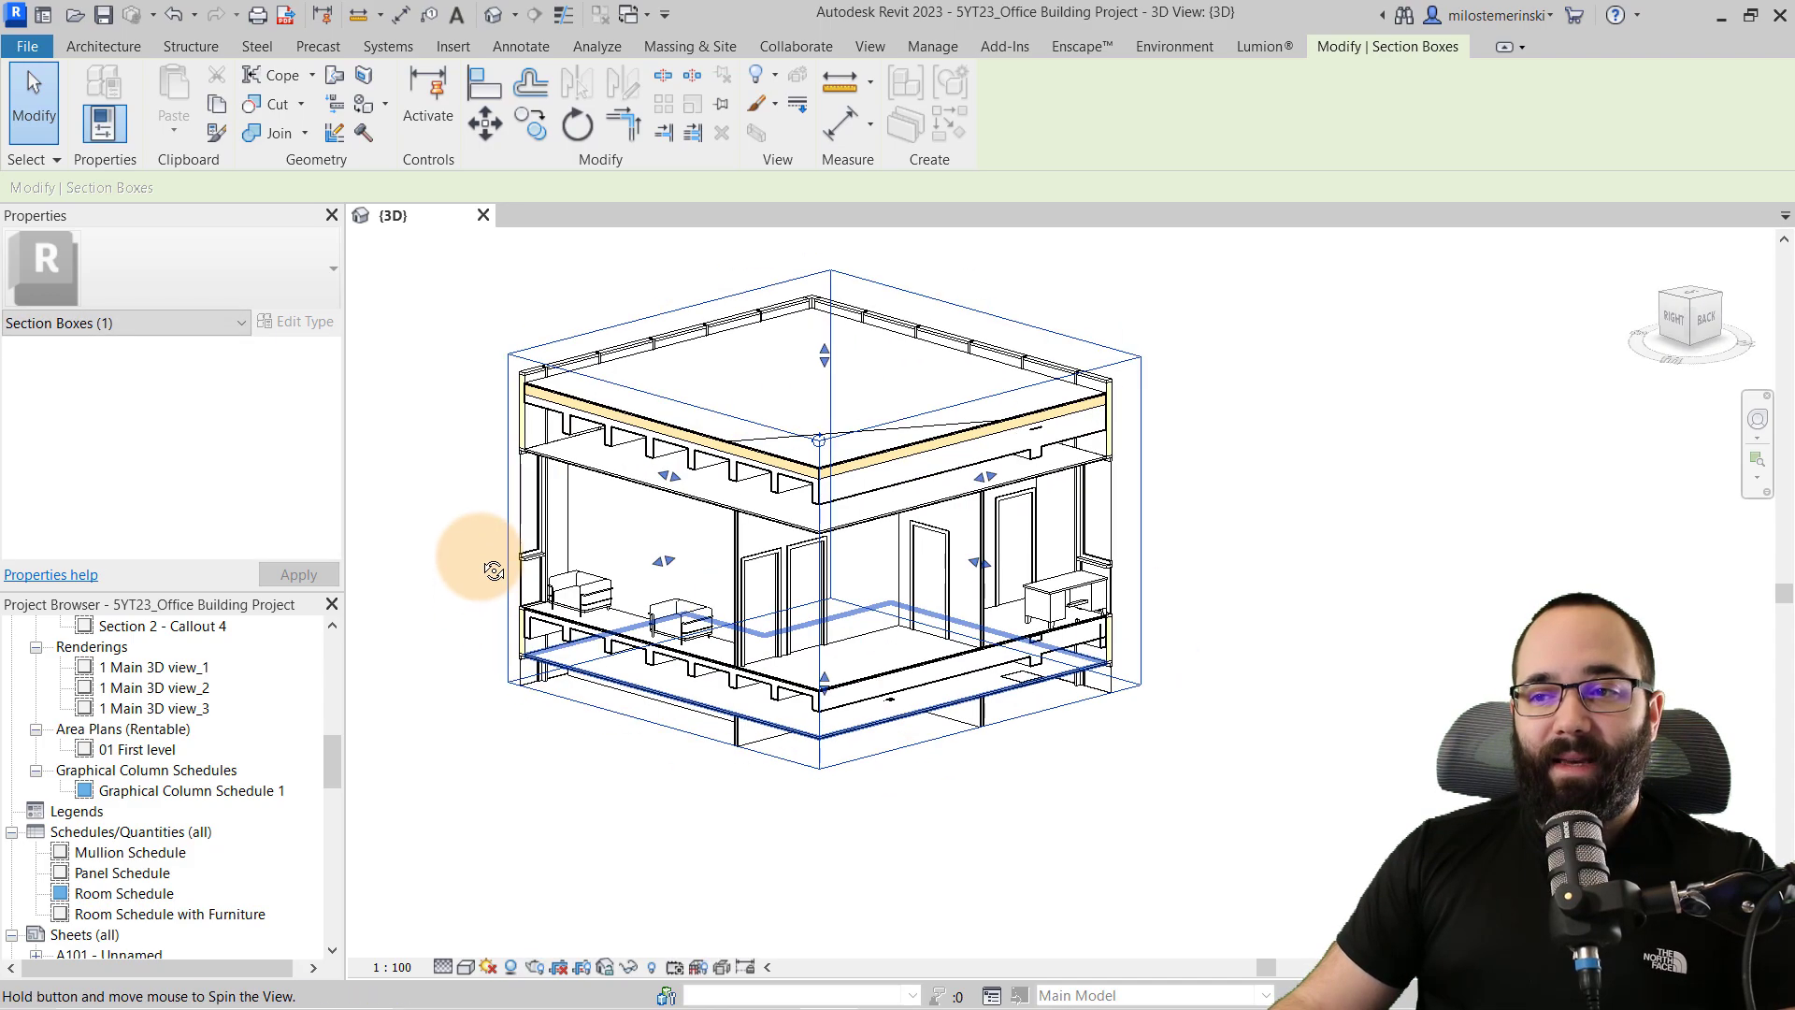
{"action": "left_click_drag", "start_coordinate": [490, 570], "coordinate": [894, 808]}
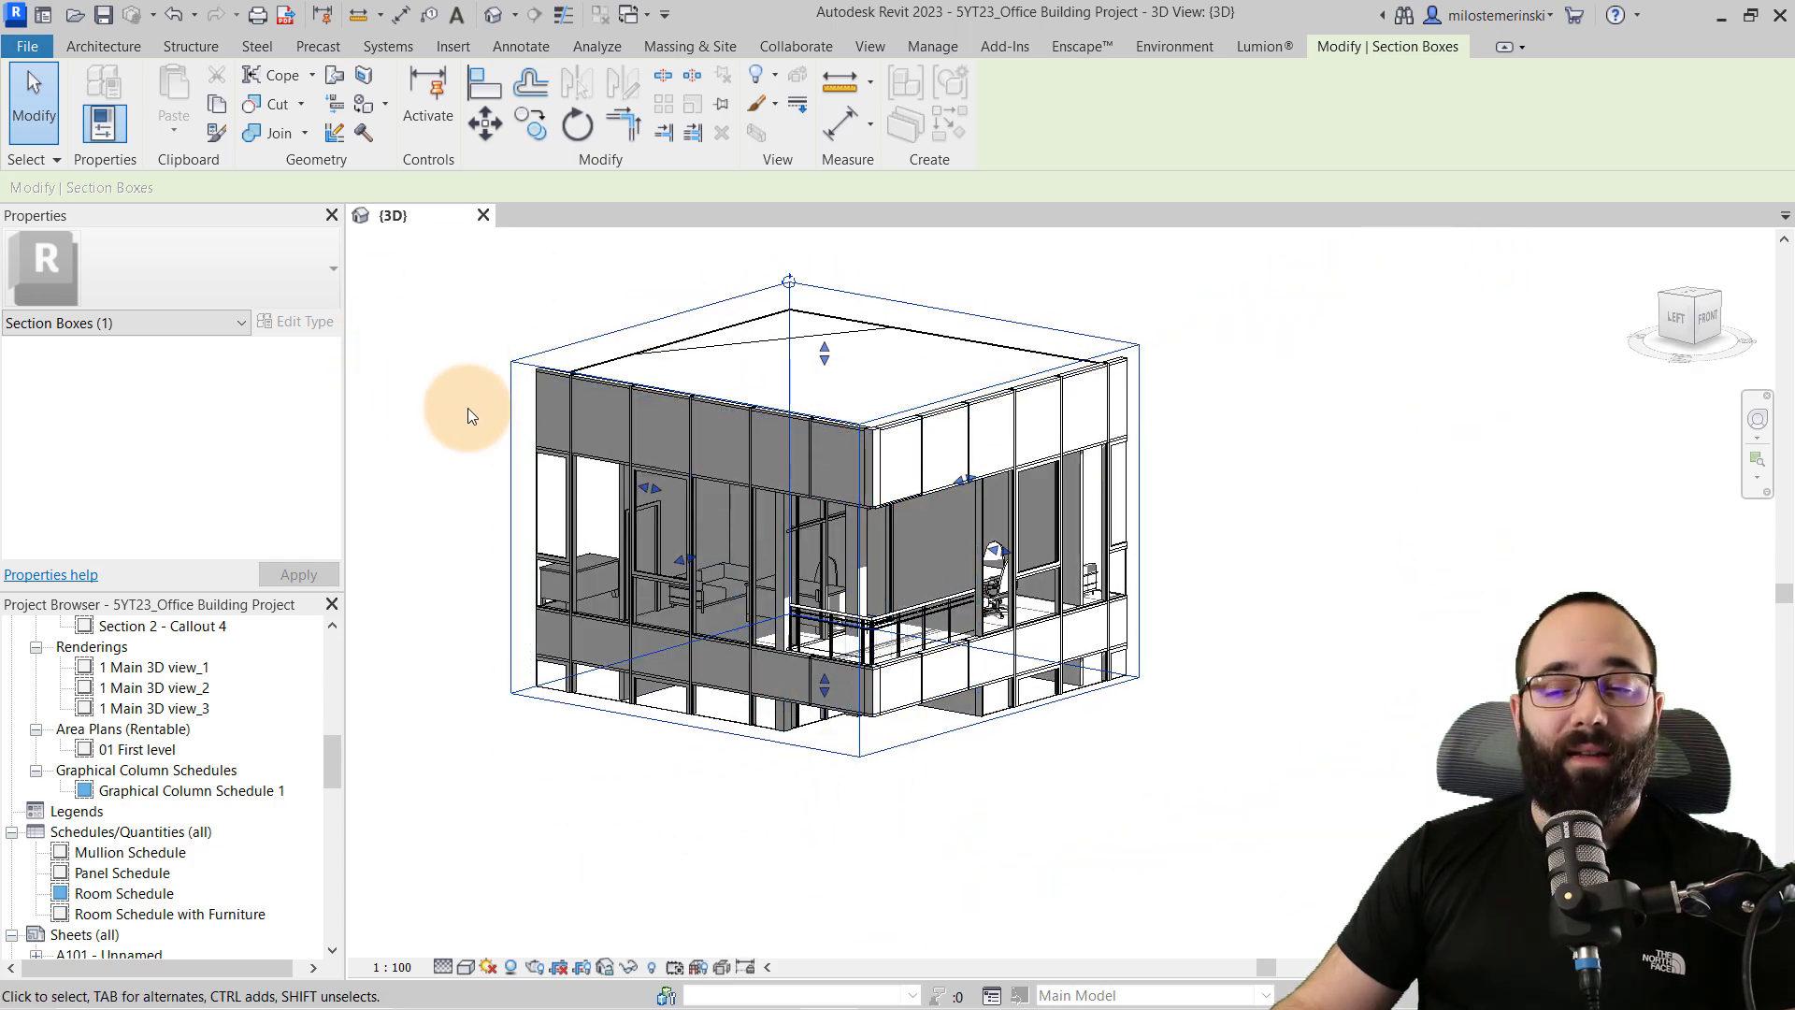
{"action": "mouse_move", "coordinate": [624, 529]}
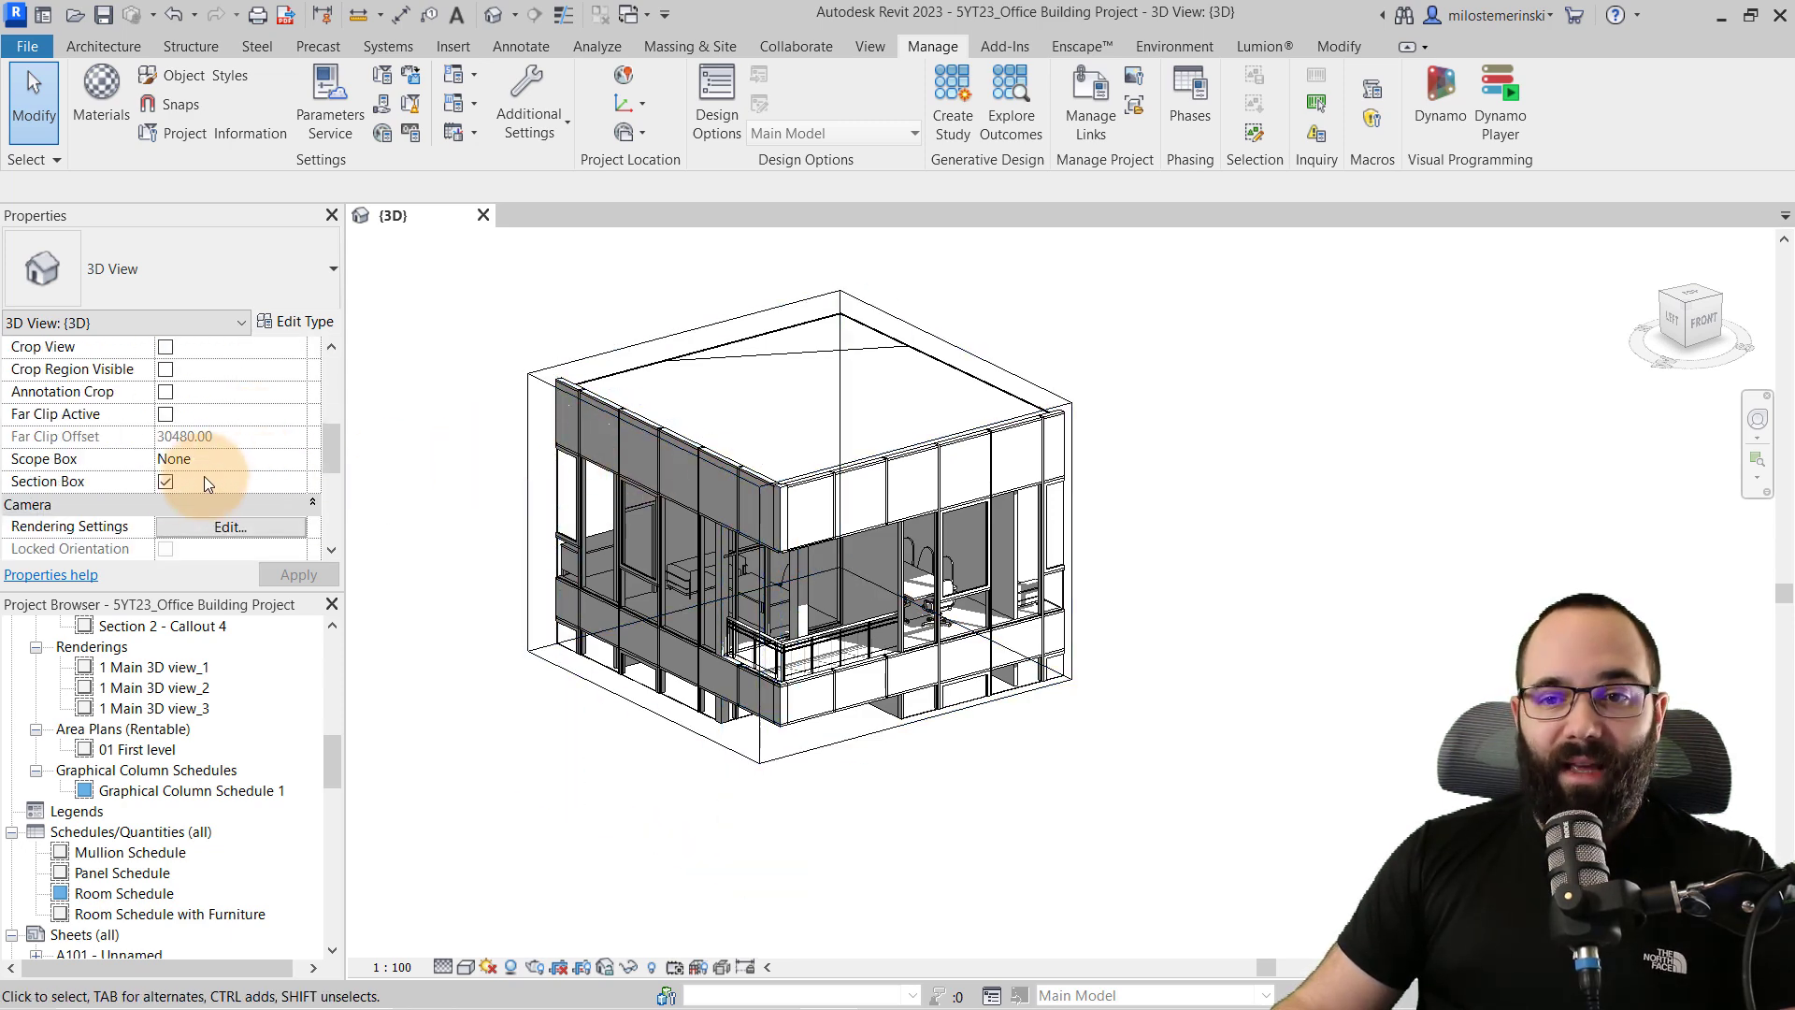
Step: Uncheck Section Box in Properties so the whole building and site show again
{"action": "left_click", "coordinate": [165, 481]}
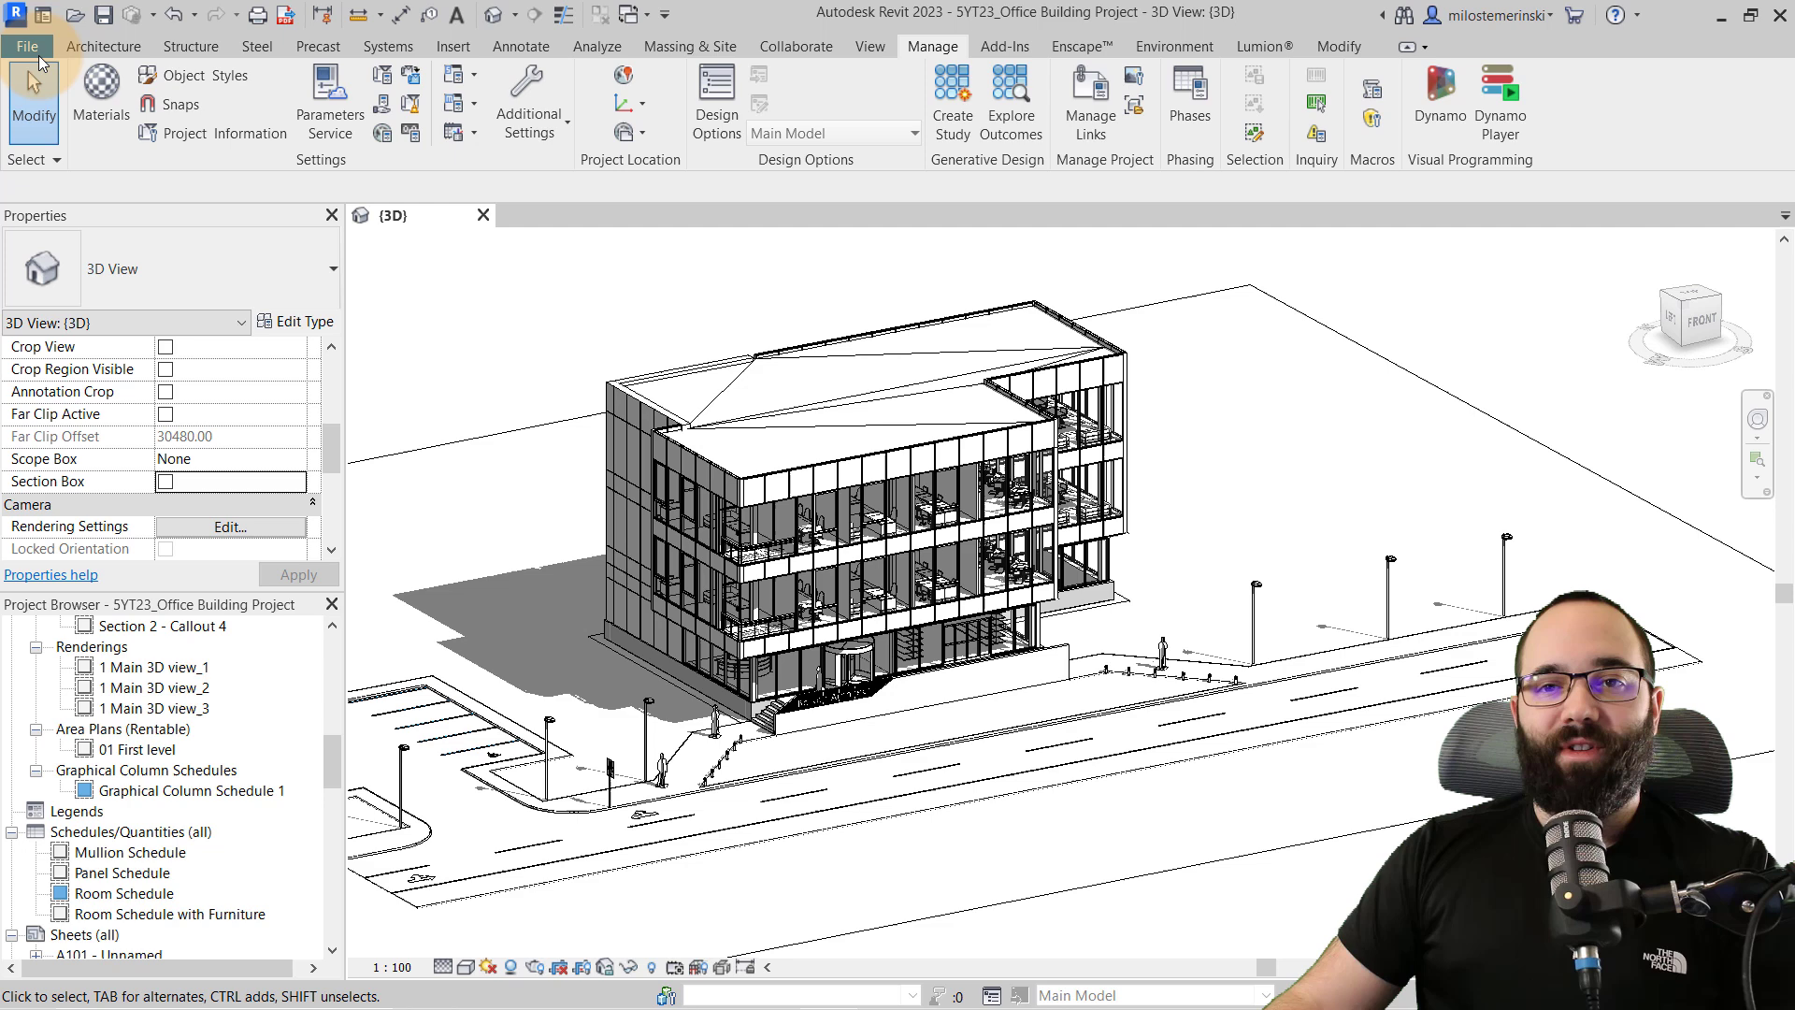
{"action": "left_click", "coordinate": [27, 45]}
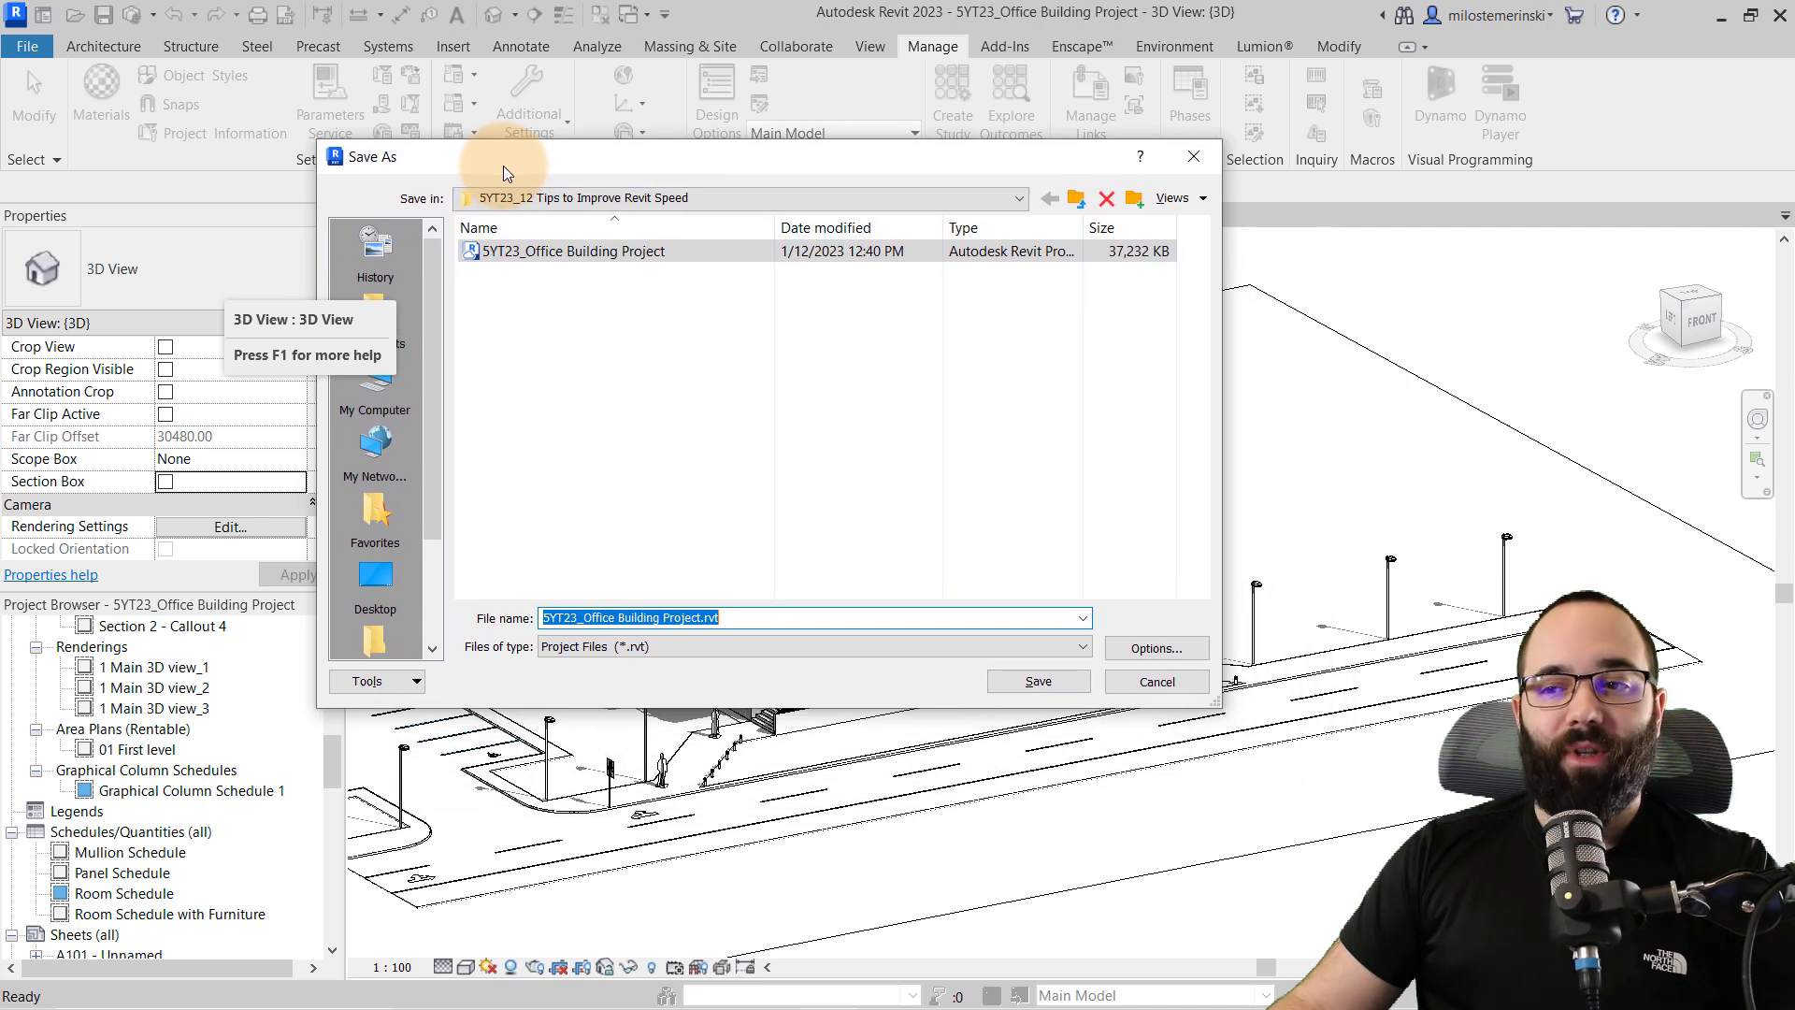
{"action": "left_click", "coordinate": [1156, 649]}
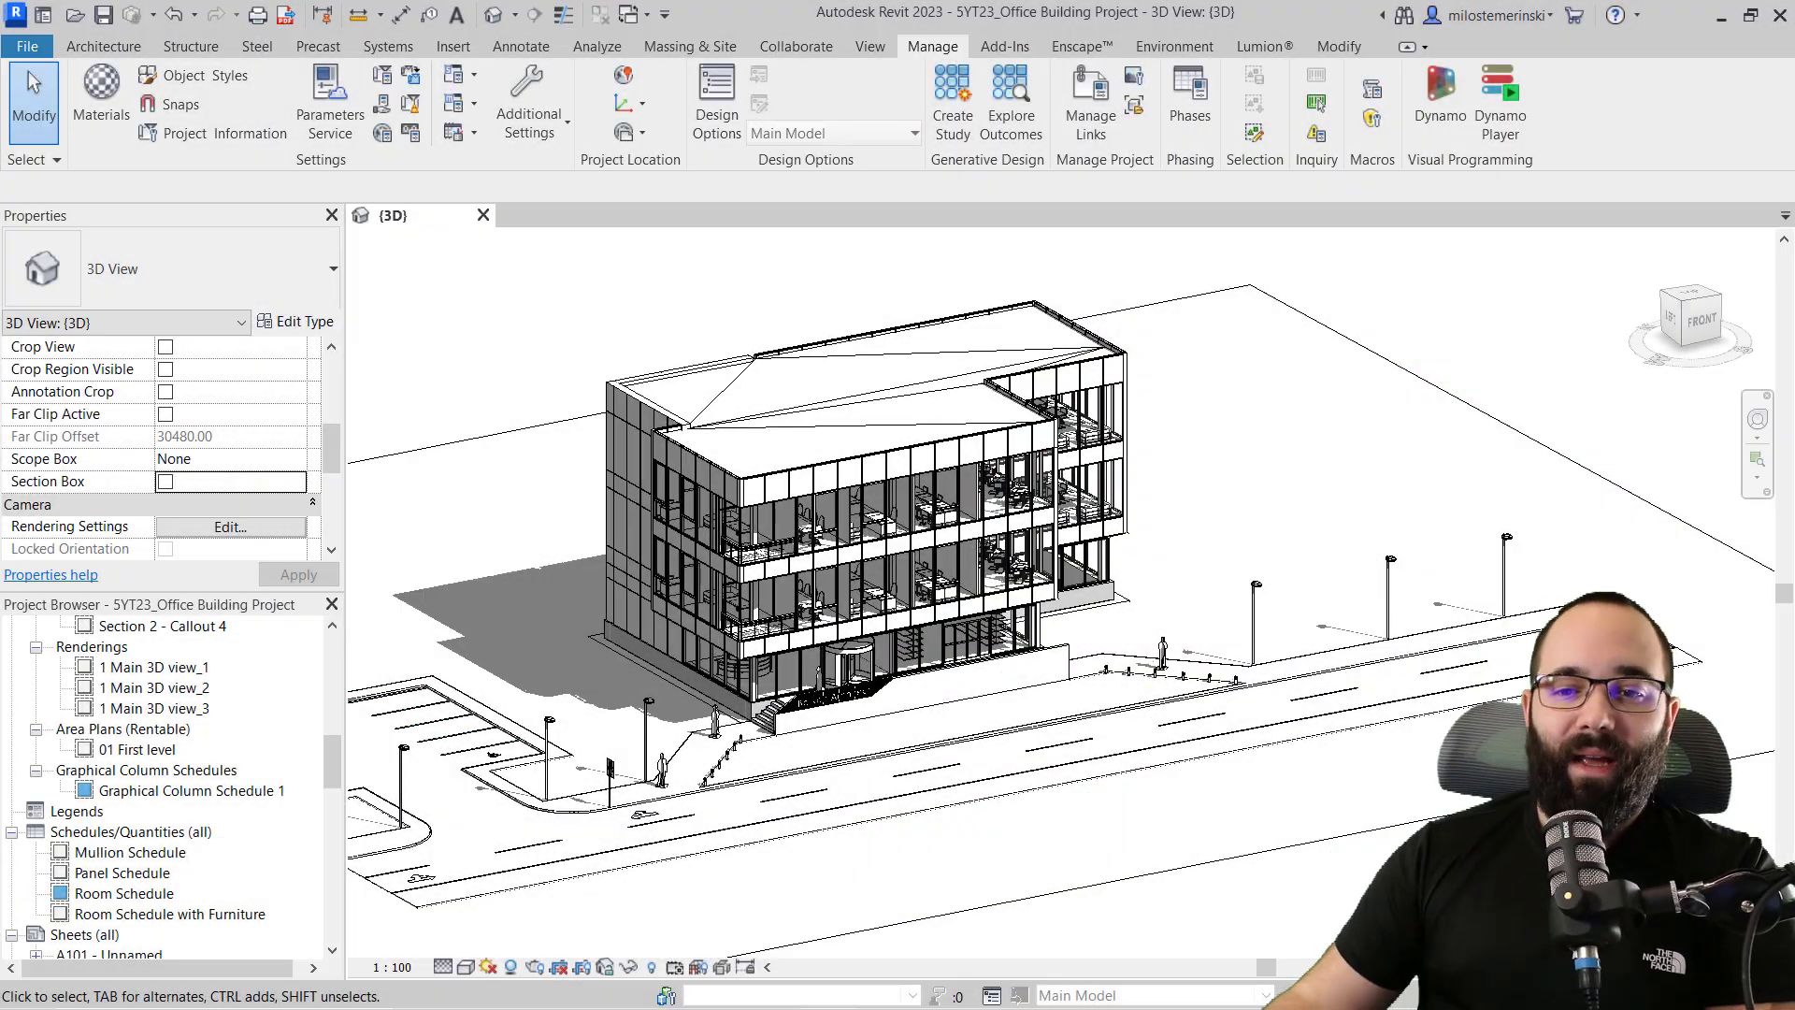
Step: View the 01 First level floor plan from the Project Browser, then return to the {3D} view
{"action": "scroll", "scroll_direction": "down", "scroll_amount": 3}
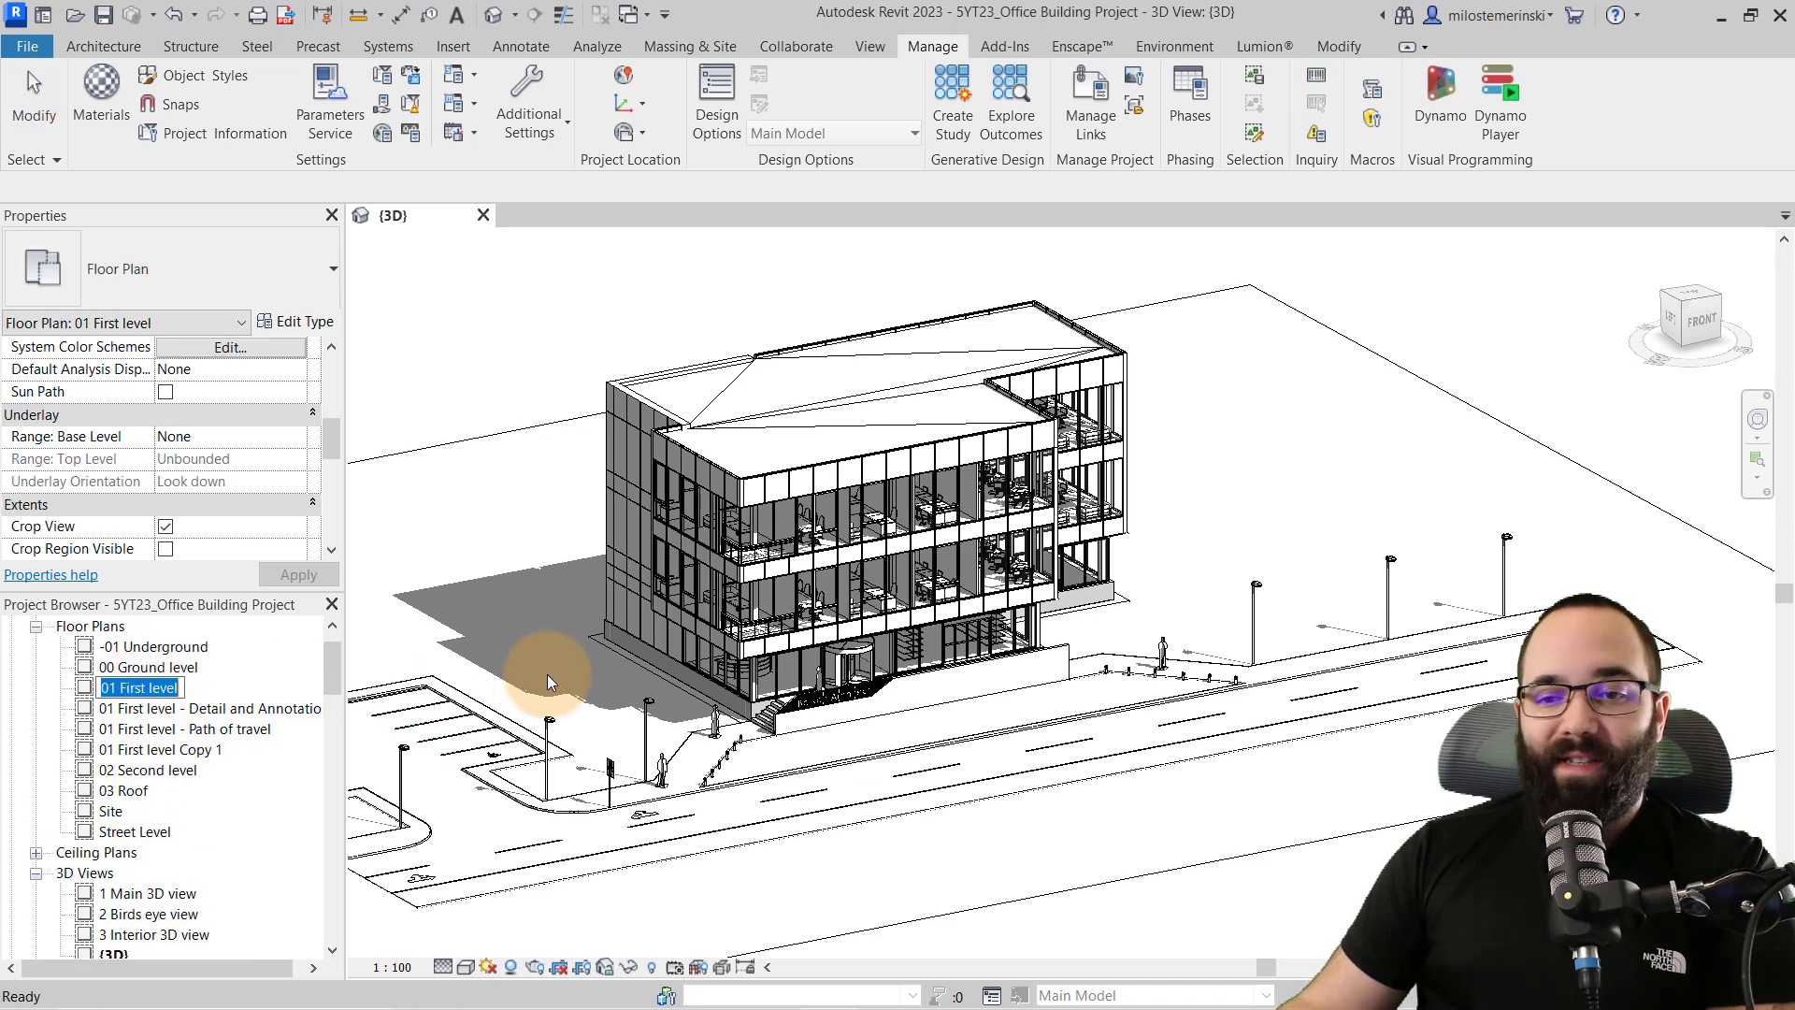
{"action": "mouse_move", "coordinate": [614, 659]}
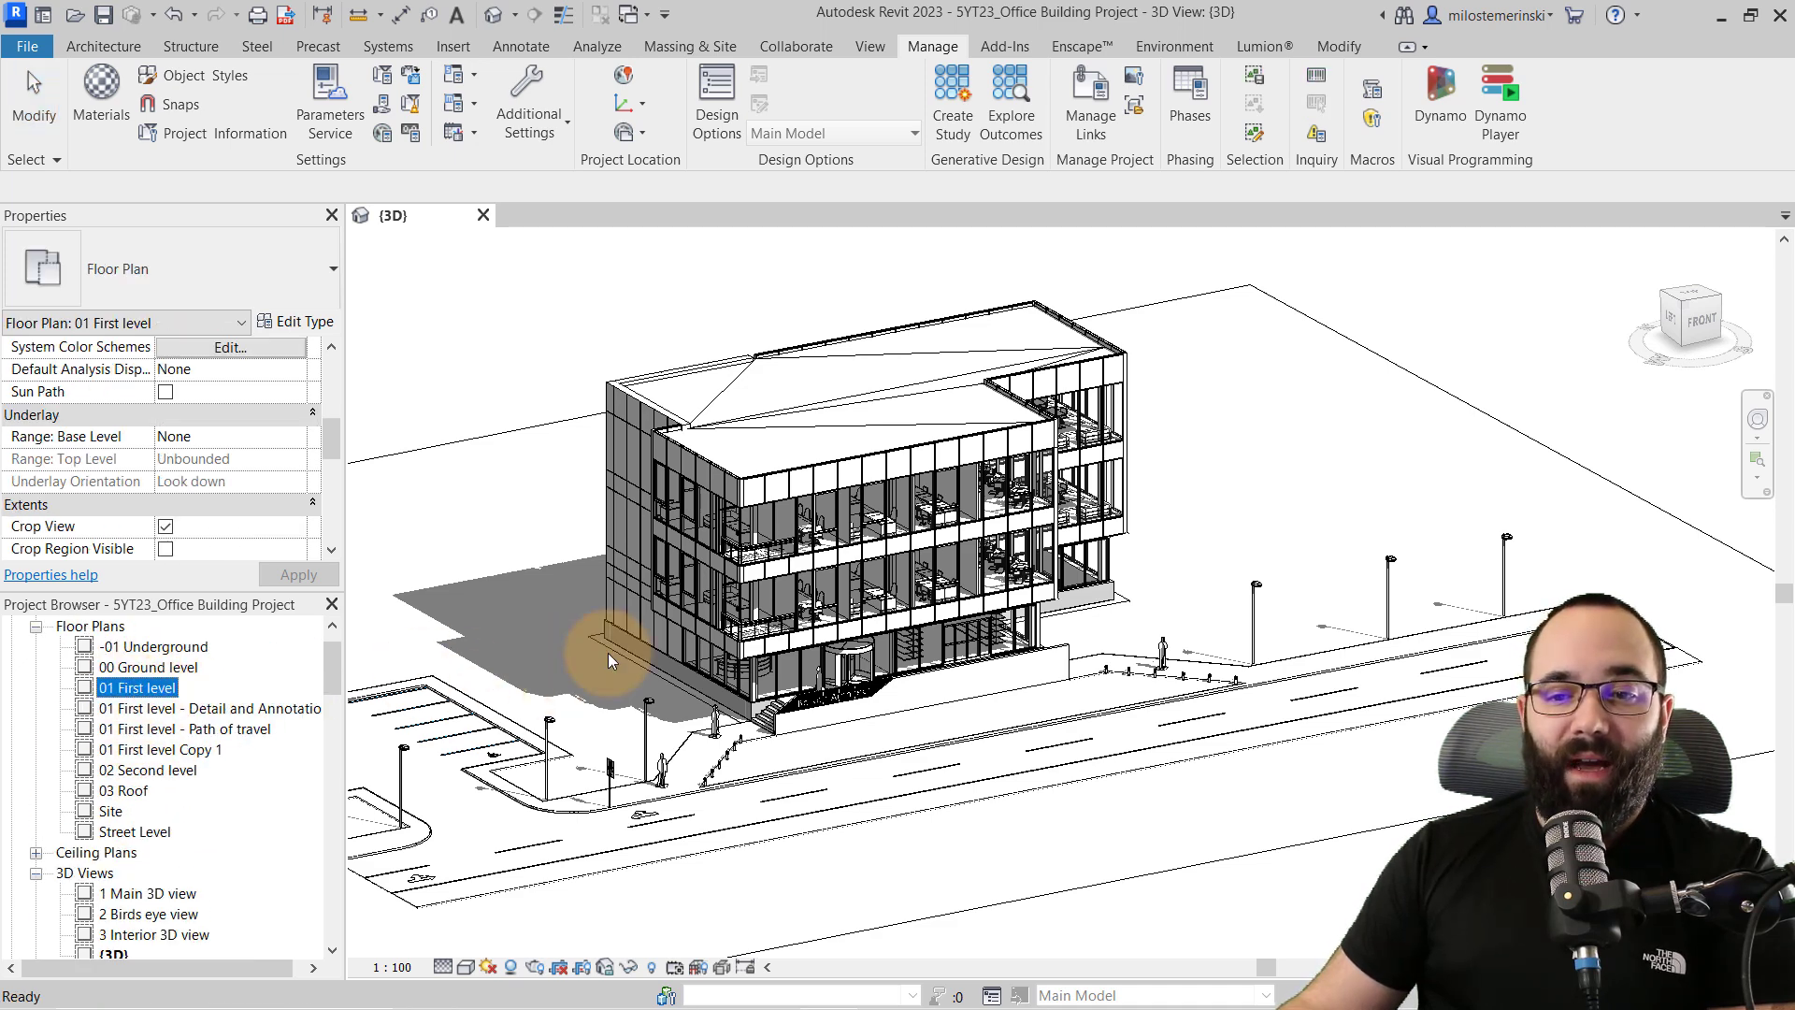
{"action": "double_click", "coordinate": [140, 686]}
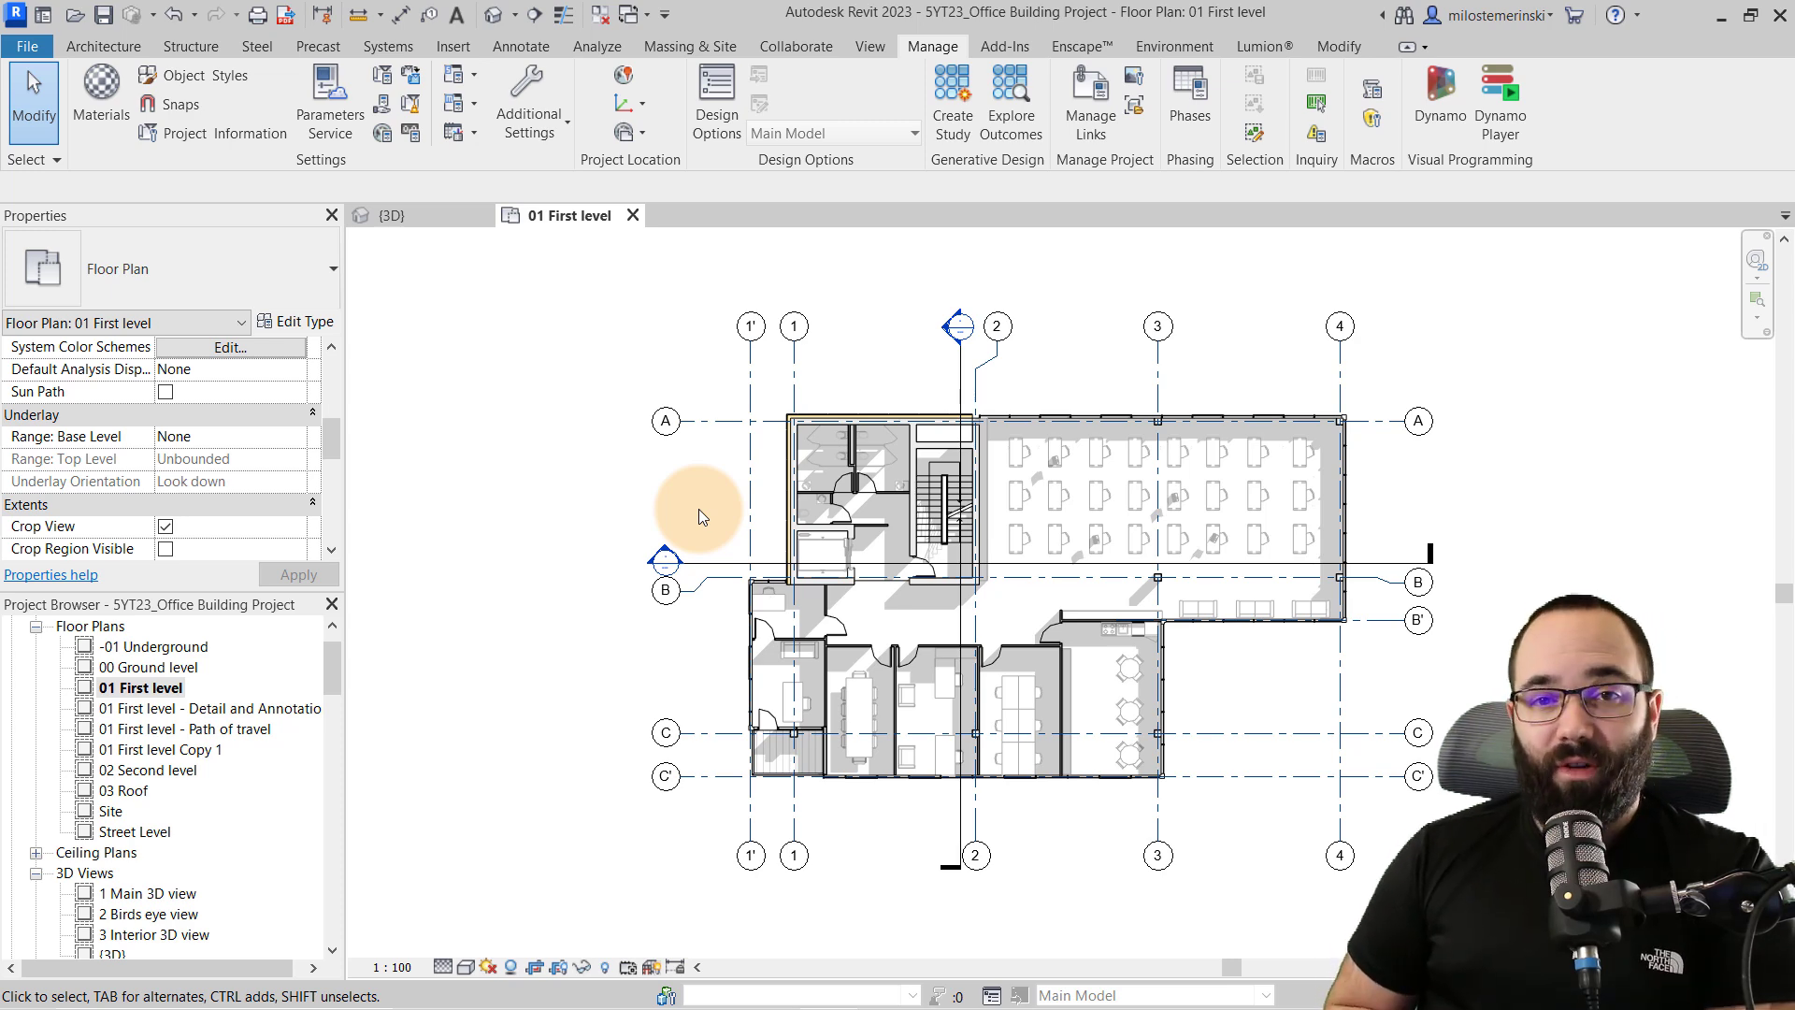
{"action": "left_click", "coordinate": [391, 215]}
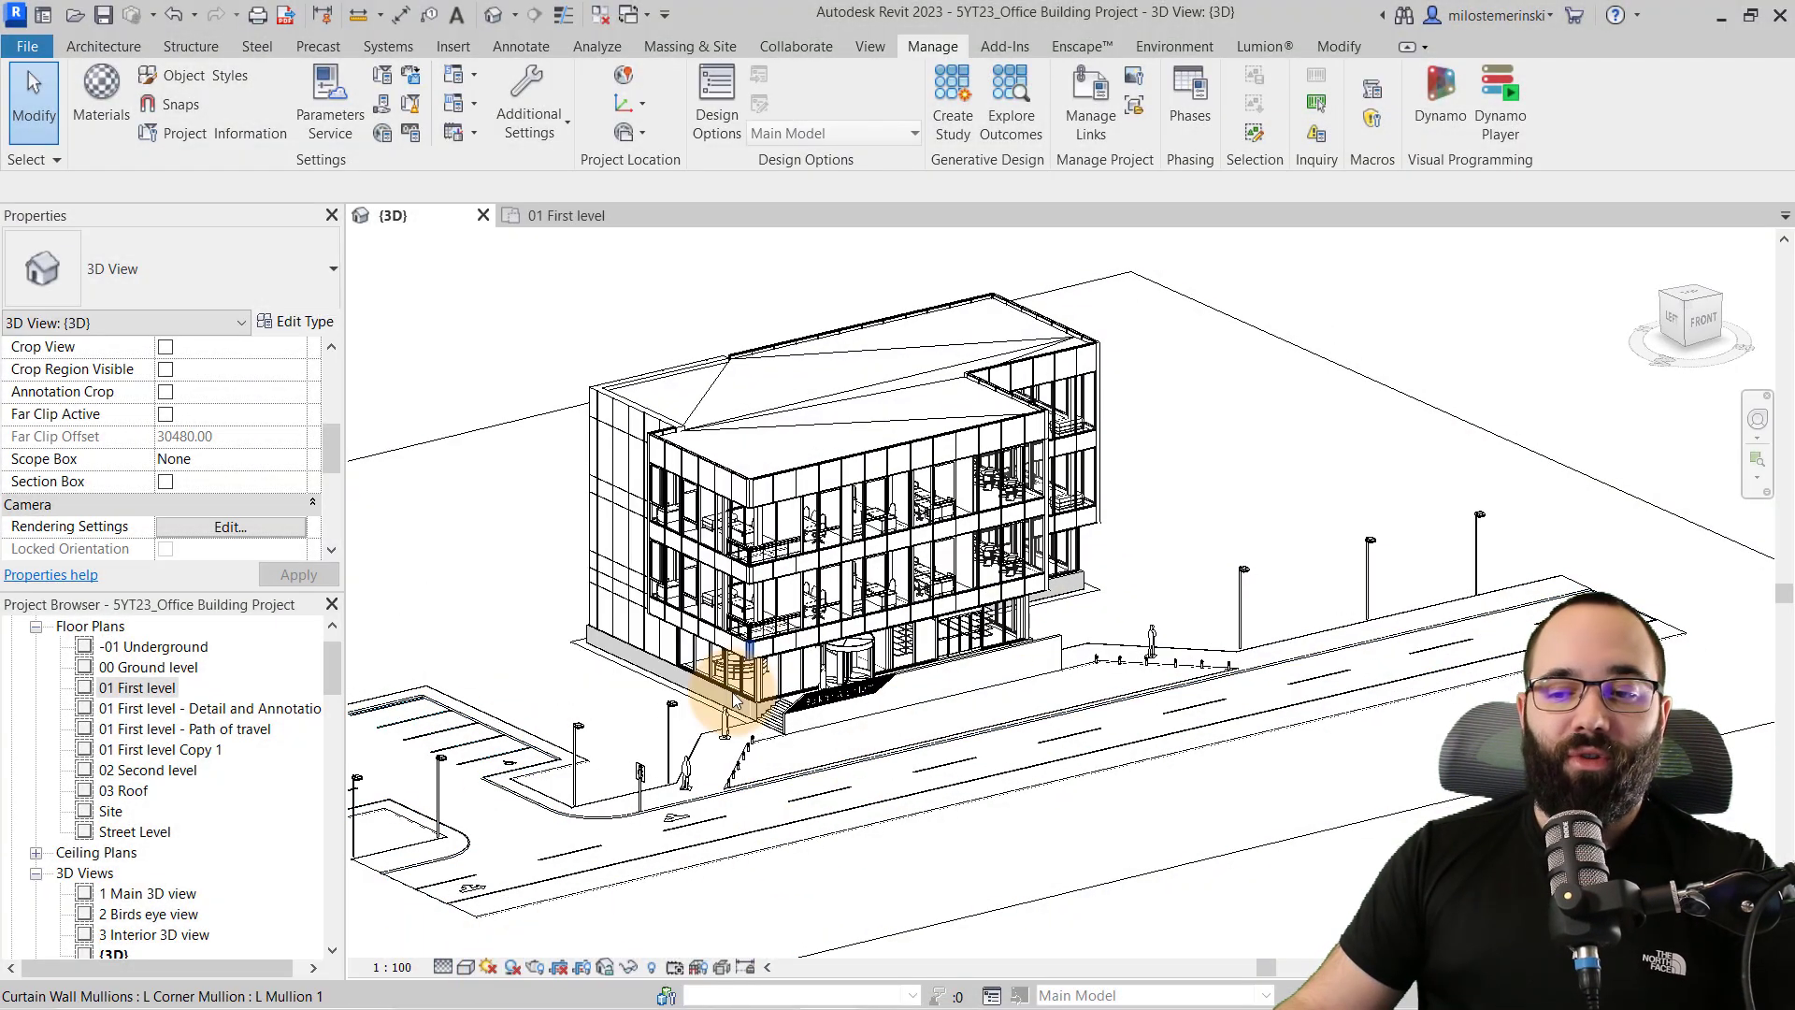
Step: Review Graphic Display Options, leaving Cast Shadows and Ambient Shadows unchecked, and confirm
{"action": "left_click", "coordinate": [668, 879]}
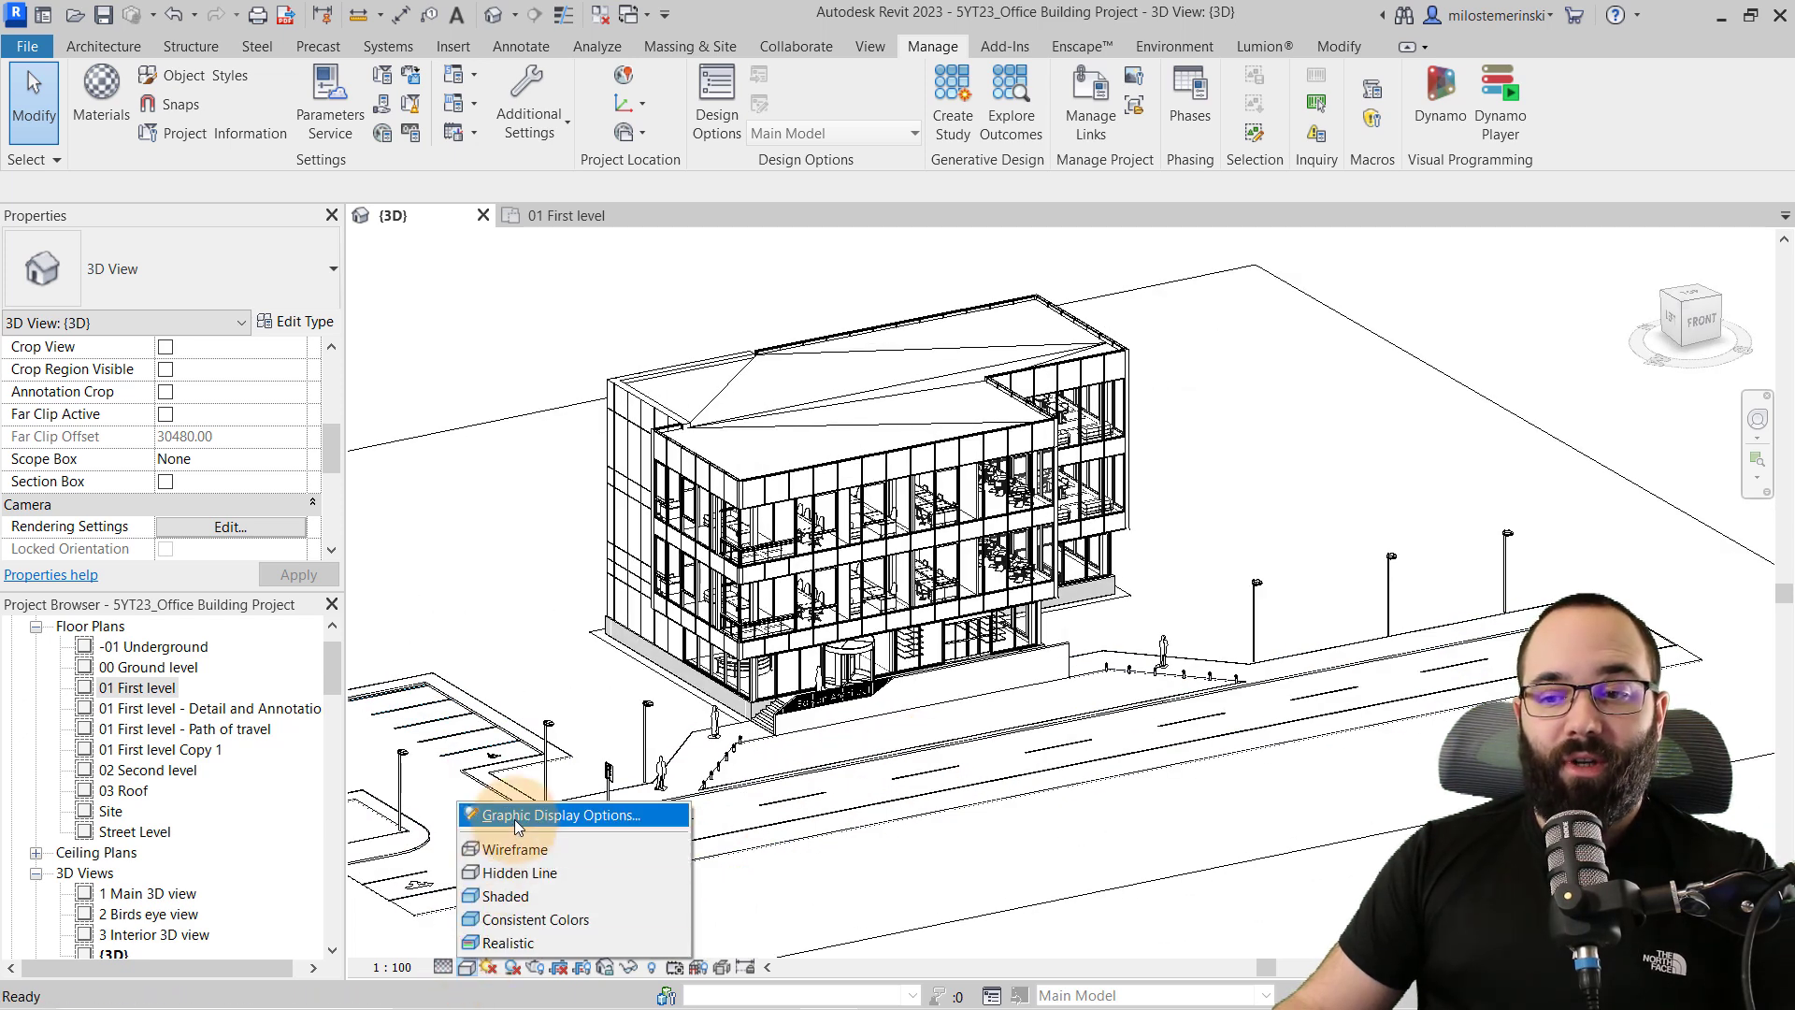
{"action": "left_click", "coordinate": [561, 813]}
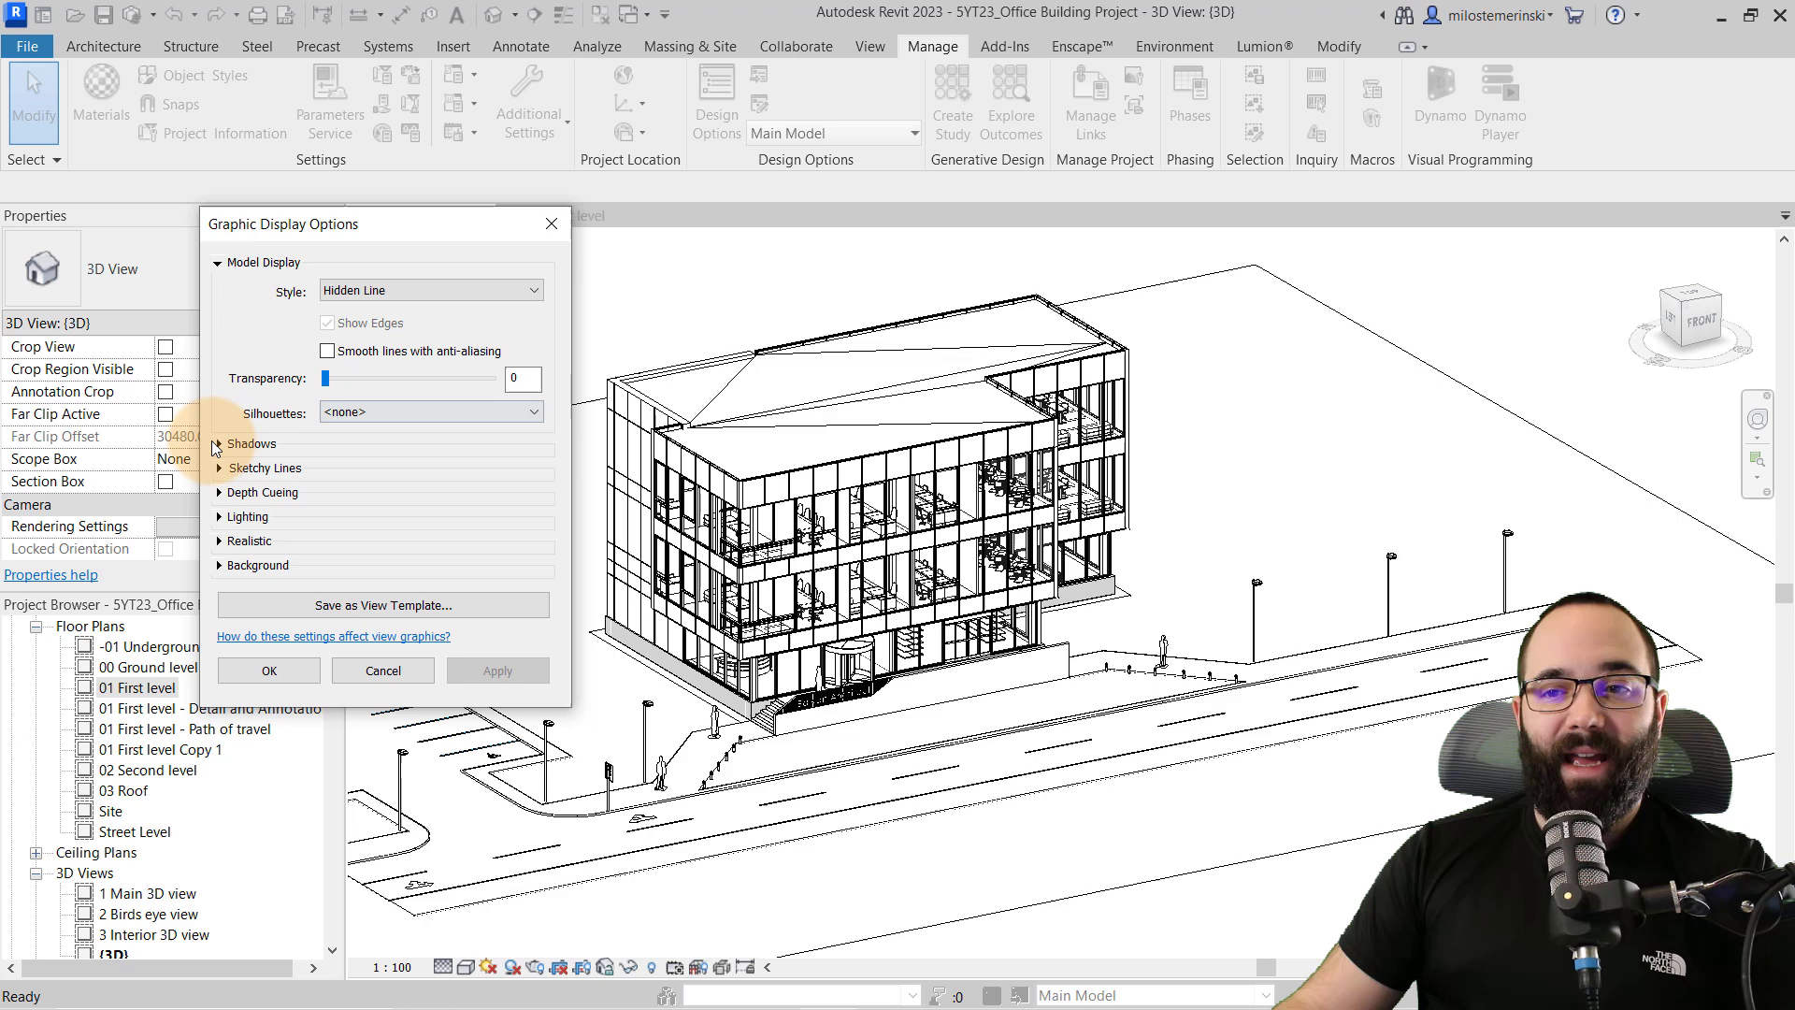
{"action": "left_click", "coordinate": [220, 443]}
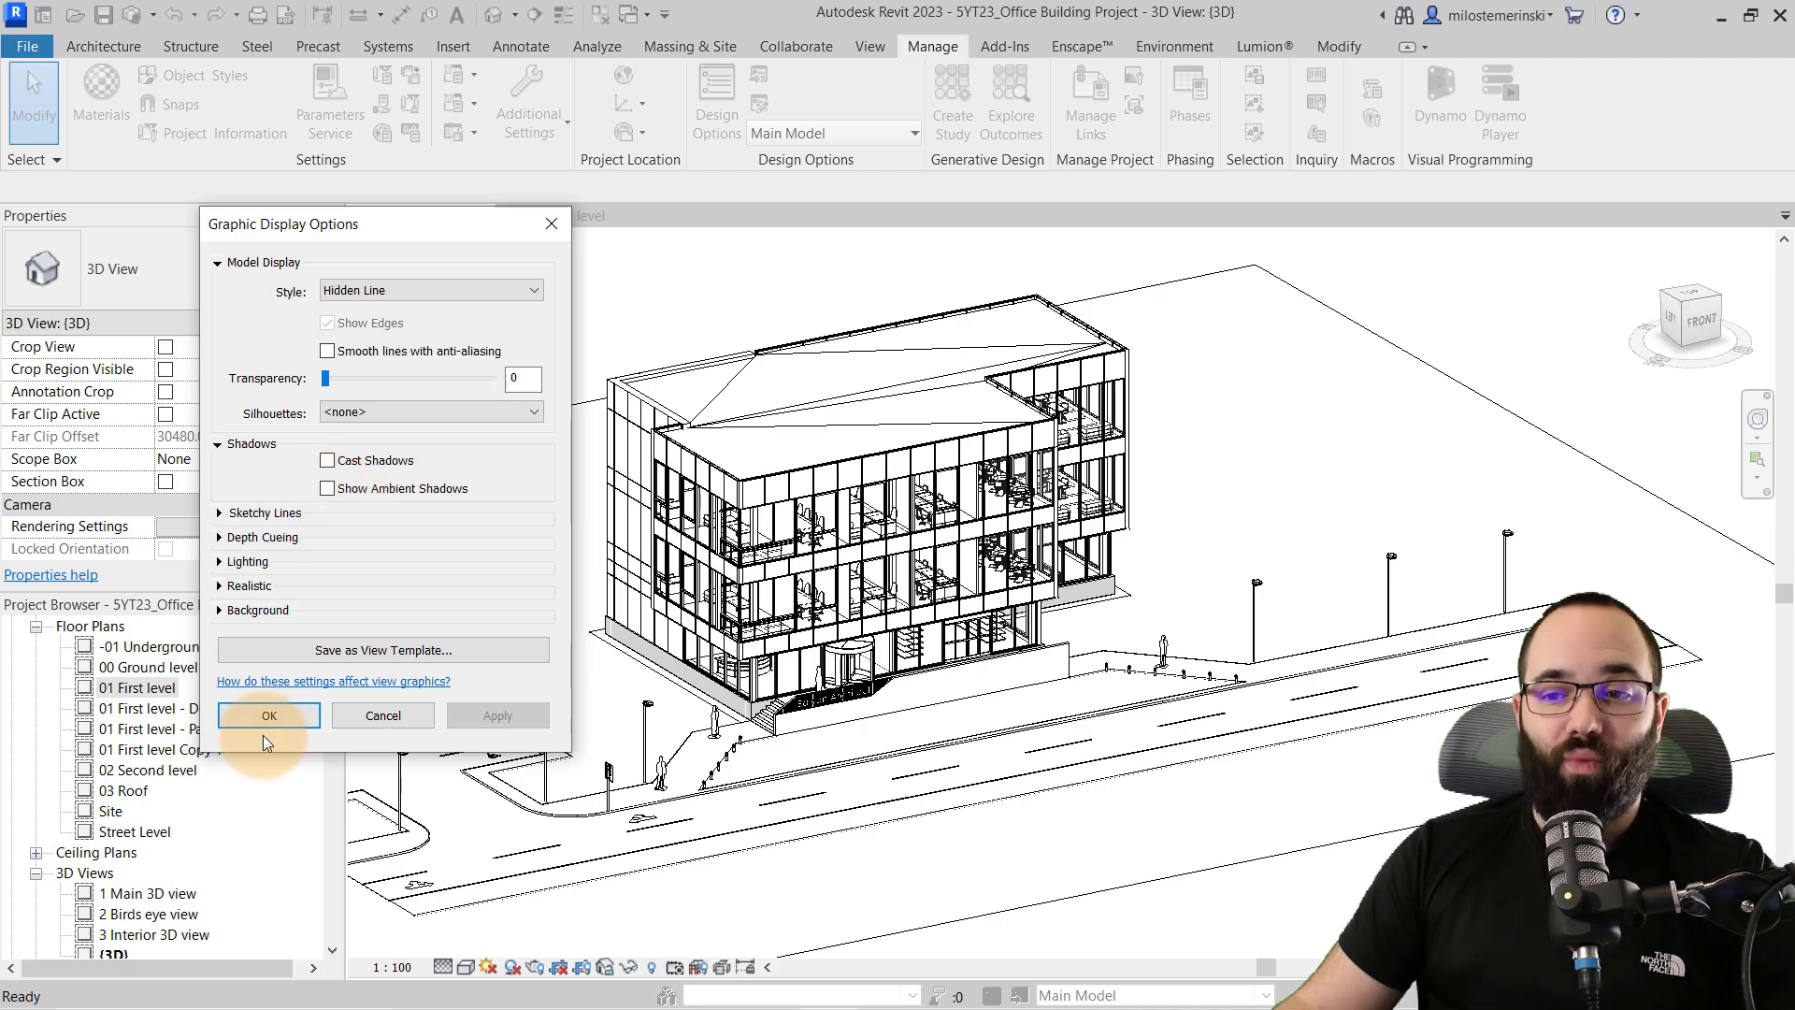
{"action": "left_click", "coordinate": [267, 715]}
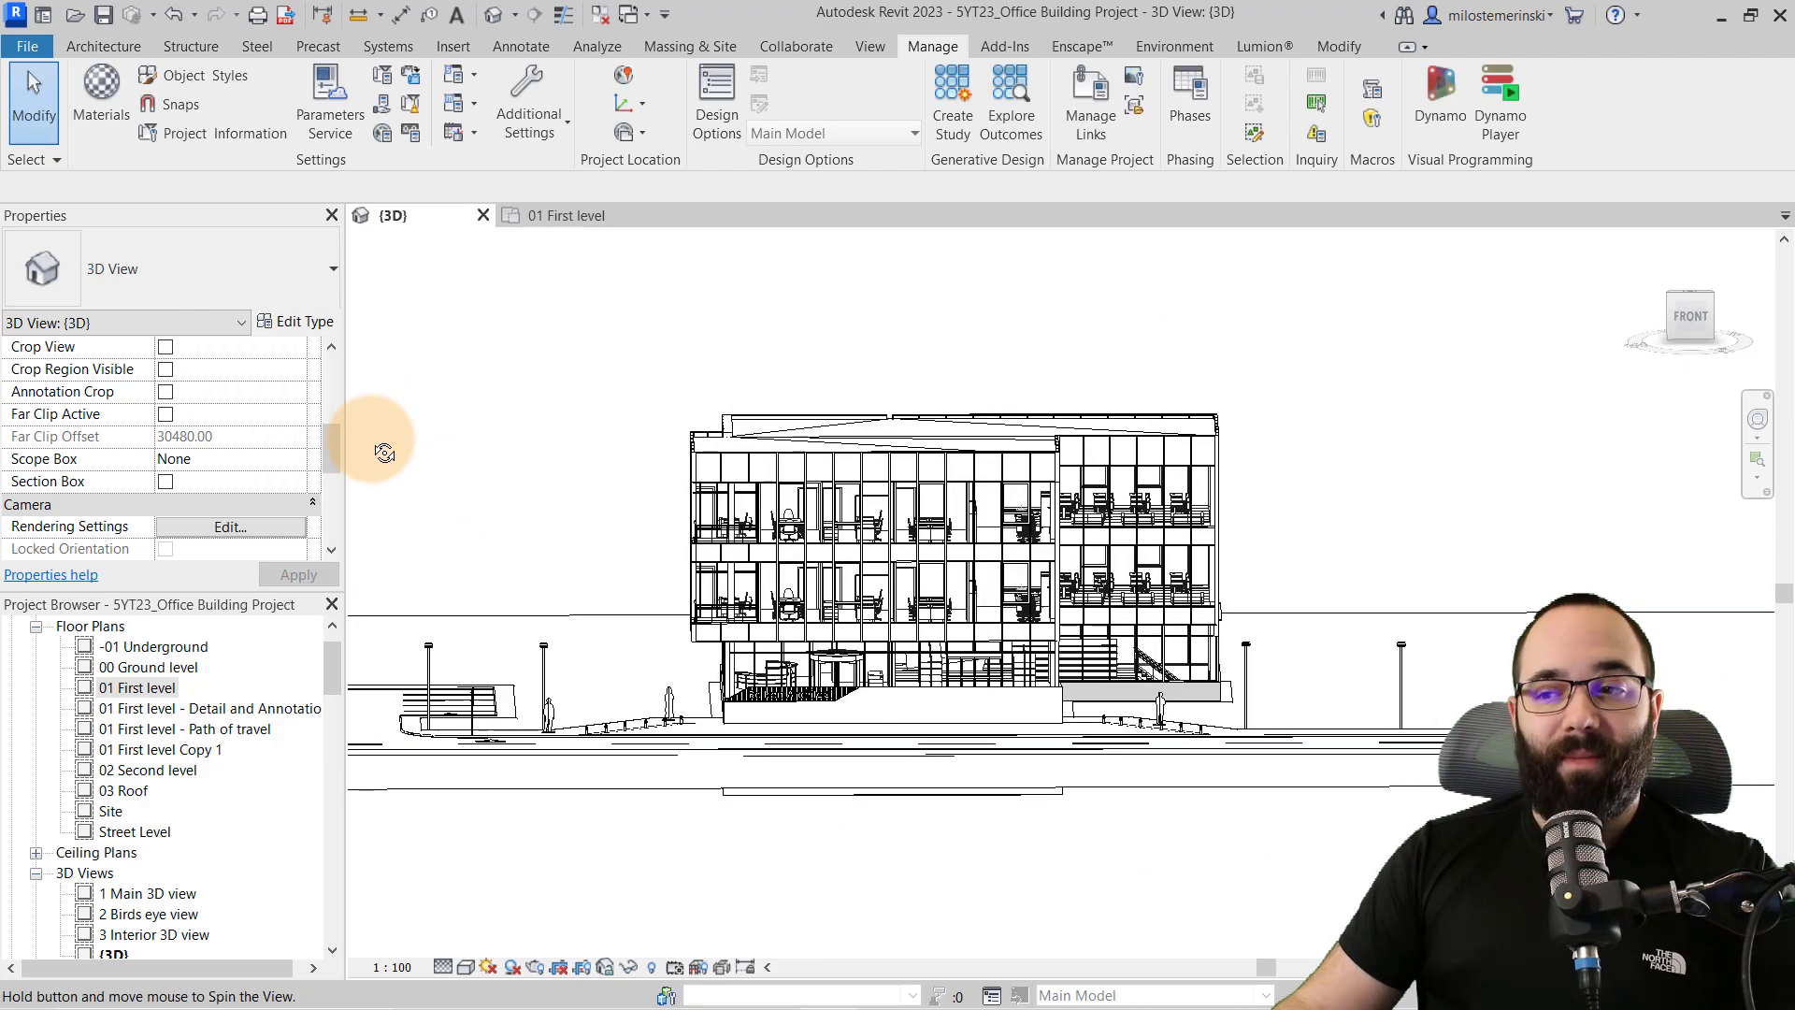
Step: Orbit to the upper floors and take an M_Chair-Corbu chair into Edit Family
{"action": "left_click_drag", "start_coordinate": [385, 451], "coordinate": [586, 630]}
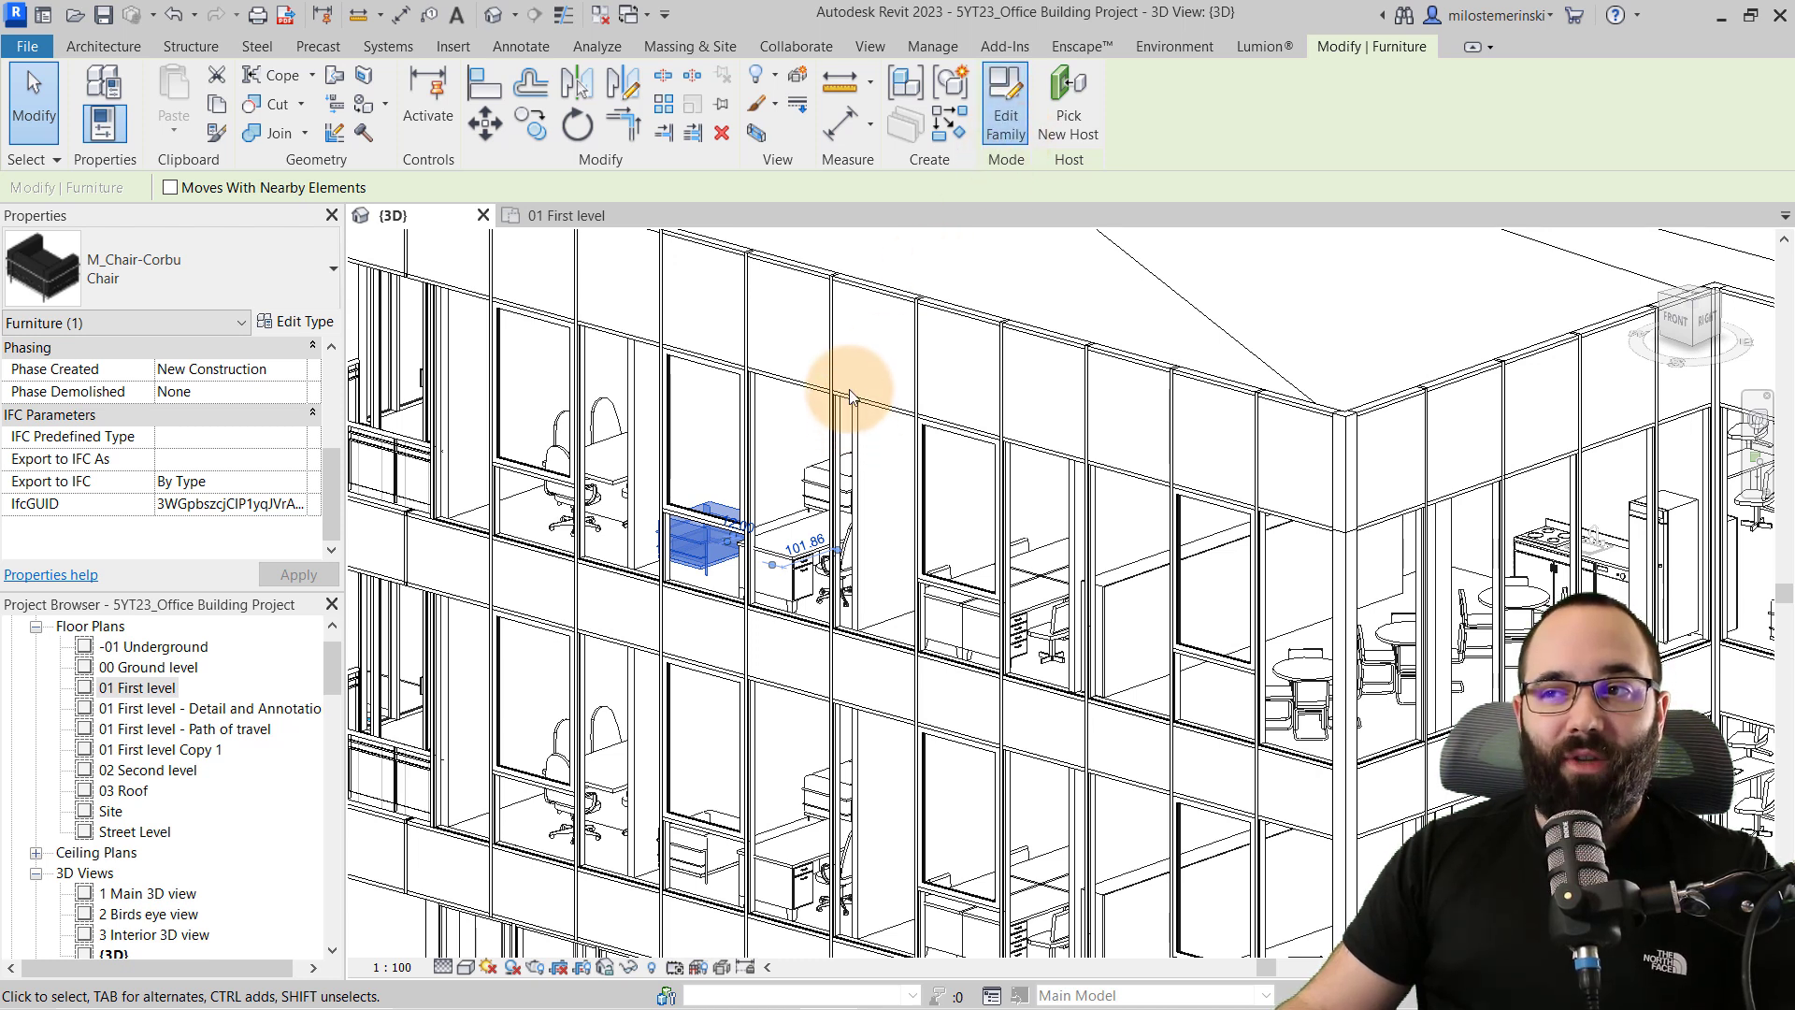
{"action": "left_click", "coordinate": [1004, 101]}
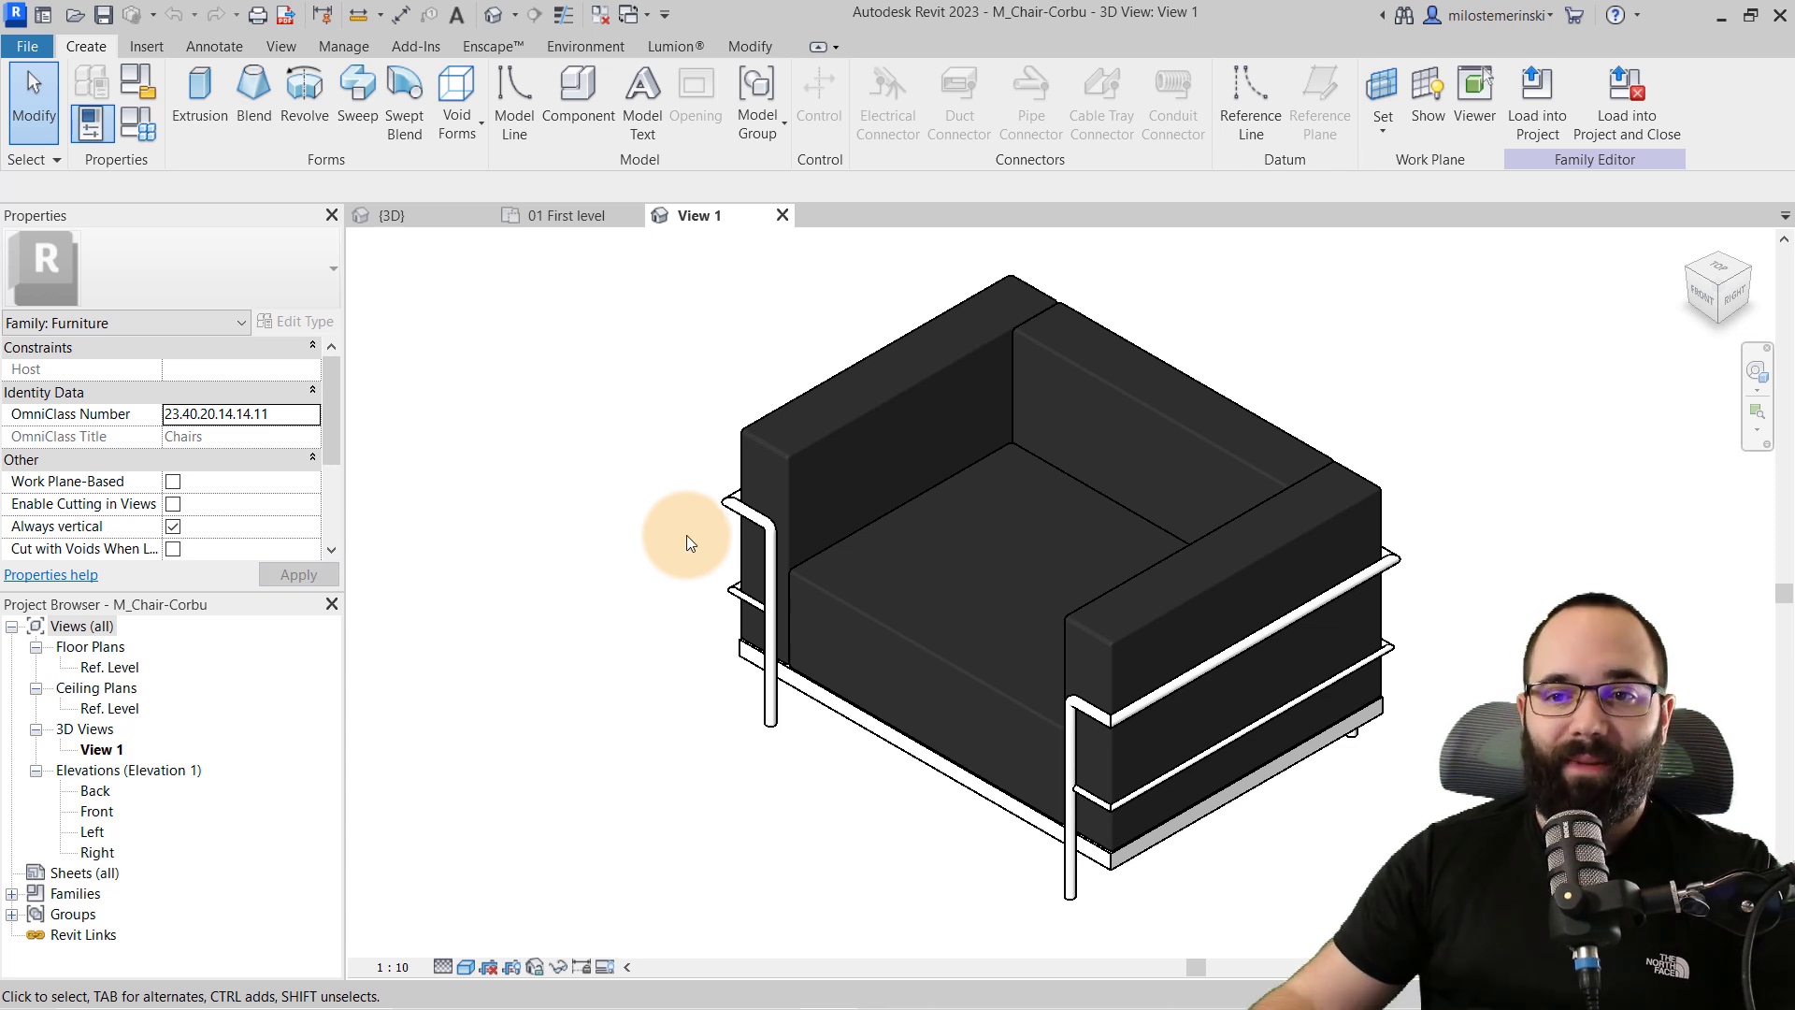
Step: Show the Manage tools in the M_Chair-Corbu family to check for imported CAD or links
{"action": "scroll", "scroll_direction": "down", "scroll_amount": 3}
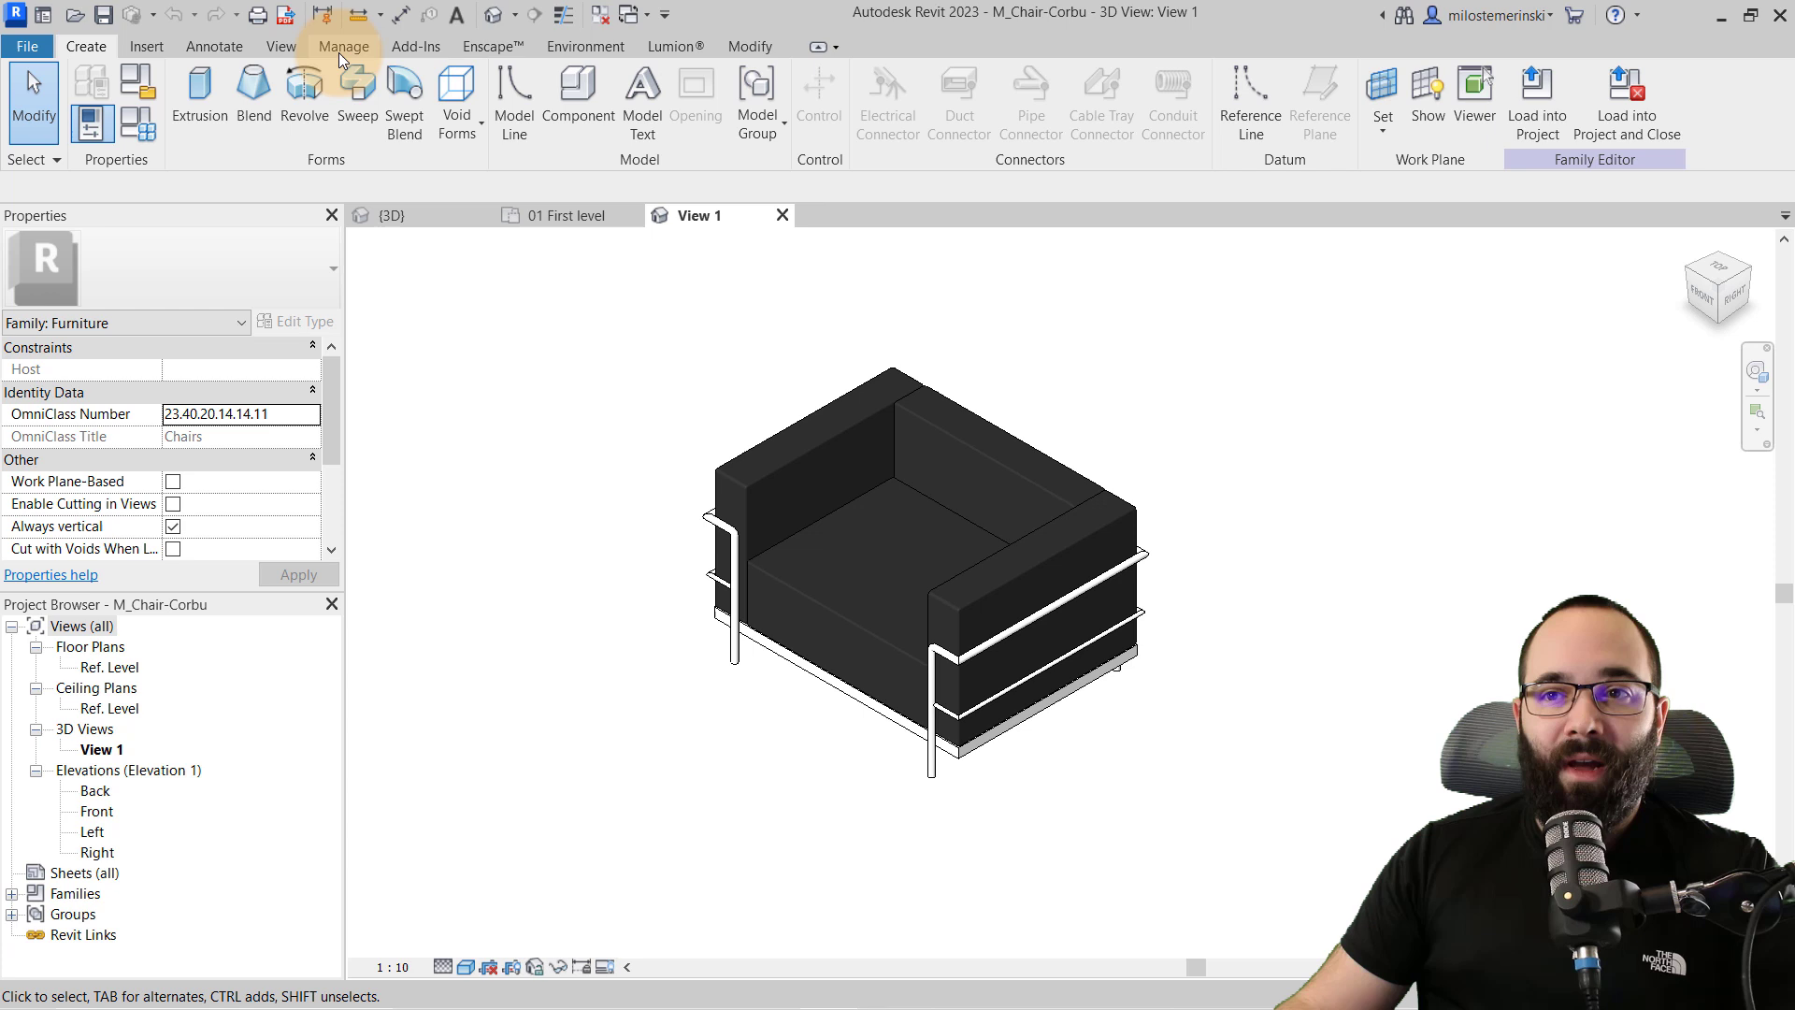
{"action": "left_click", "coordinate": [344, 45]}
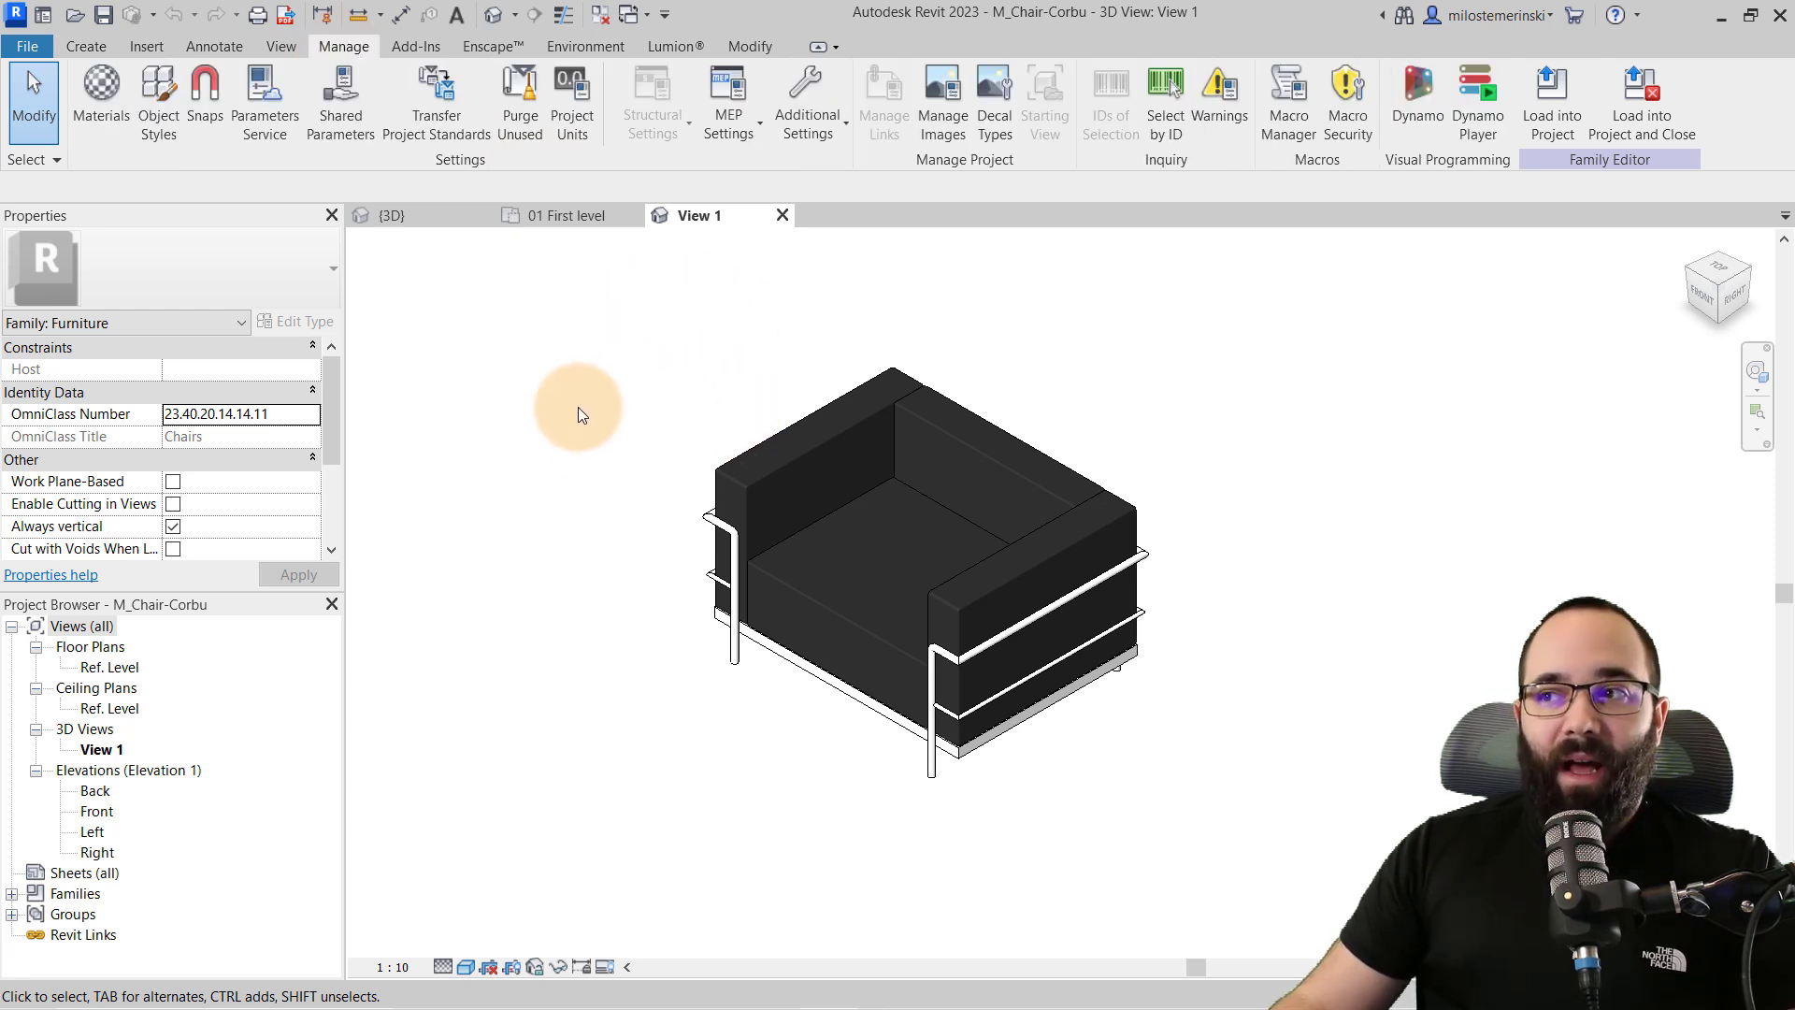
{"action": "mouse_move", "coordinate": [742, 369]}
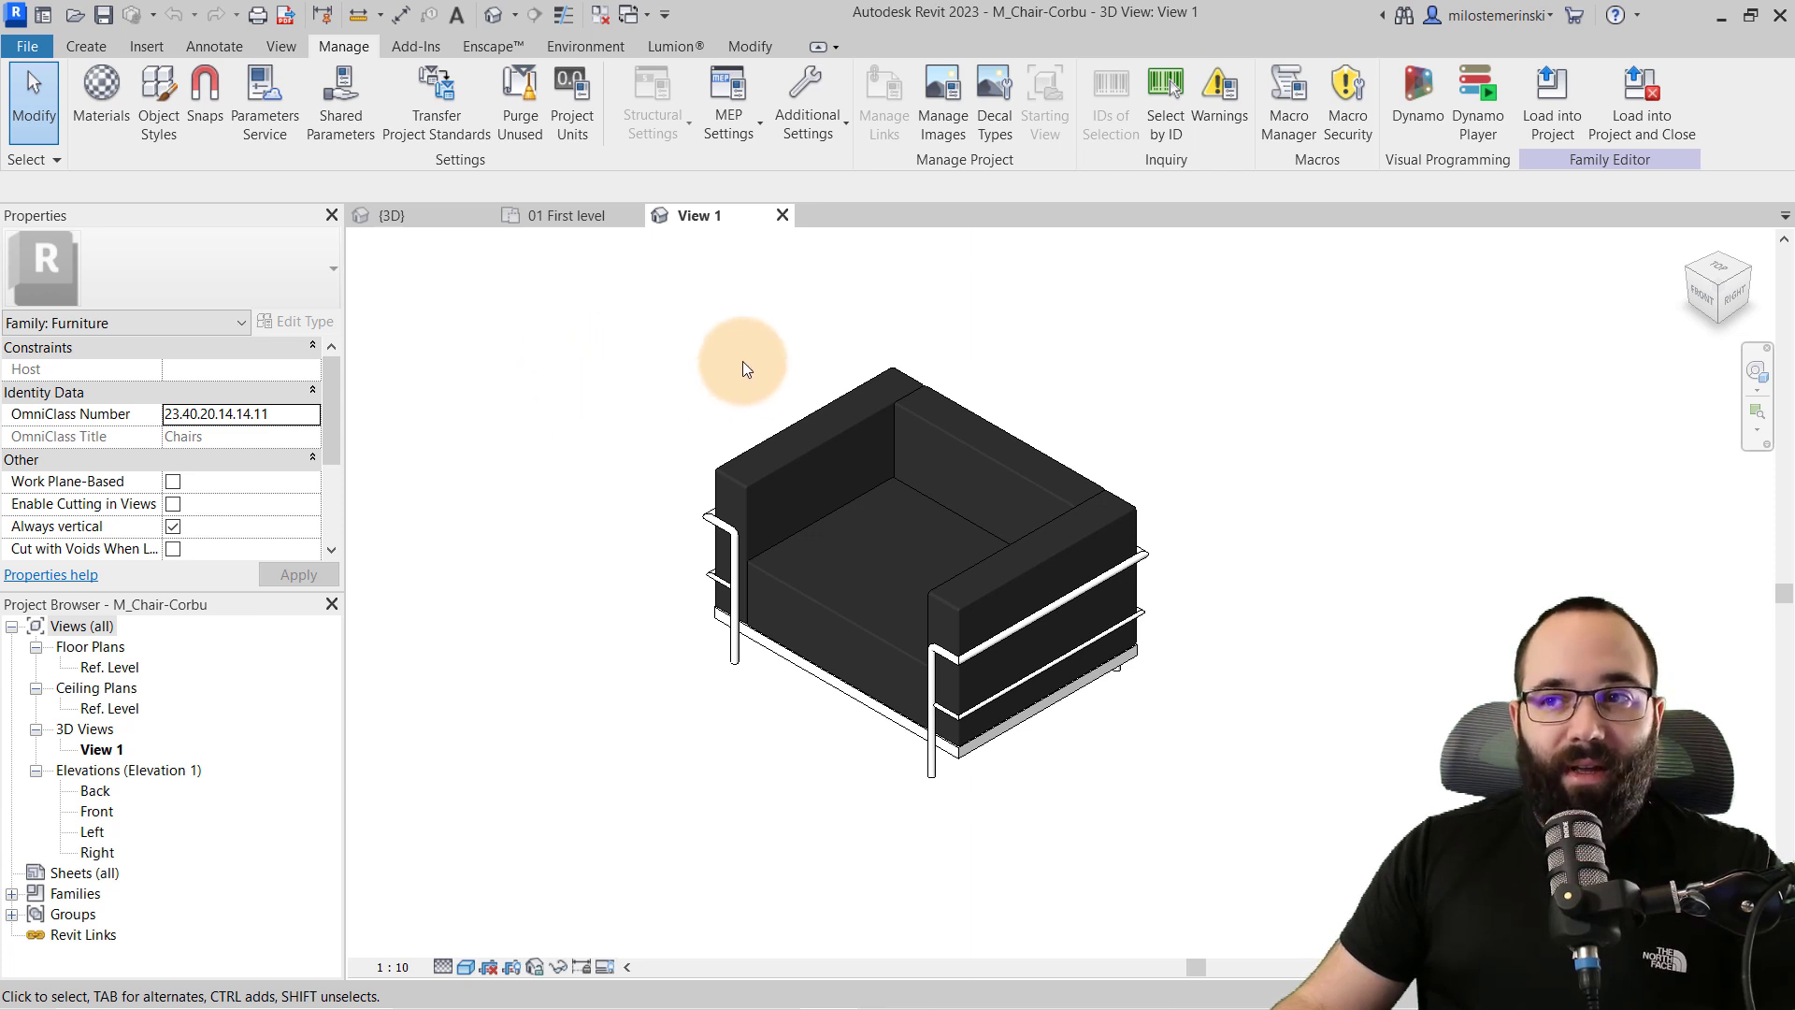
{"action": "mouse_move", "coordinate": [645, 432]}
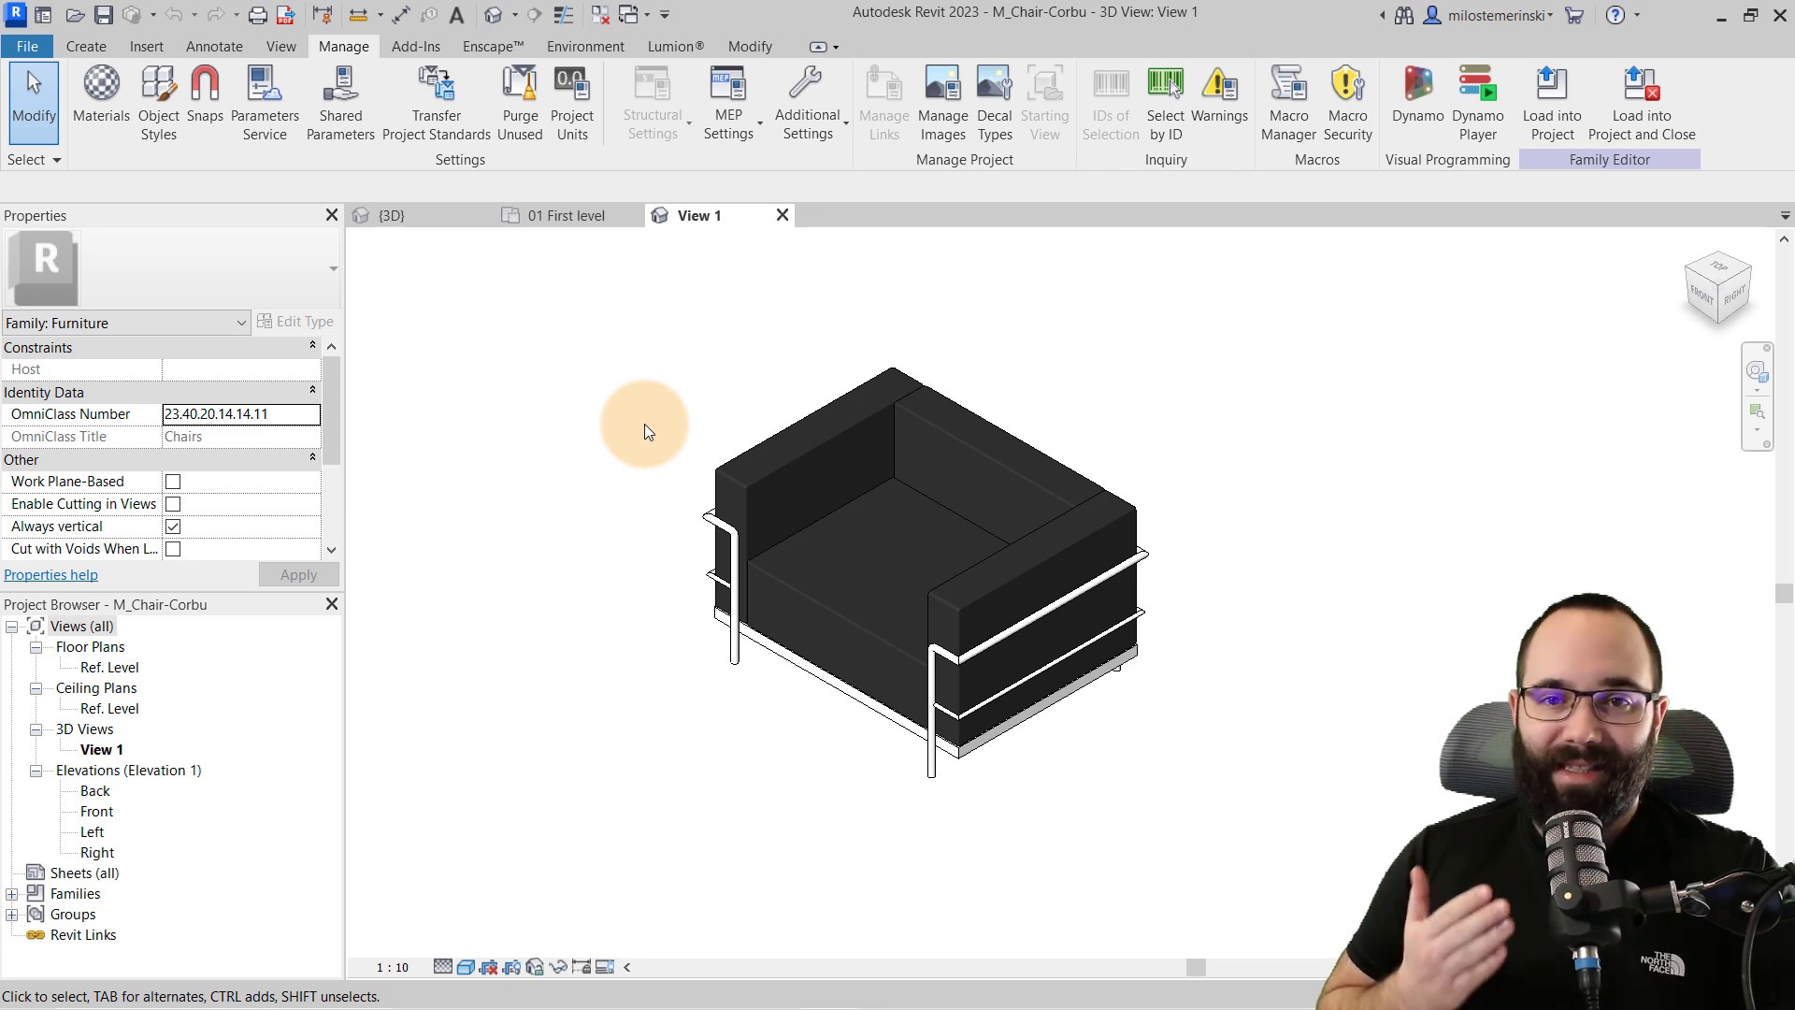
{"action": "mouse_move", "coordinate": [673, 394]}
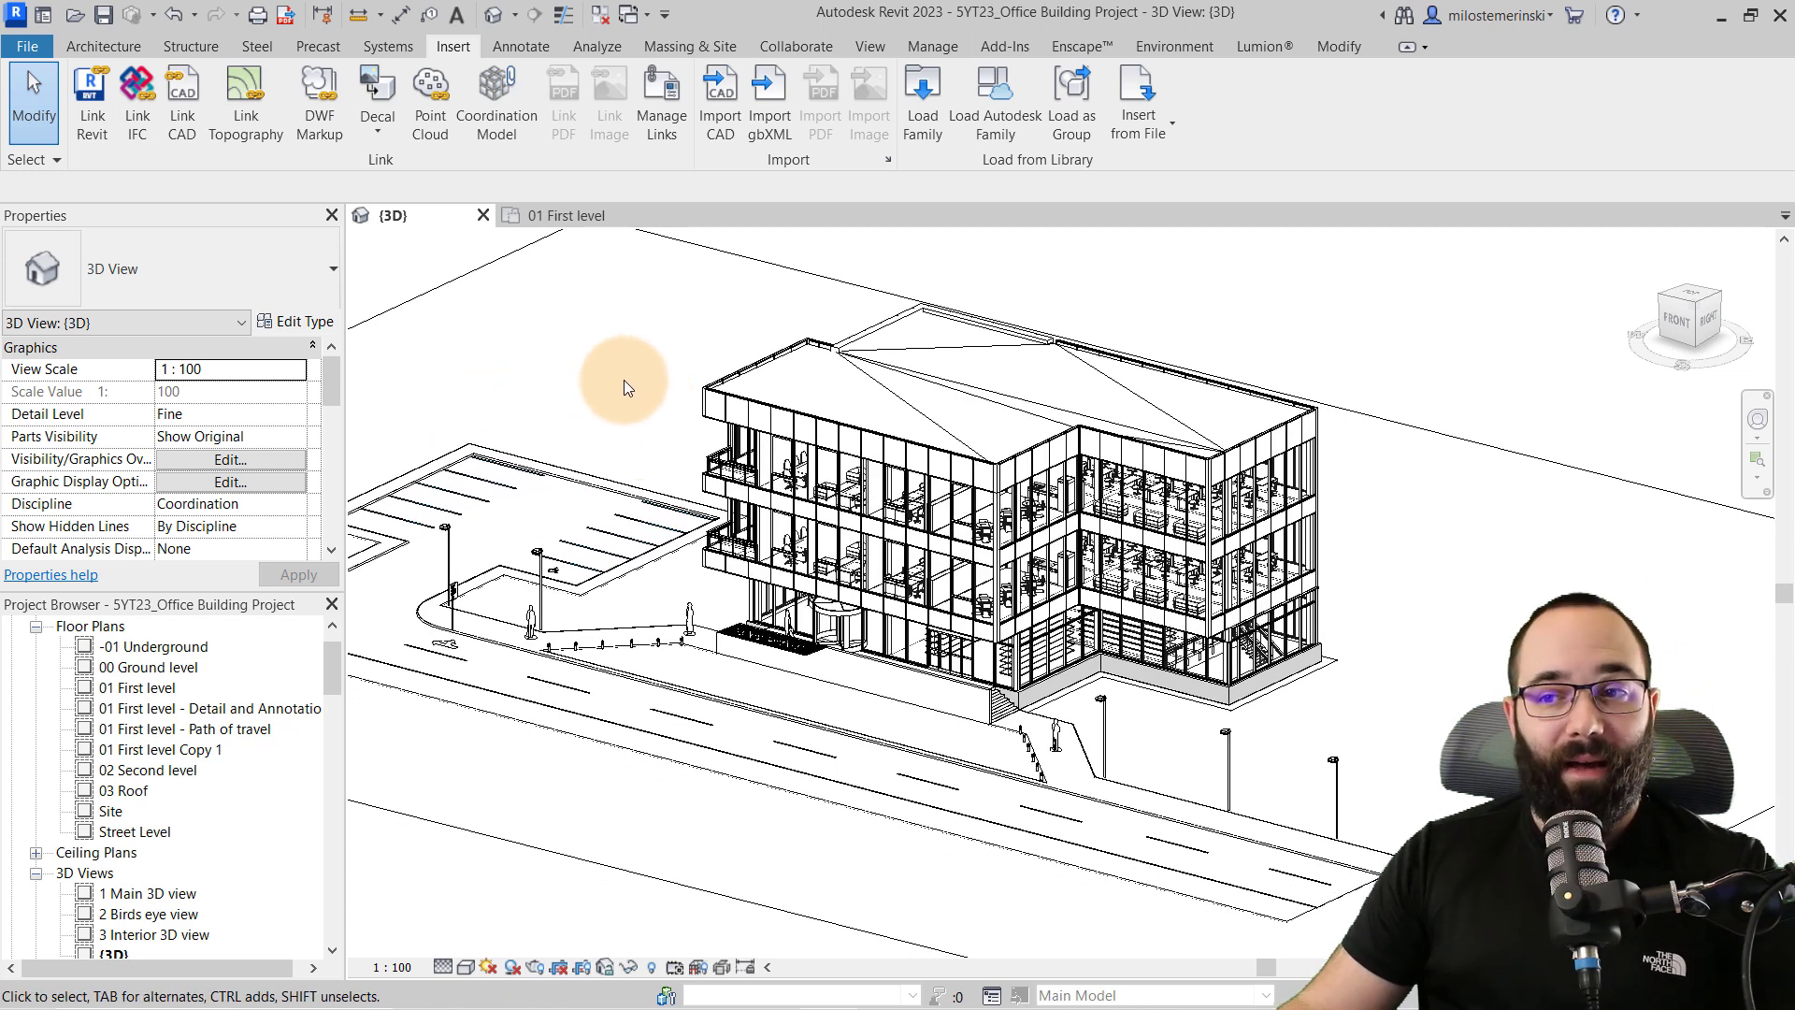
{"action": "mouse_move", "coordinate": [645, 428]}
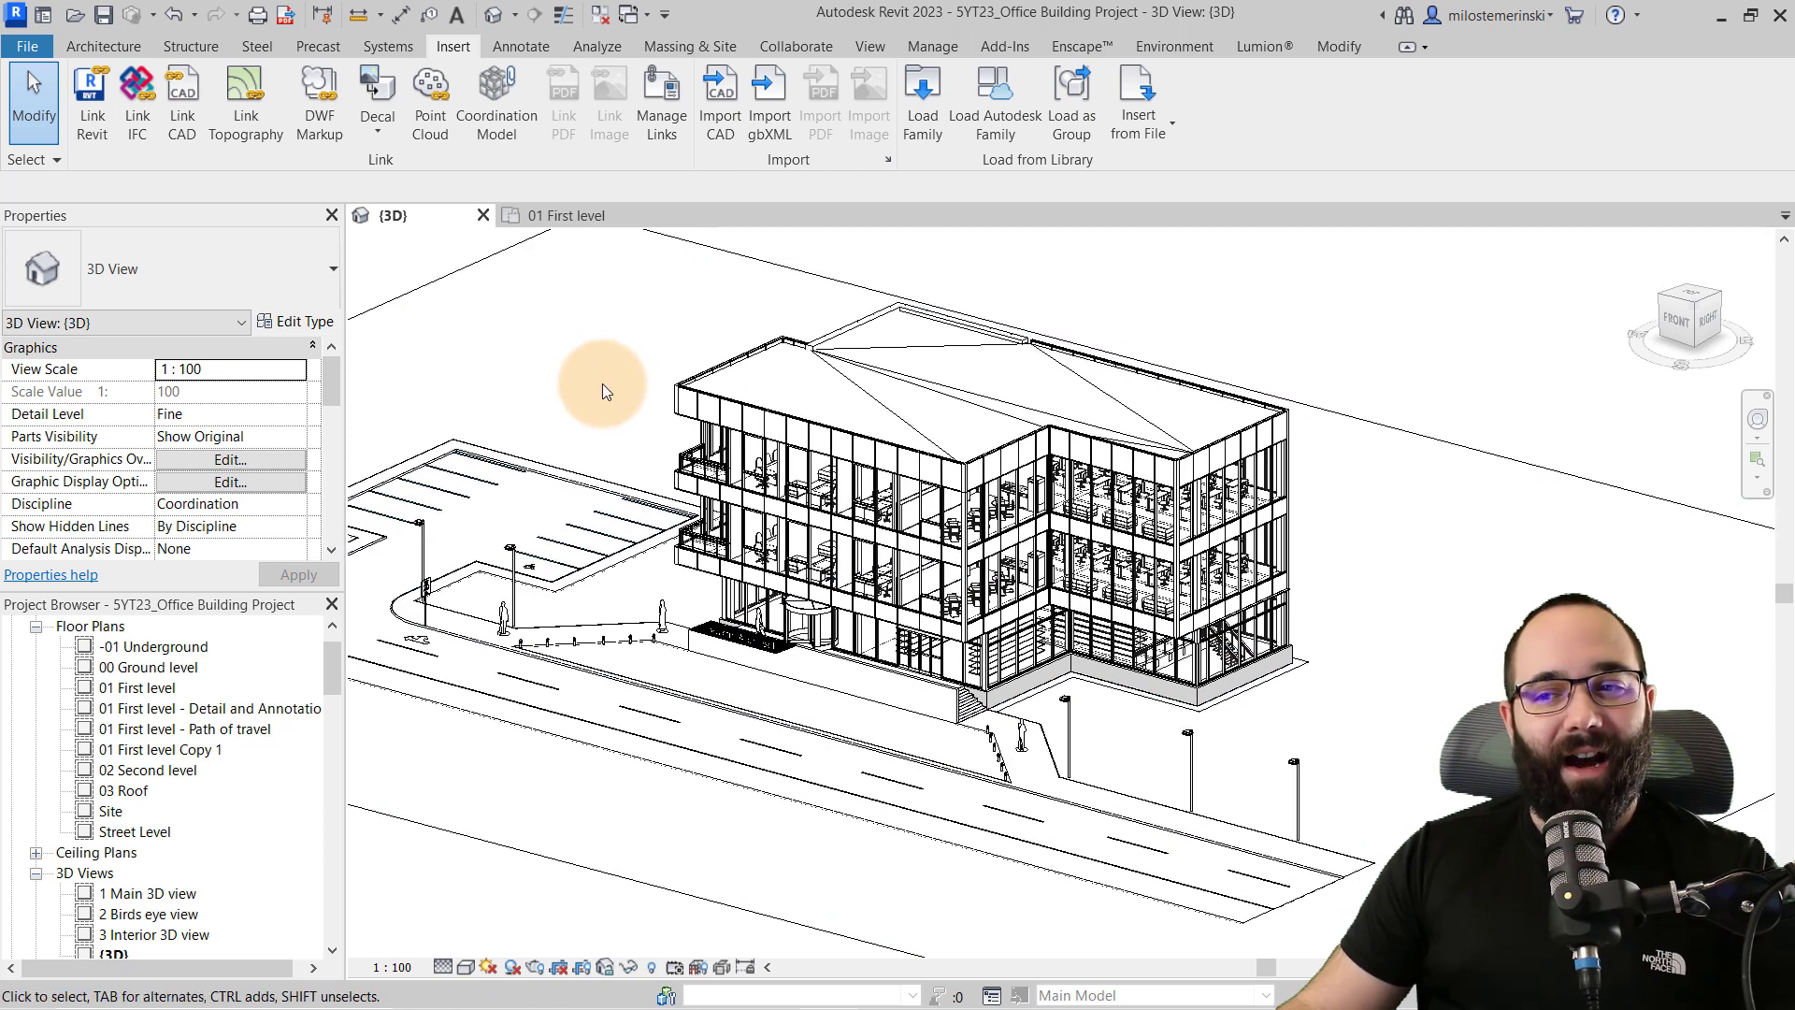
{"action": "mouse_move", "coordinate": [578, 396]}
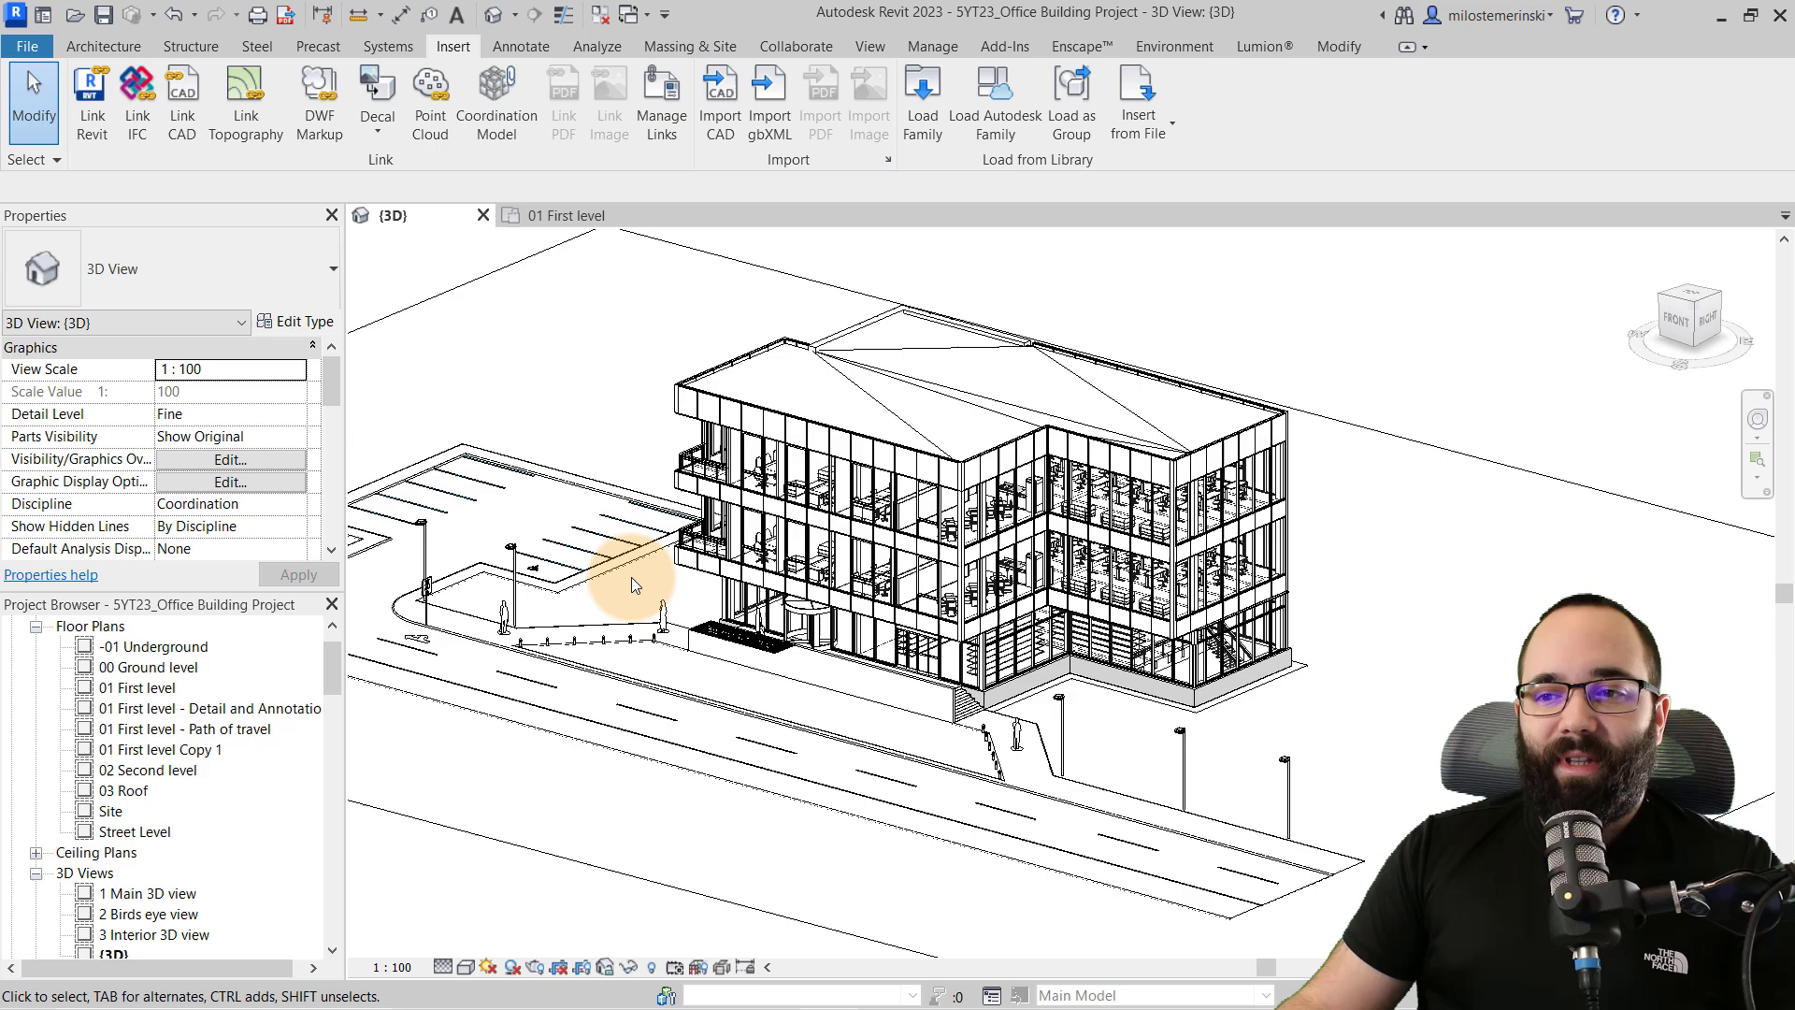
Step: Uncheck the Furniture and Site model categories in Visibility/Graphics Overrides and confirm
{"action": "left_click", "coordinate": [228, 460]}
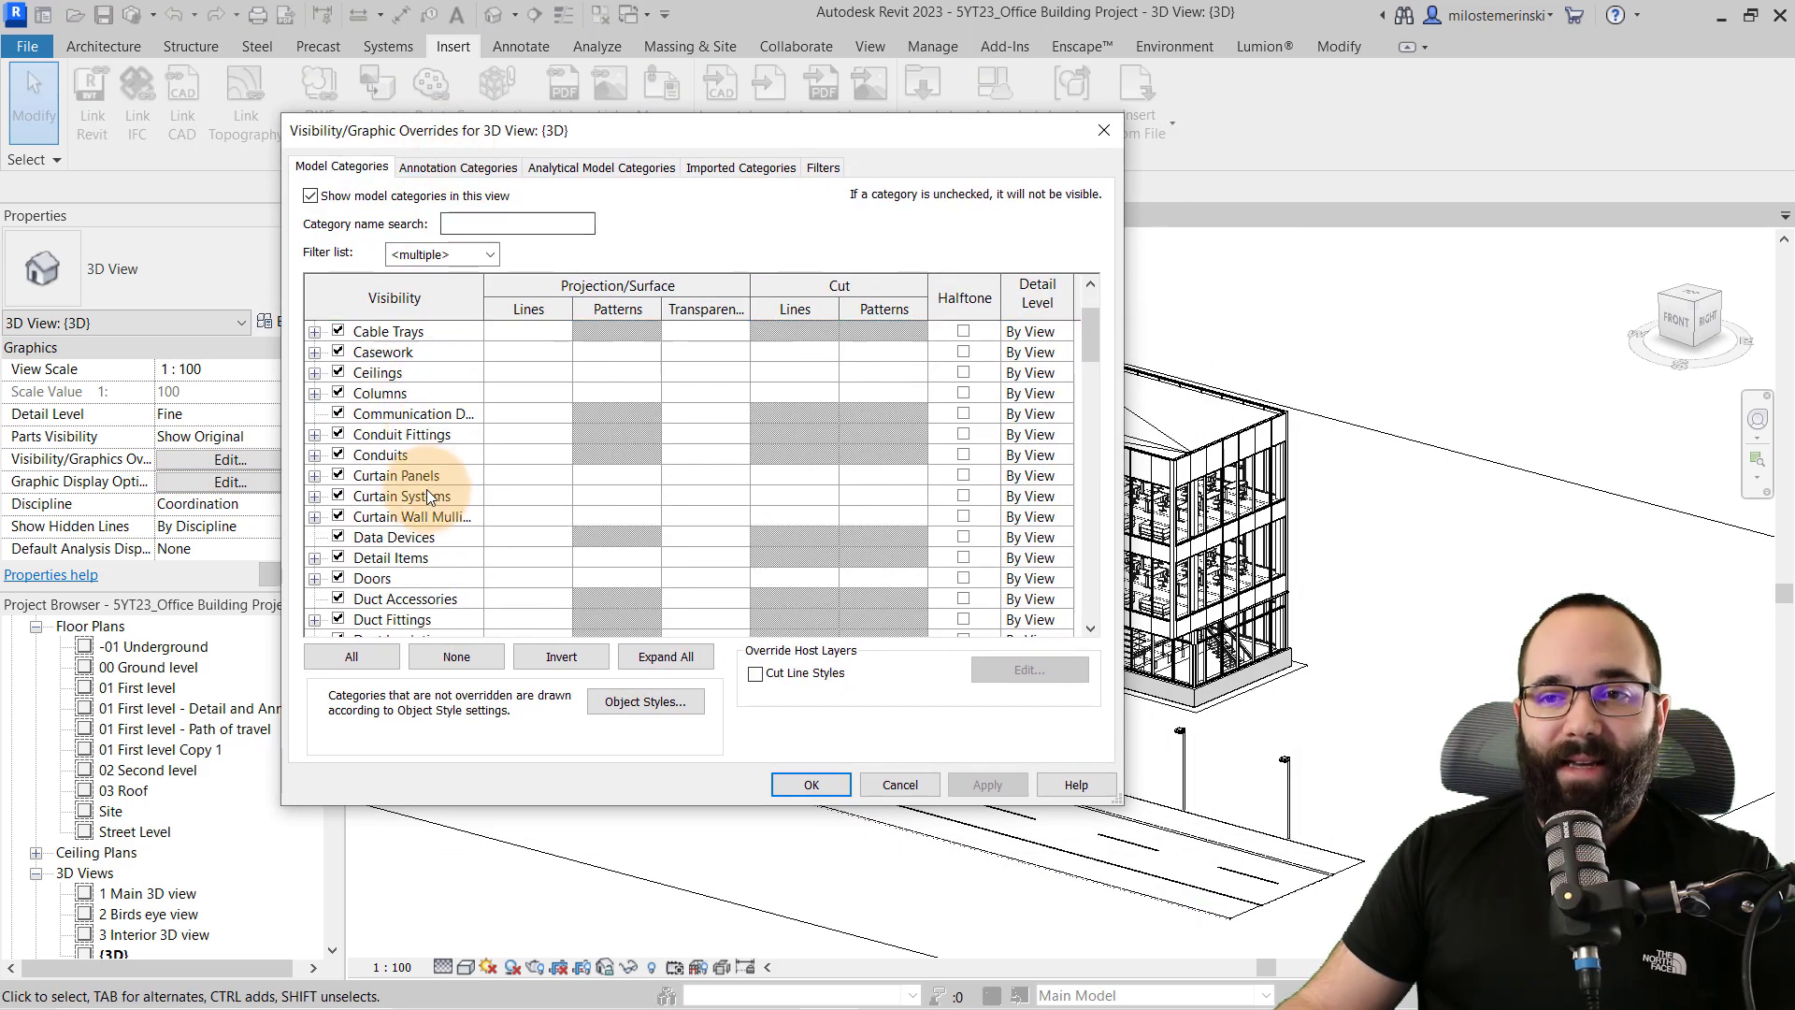
{"action": "scroll", "scroll_direction": "down", "scroll_amount": 3}
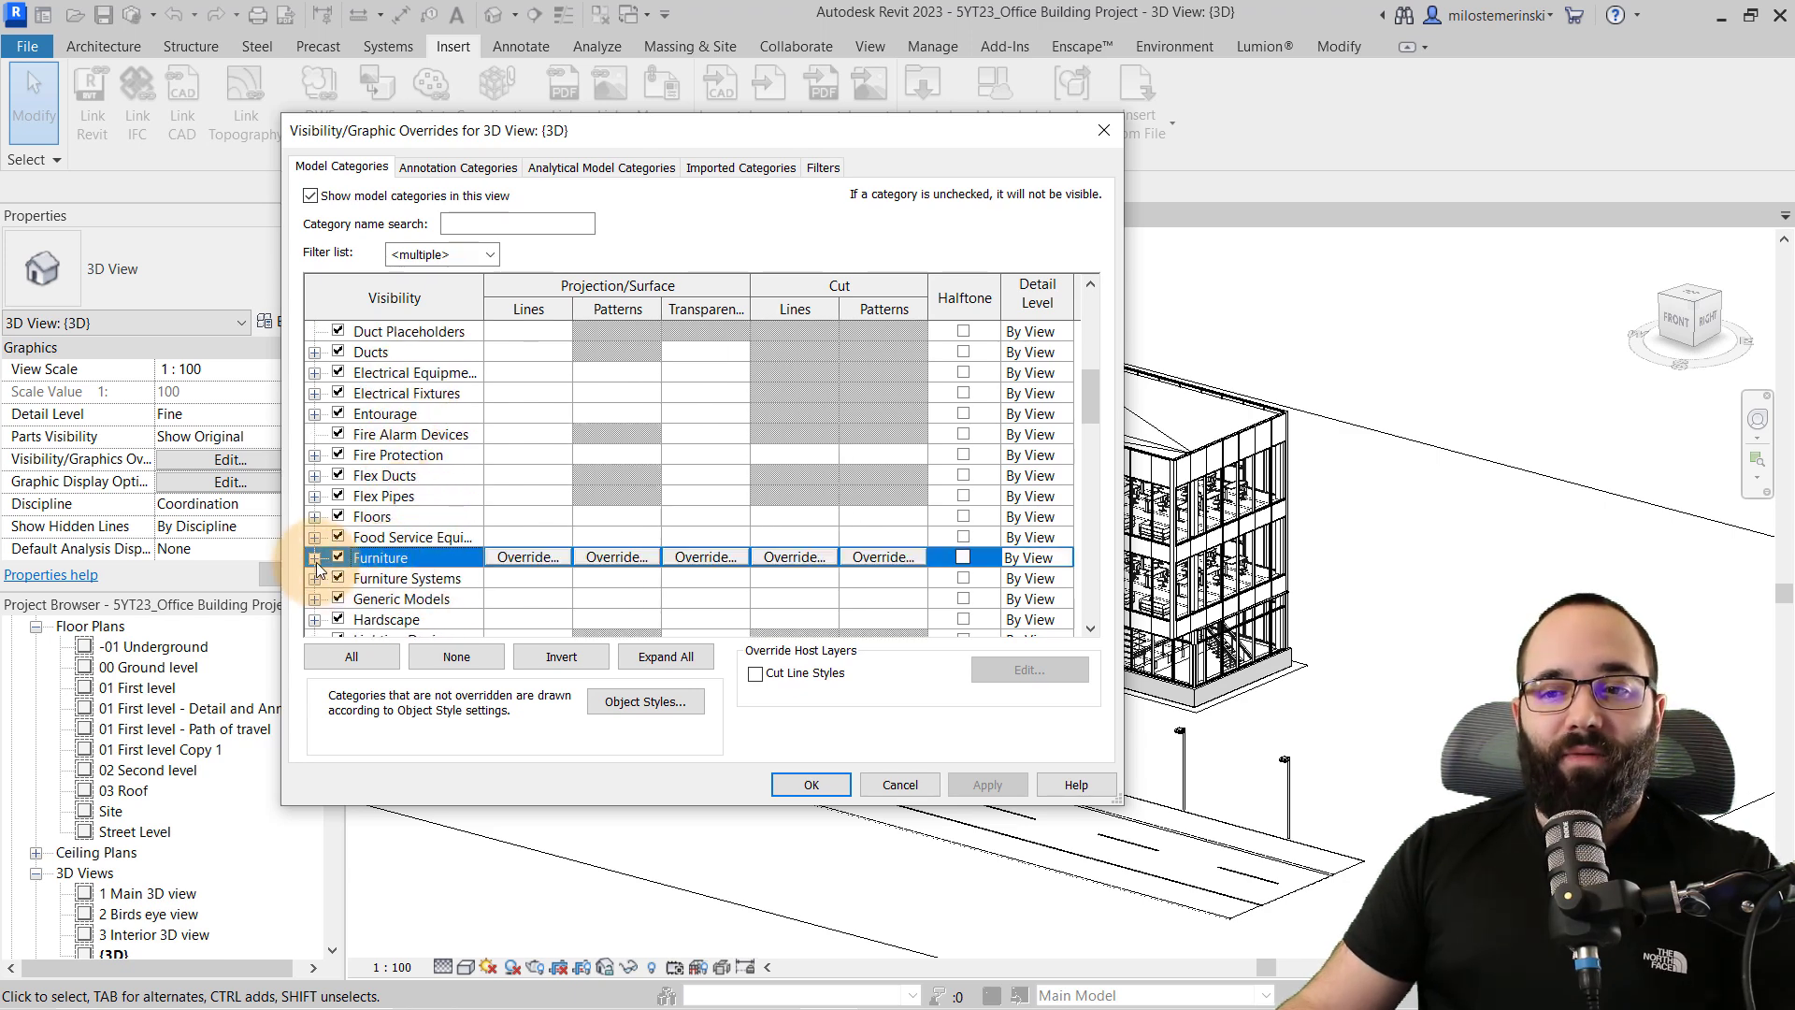
{"action": "left_click", "coordinate": [338, 558]}
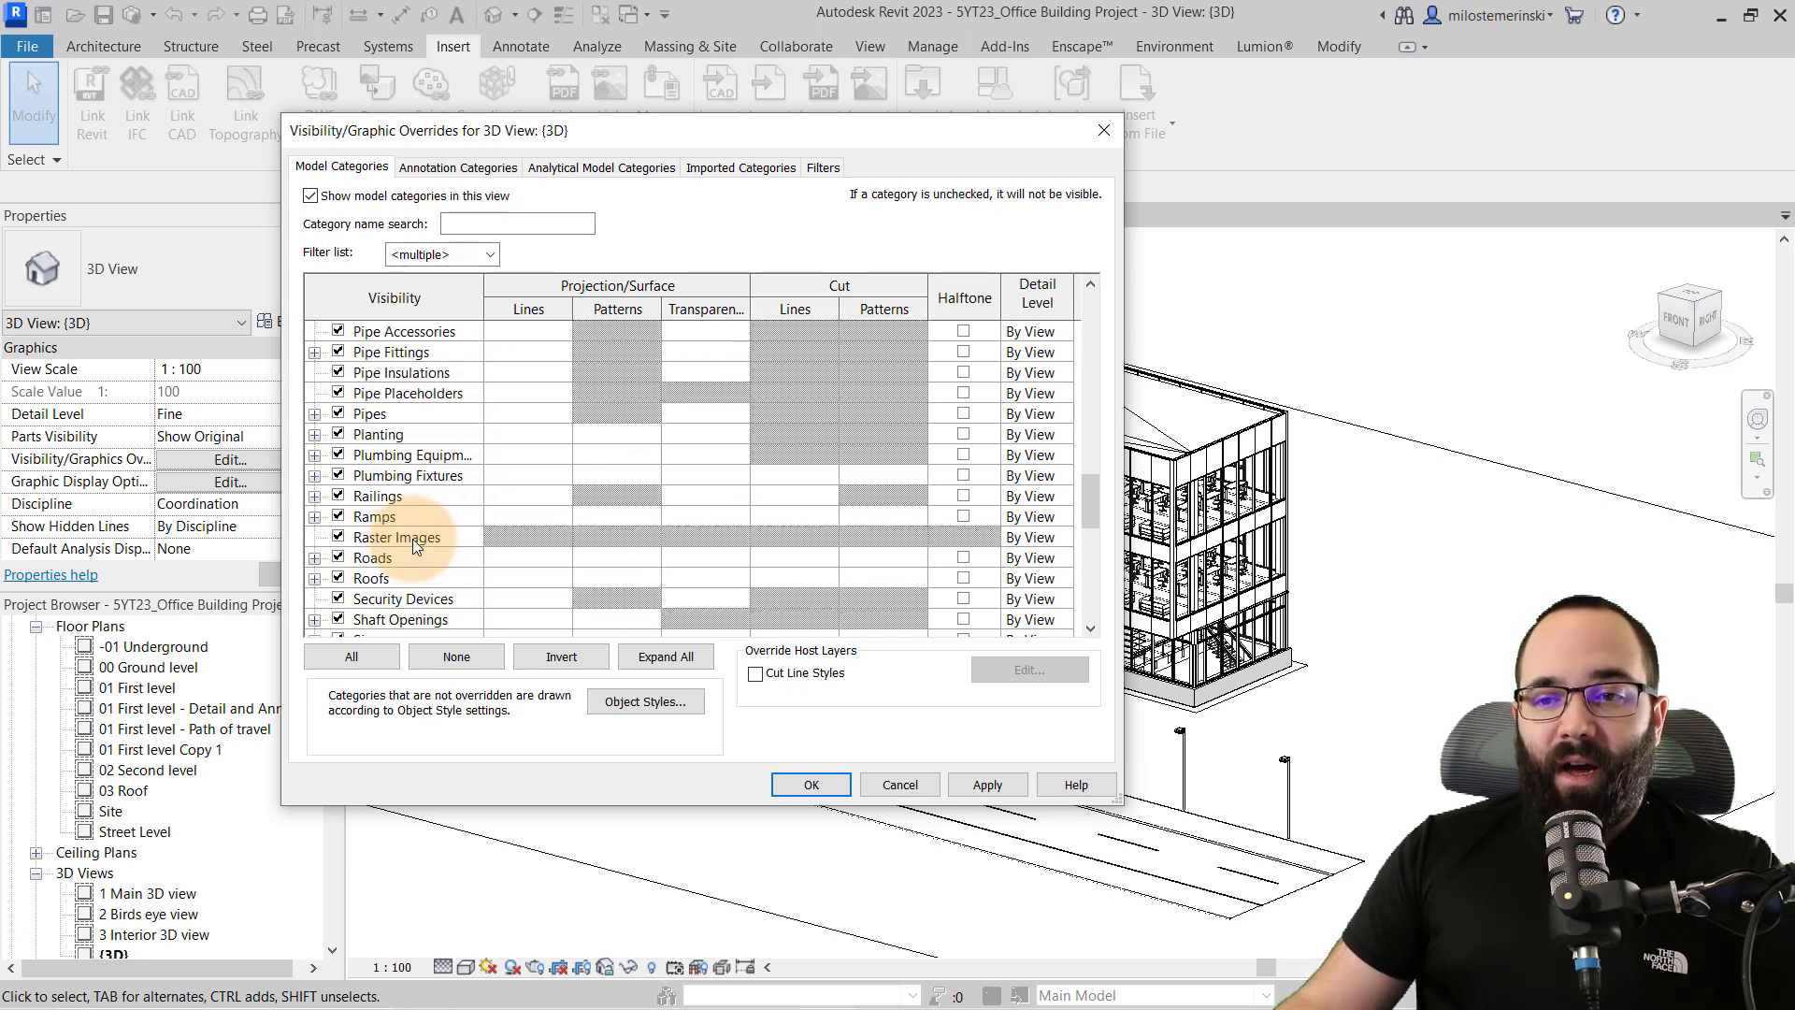
{"action": "scroll", "scroll_direction": "down", "scroll_amount": 3}
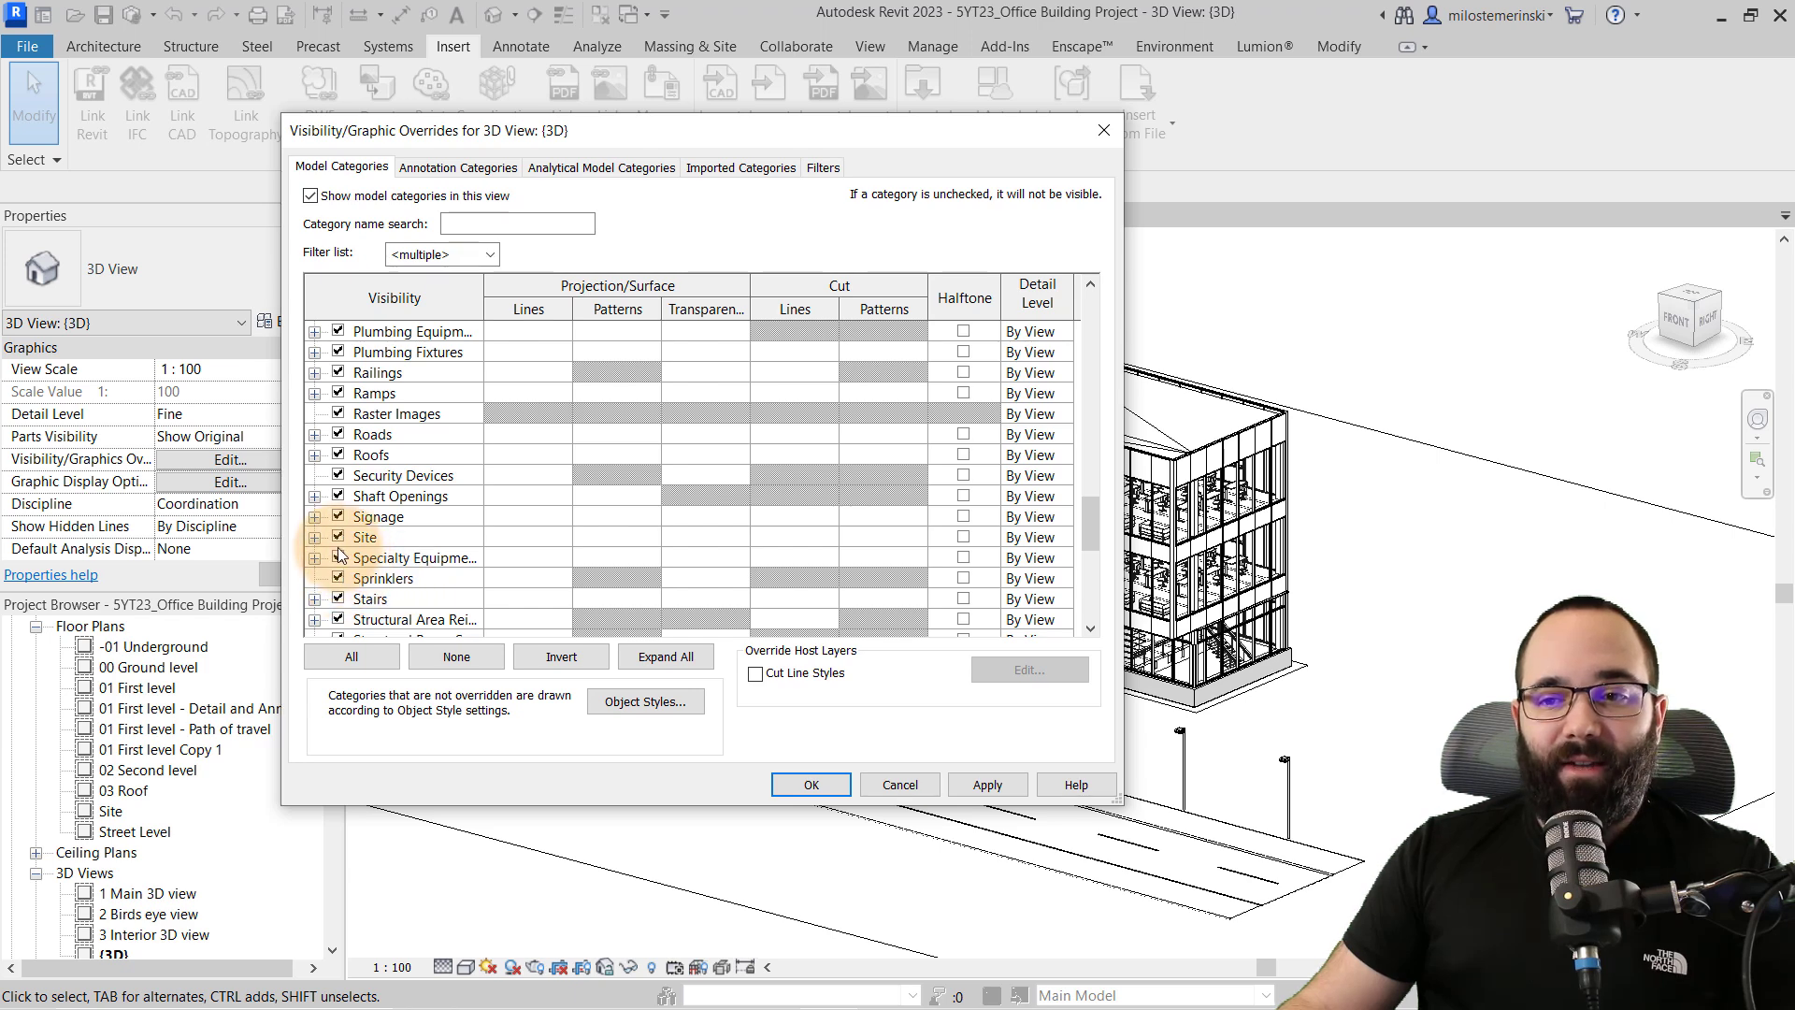
{"action": "left_click", "coordinate": [365, 536]}
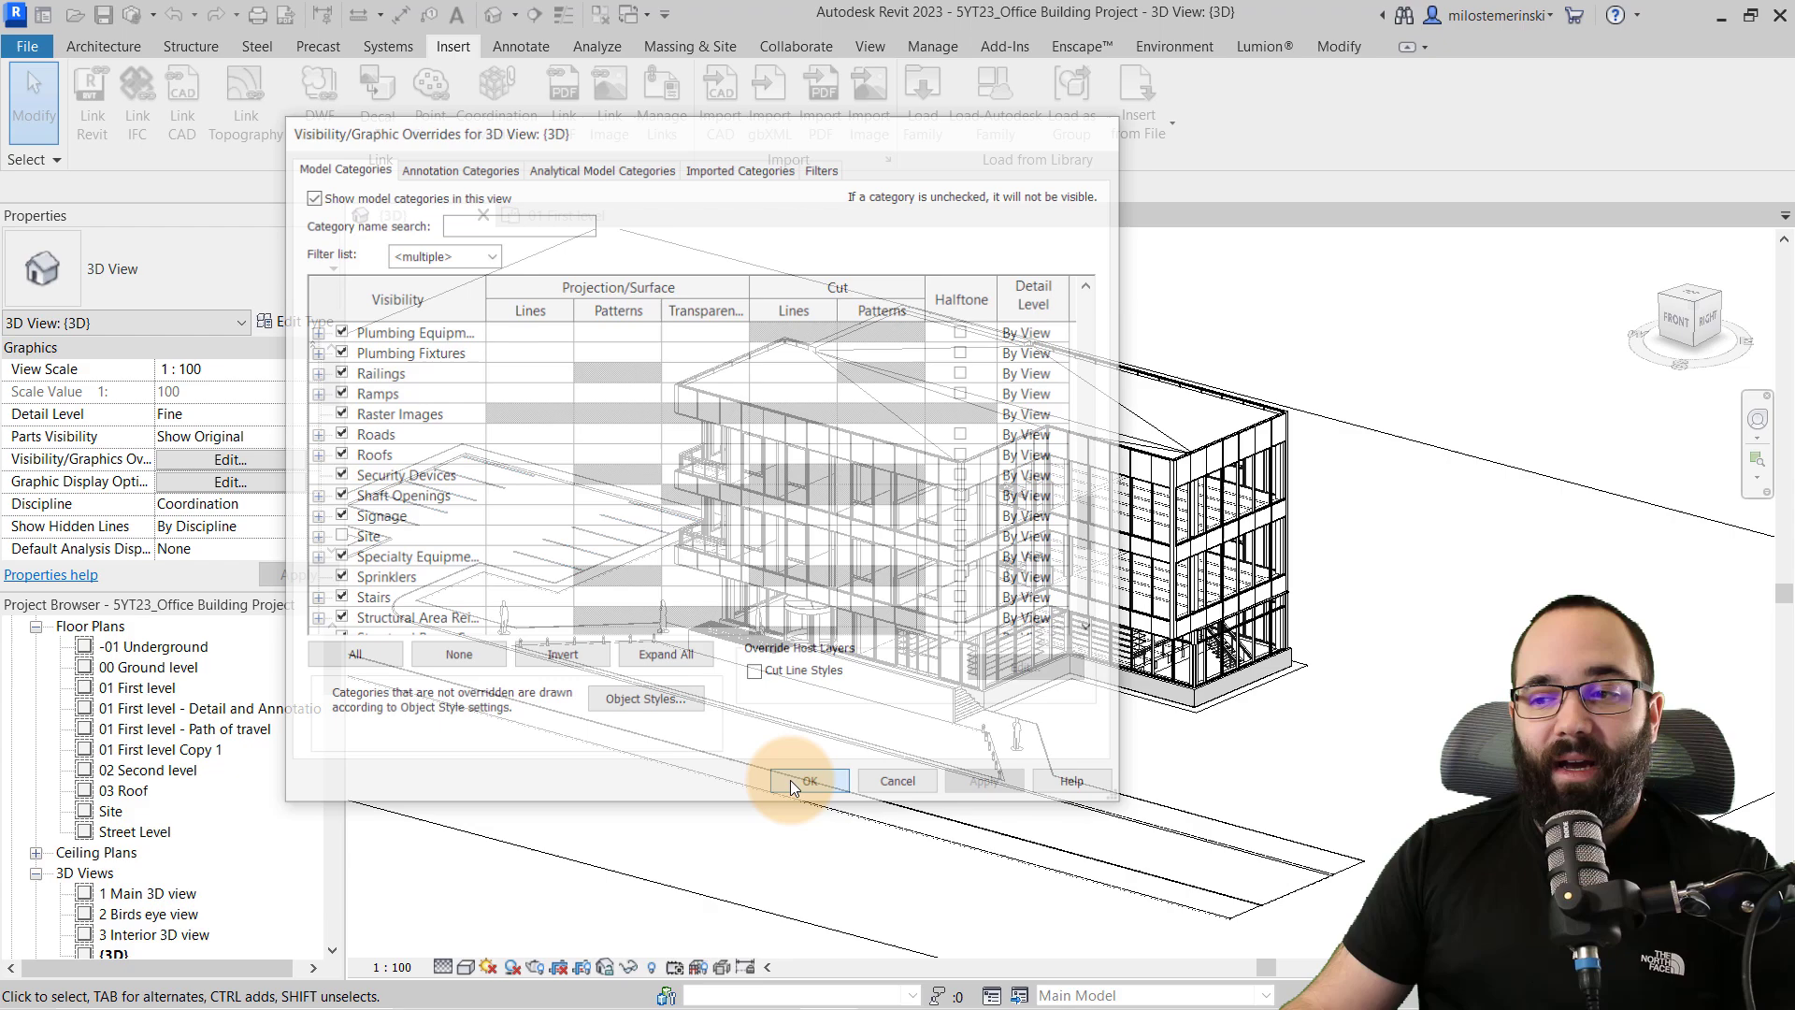
{"action": "left_click", "coordinate": [808, 780]}
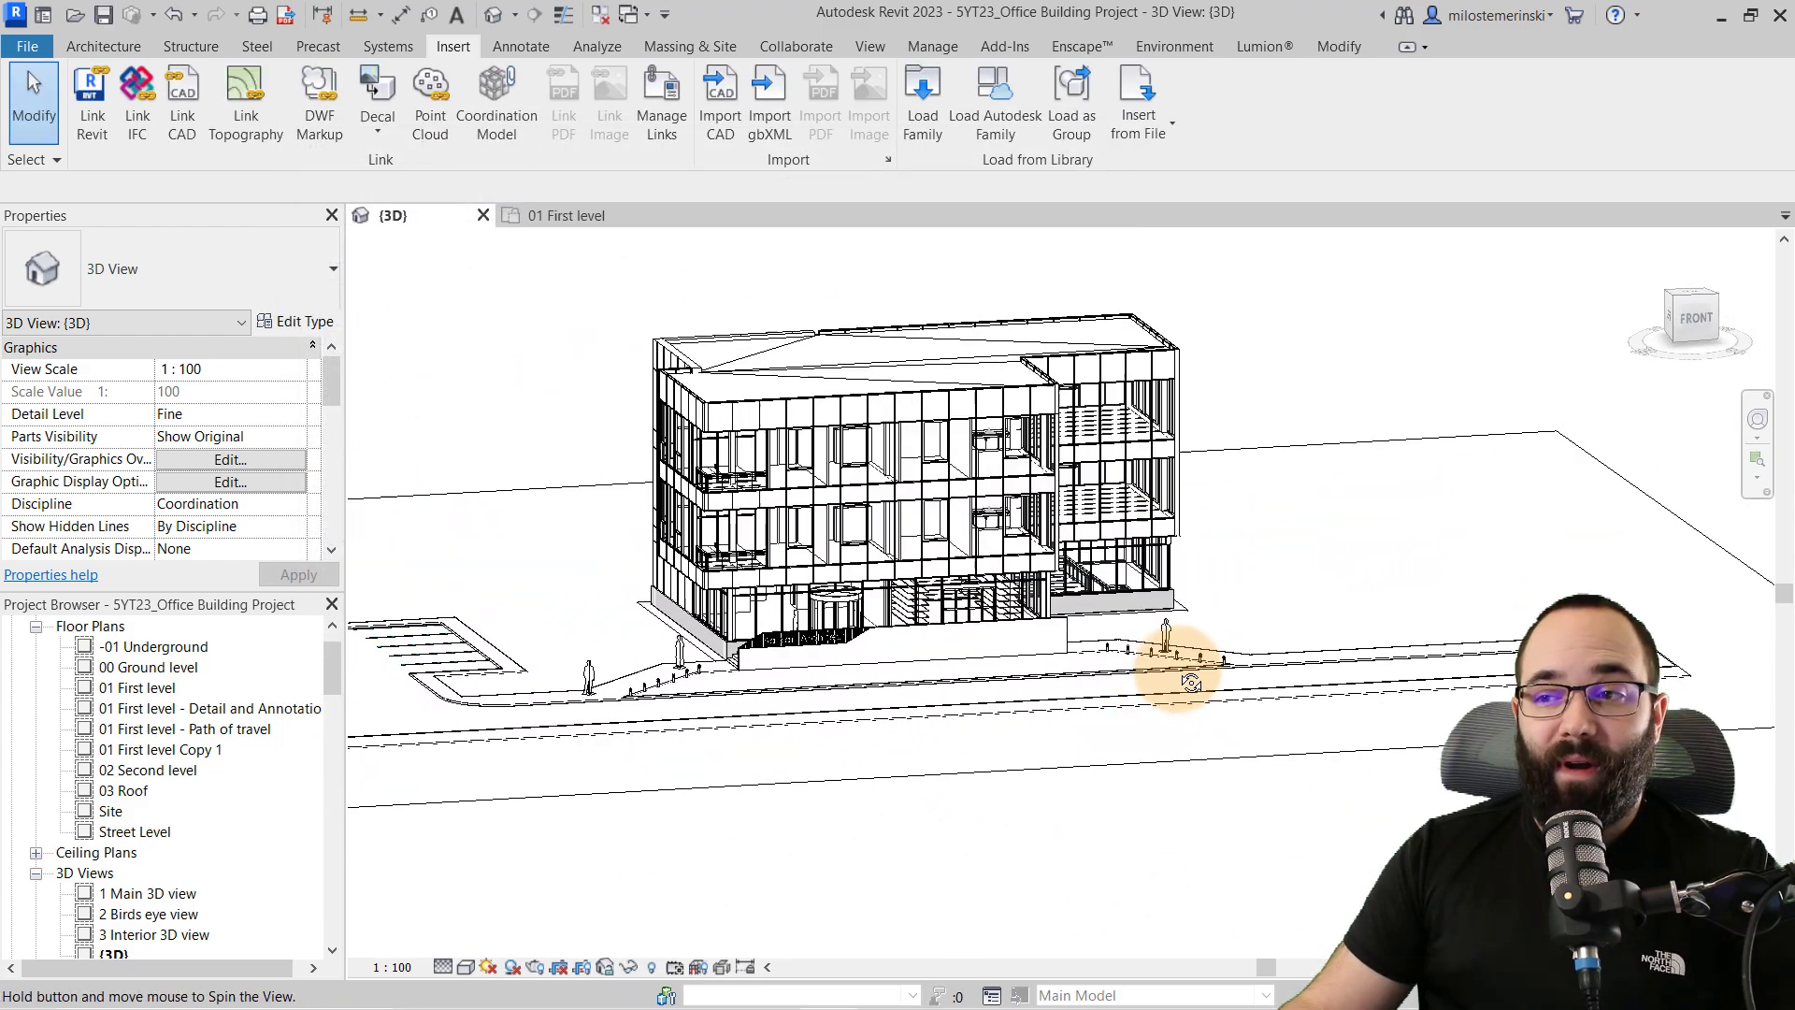
Step: Inspect the kitchenette as Specialty Equipment, then reopen the 3D view's Visibility/Graphics Overrides
{"action": "left_click_drag", "start_coordinate": [1192, 681], "coordinate": [1161, 625]}
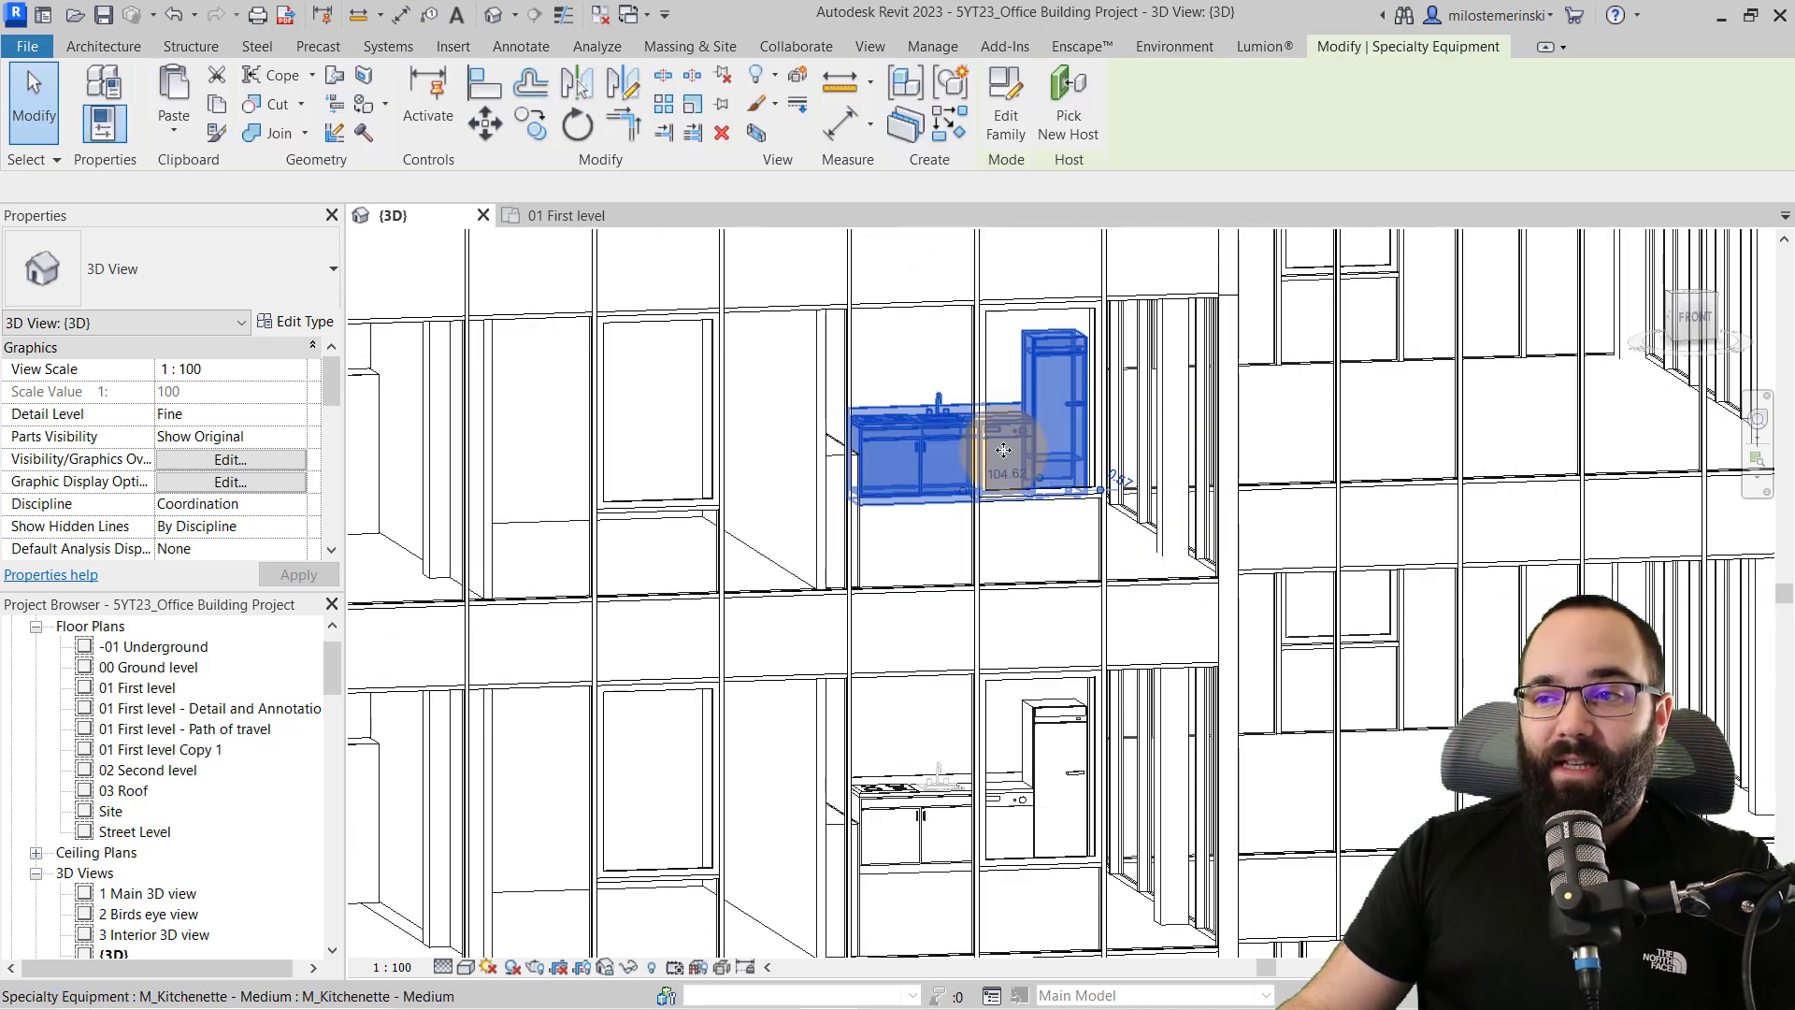
{"action": "left_click", "coordinate": [1019, 424]}
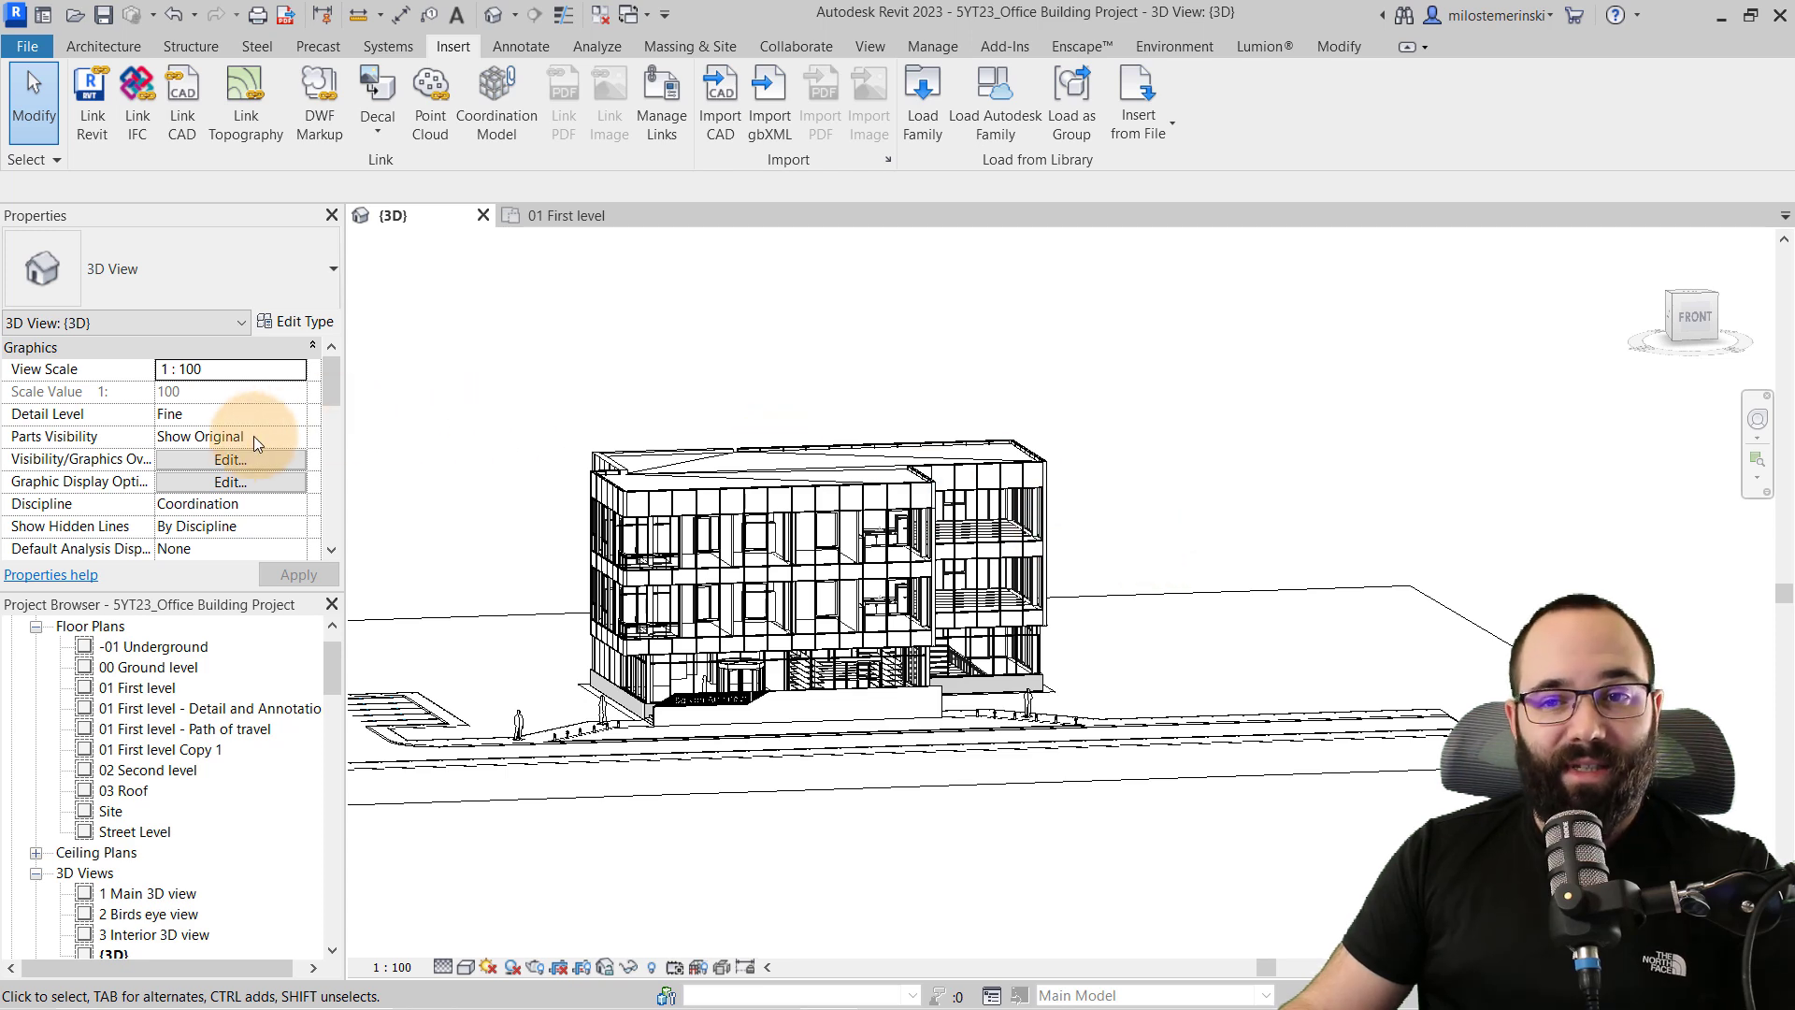
{"action": "left_click", "coordinate": [228, 460]}
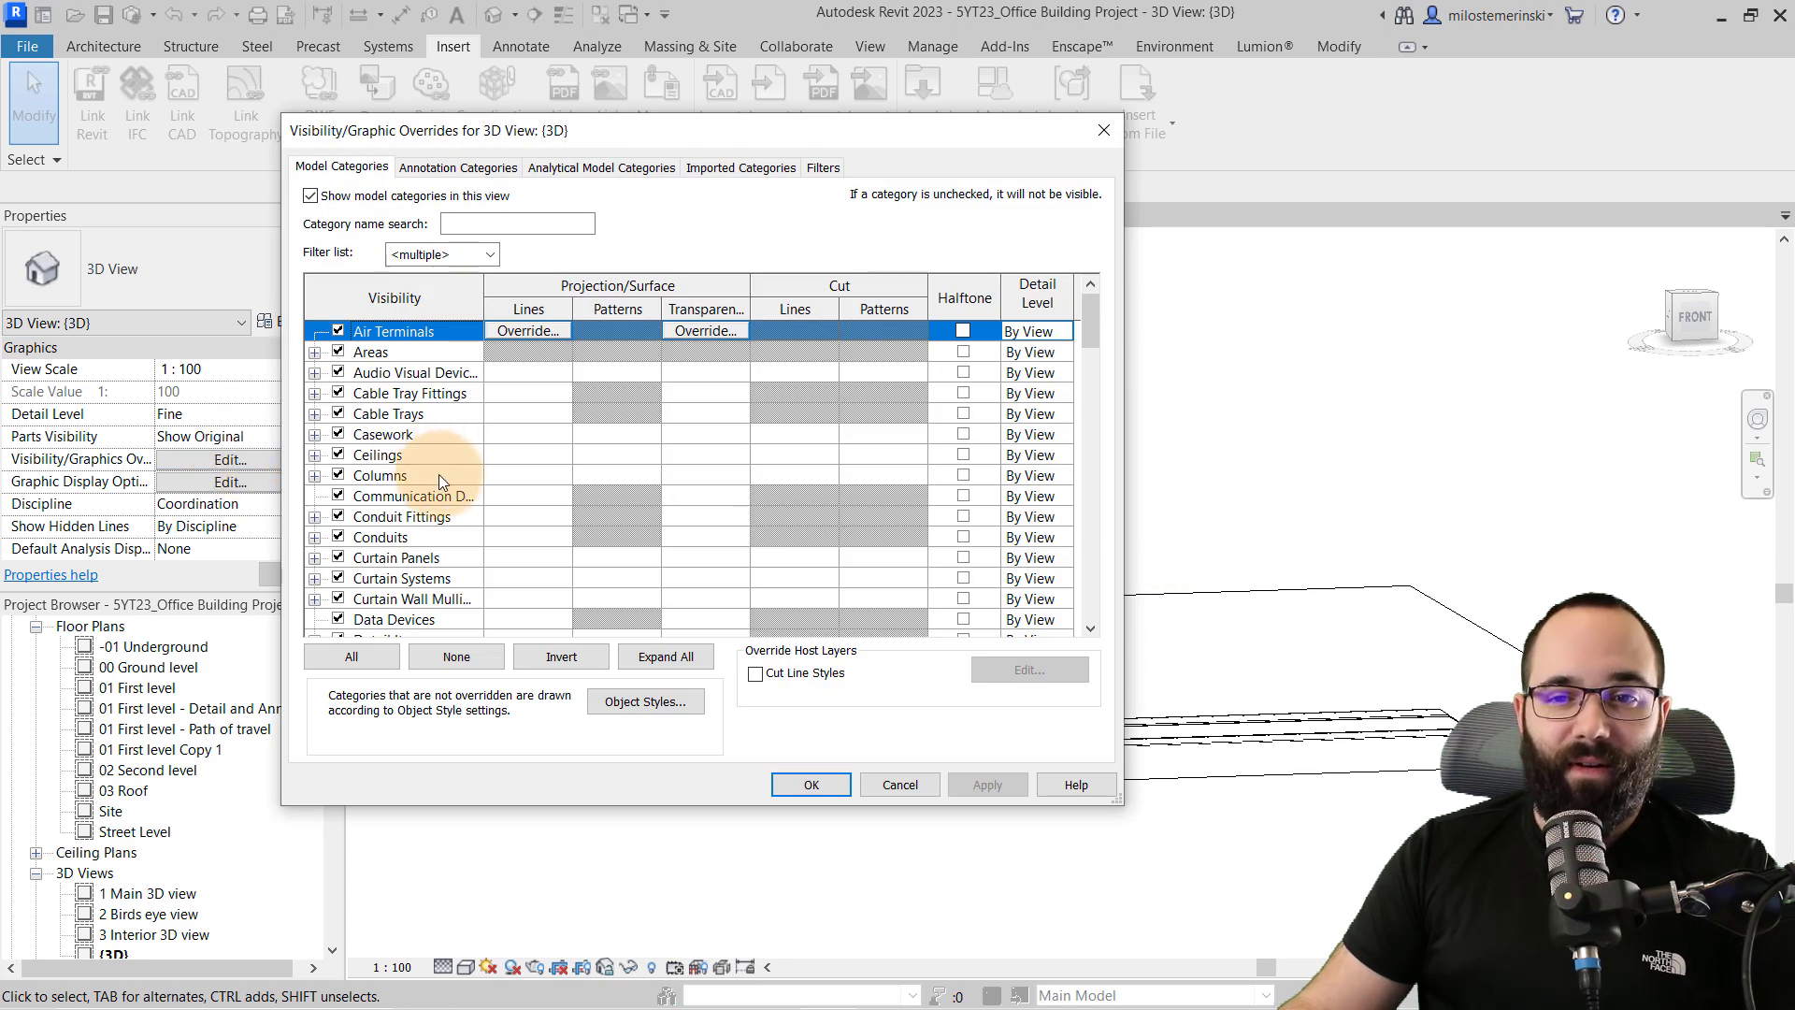
Step: Uncheck the Specialty Equipment category in the overrides and confirm
{"action": "scroll", "scroll_direction": "down", "scroll_amount": 3}
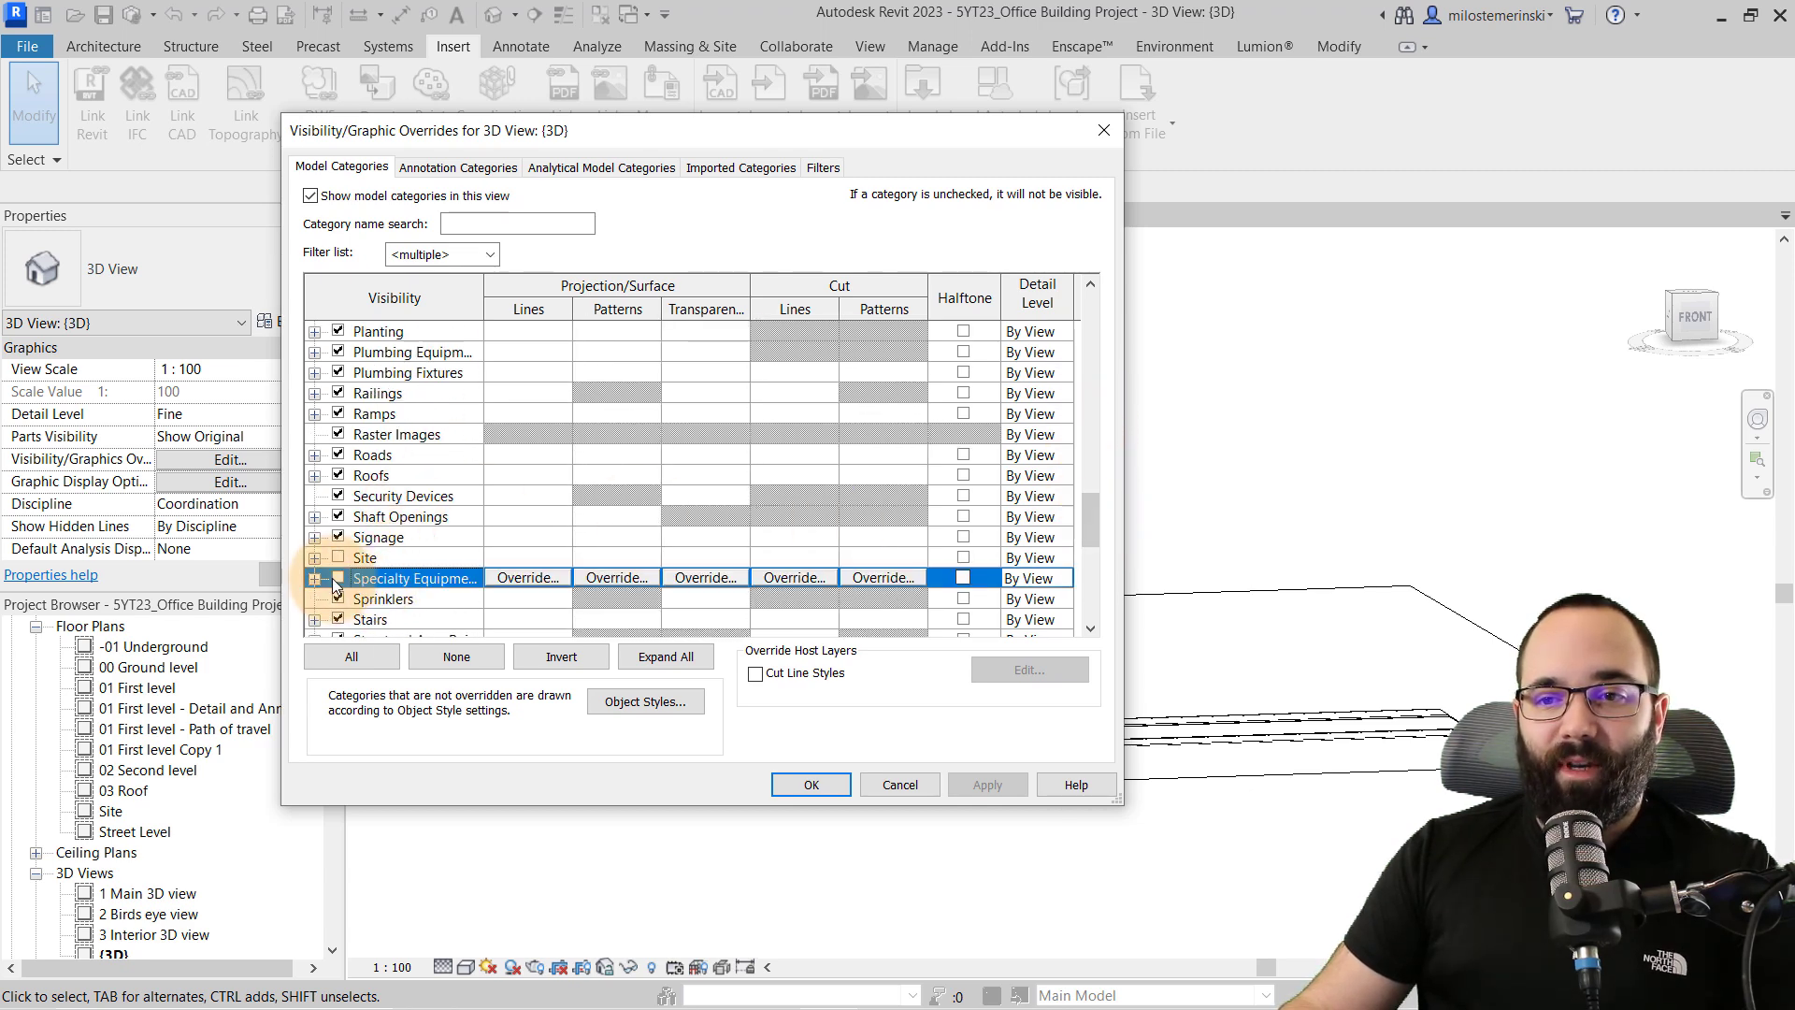
{"action": "left_click", "coordinate": [810, 783]}
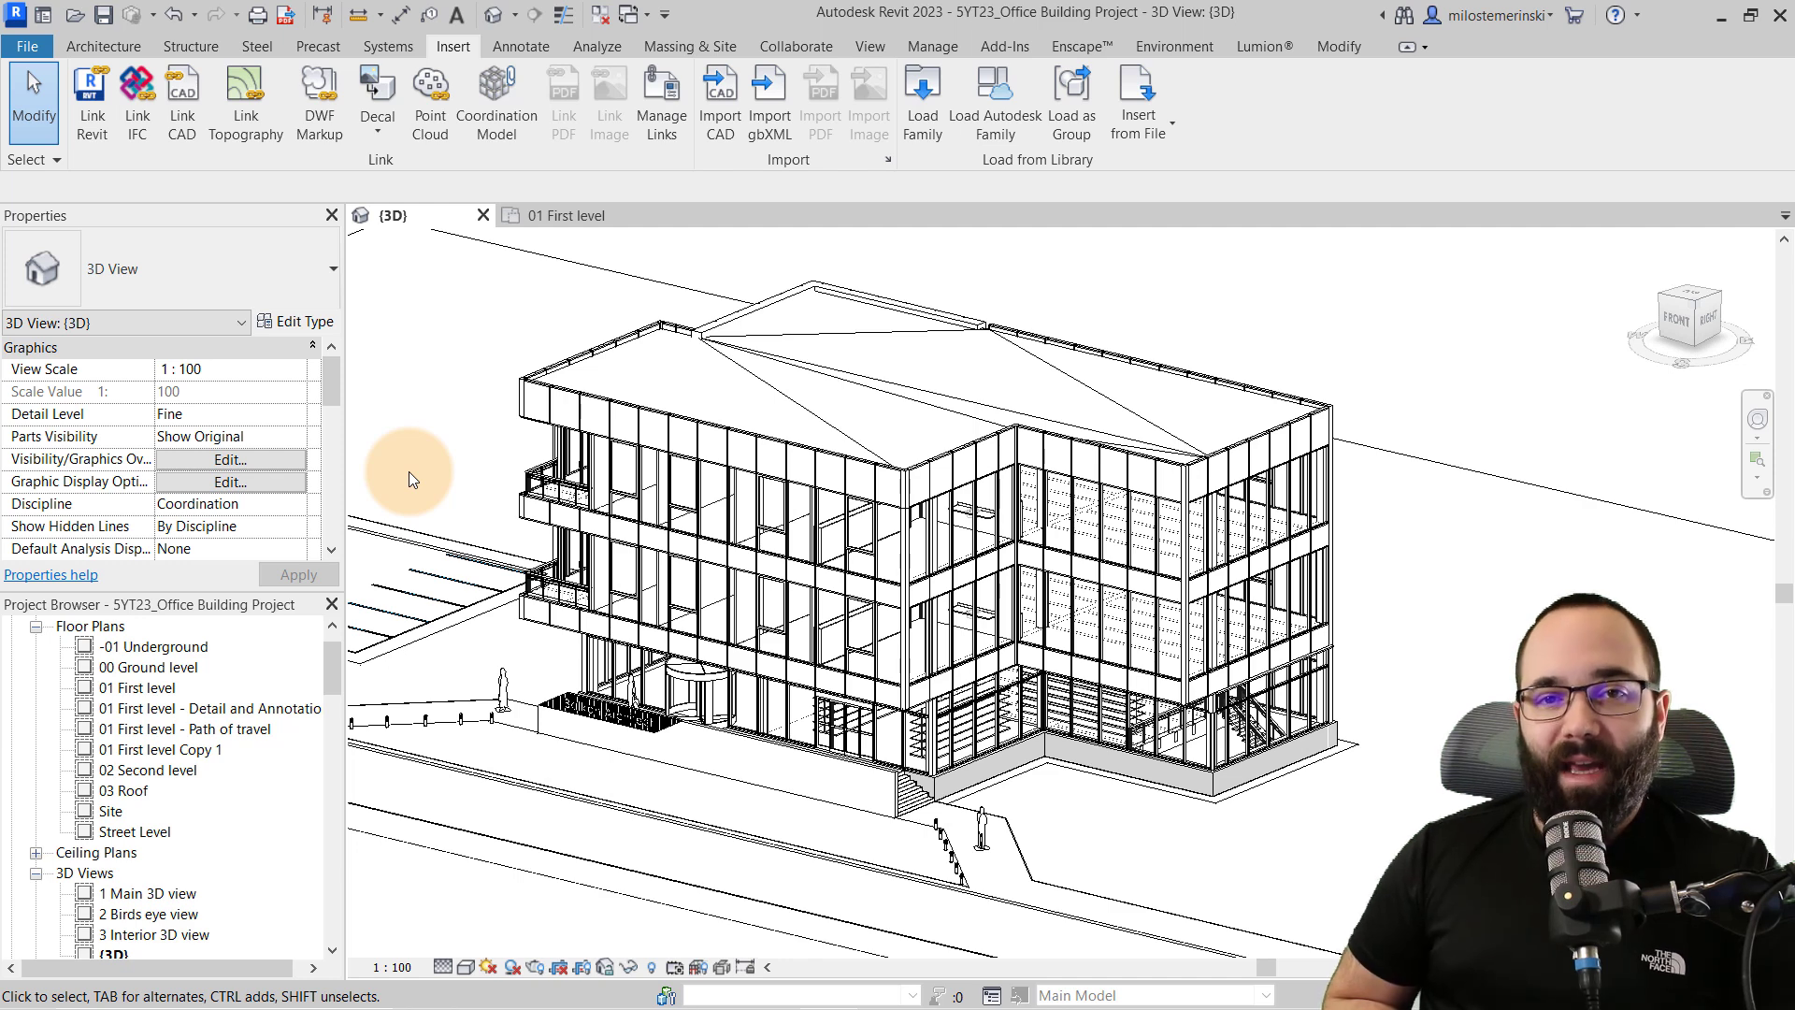
{"action": "mouse_move", "coordinate": [441, 389]}
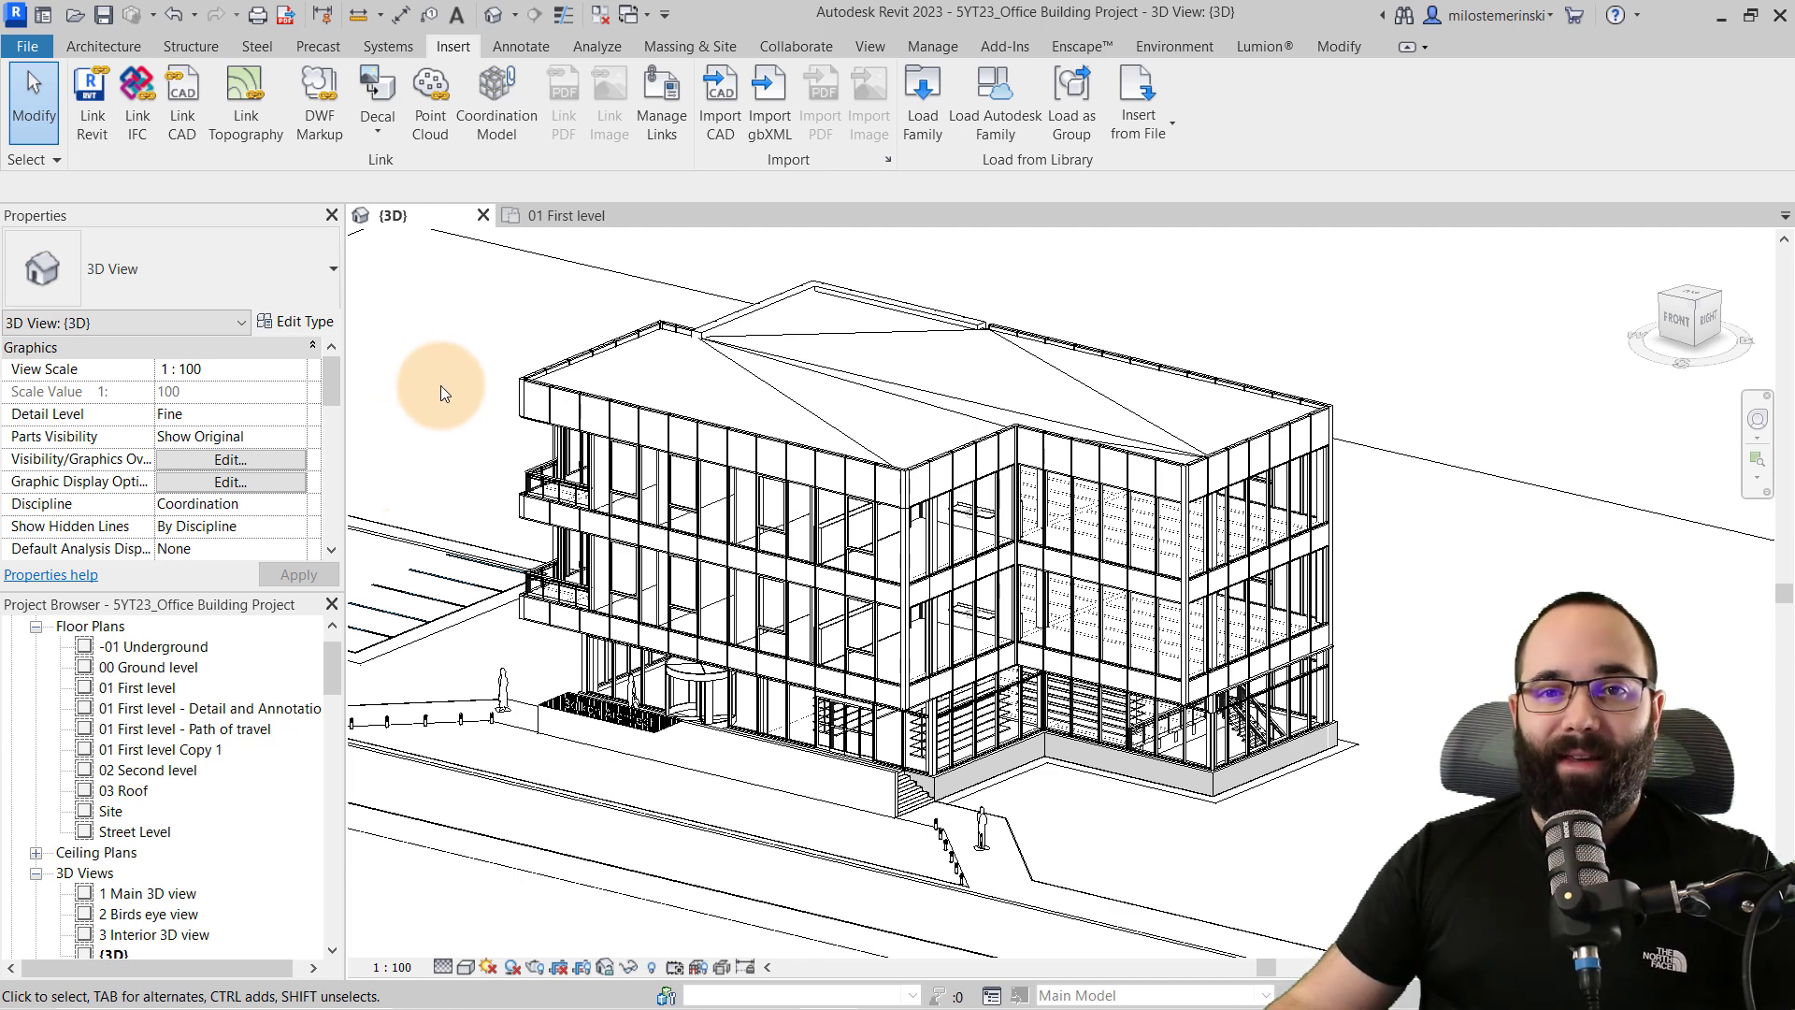
{"action": "mouse_move", "coordinate": [432, 401]}
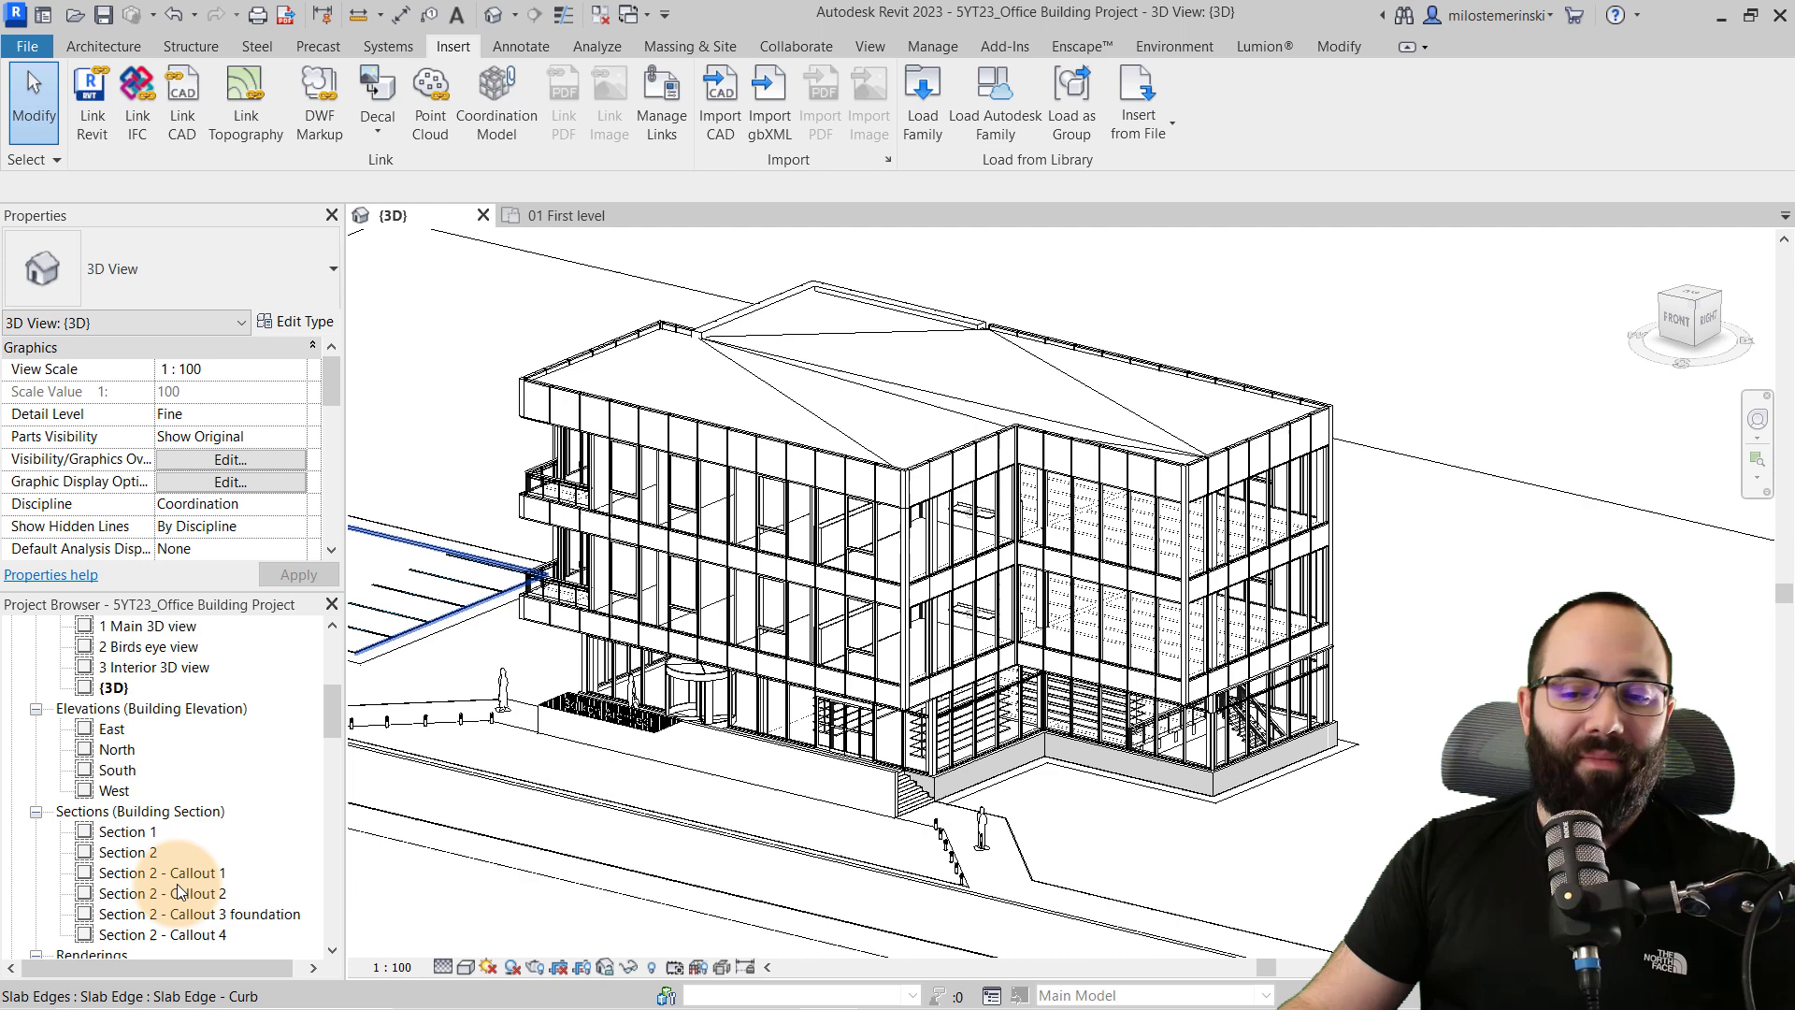
Step: Open the Section 1 building section view from the Project Browser
{"action": "double_click", "coordinate": [125, 831]}
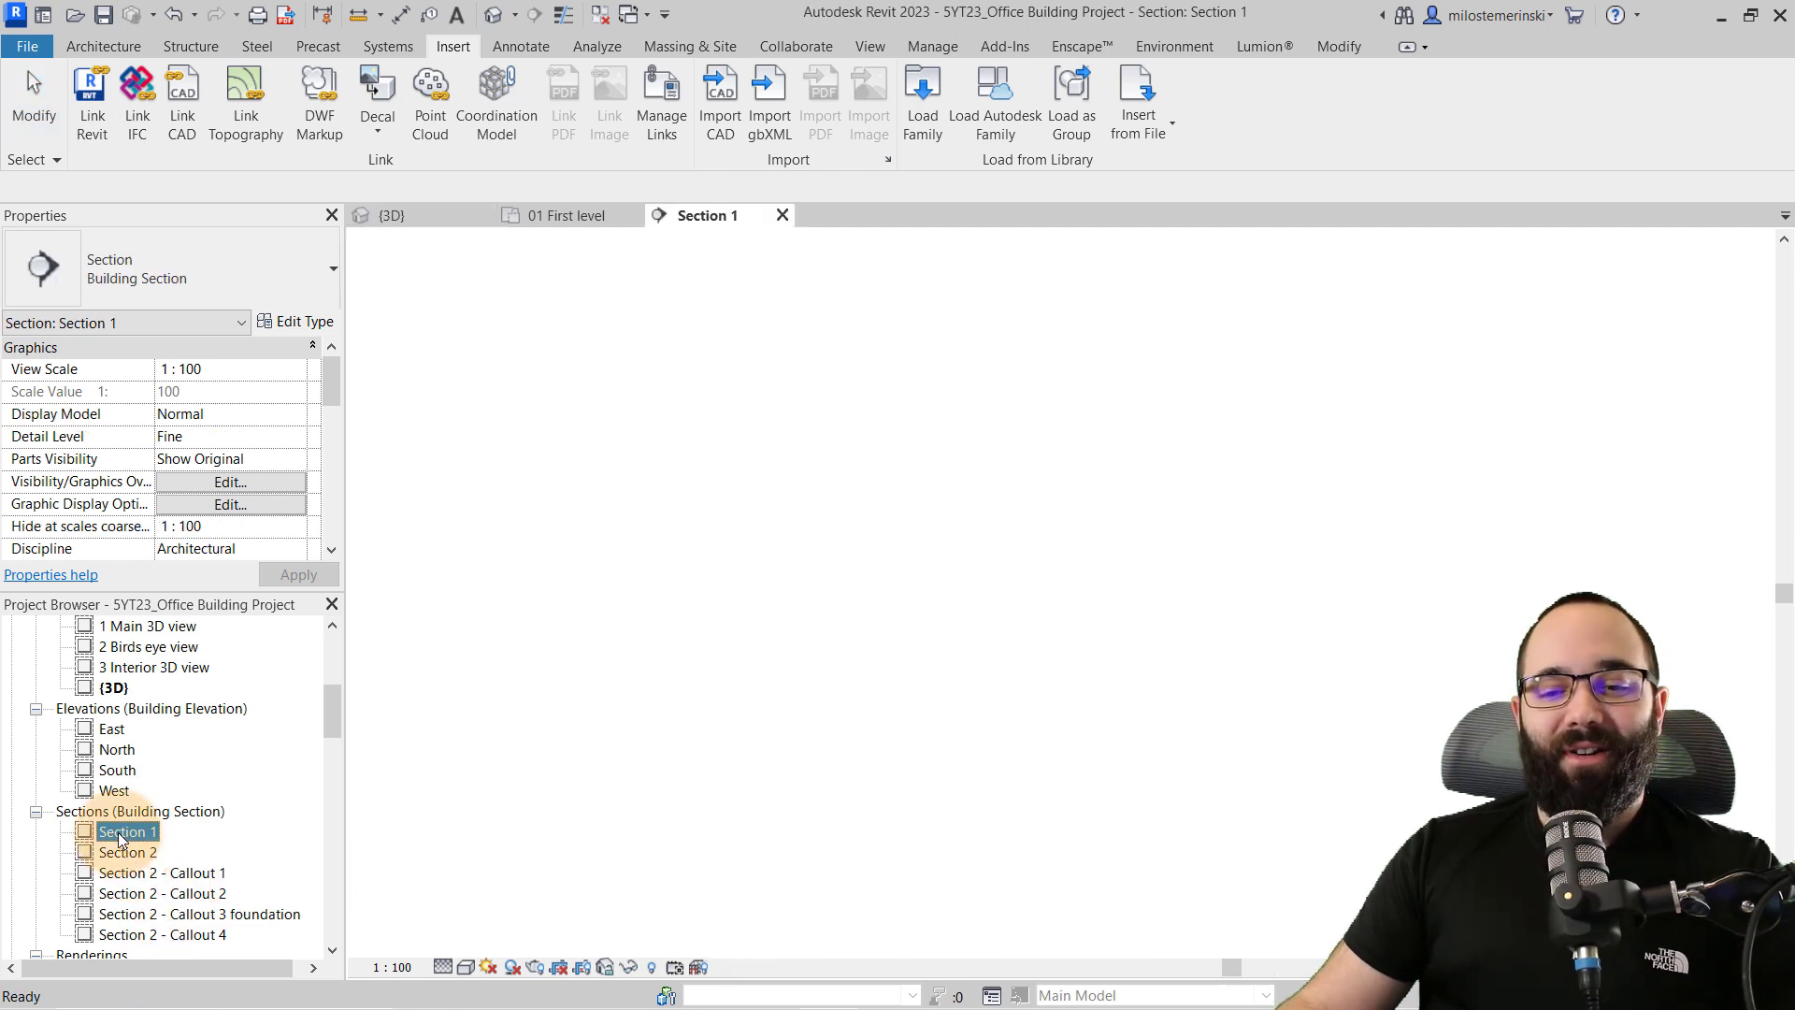
Step: Open Section 2 and bring up its Far Clipping setting, keeping Clip without line
{"action": "double_click", "coordinate": [129, 853]}
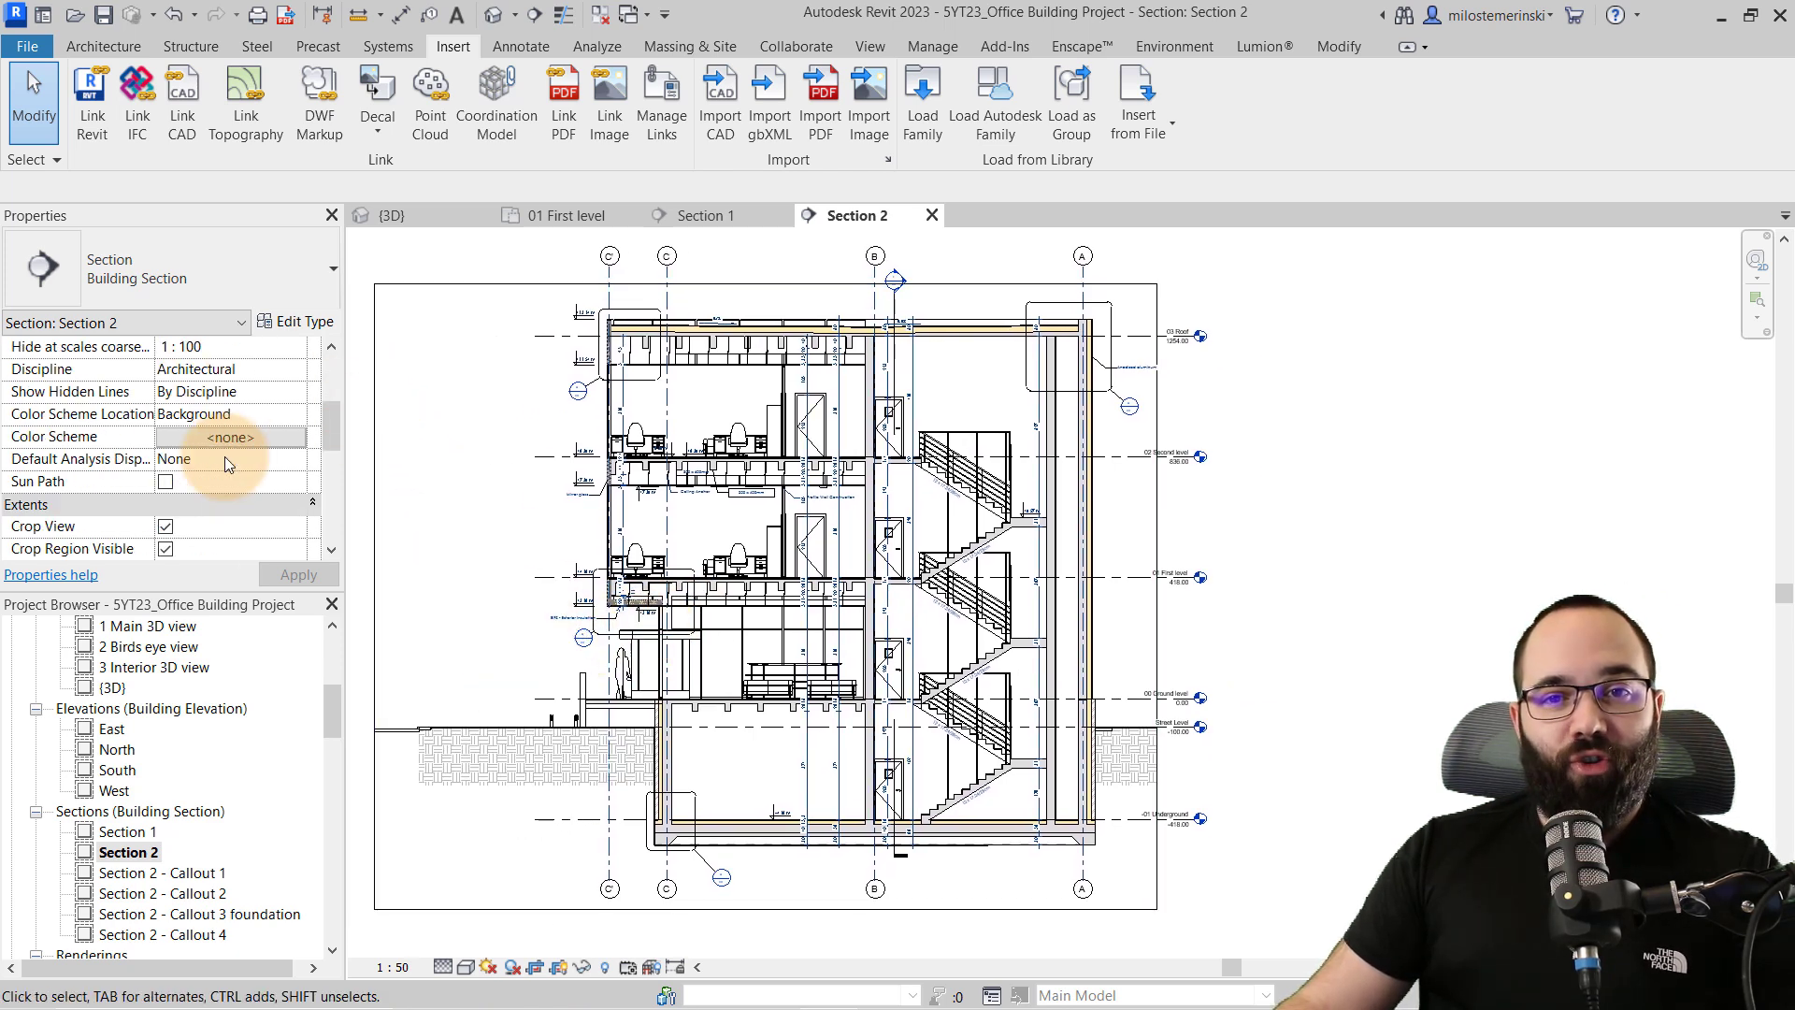
{"action": "scroll", "scroll_direction": "down", "scroll_amount": 3}
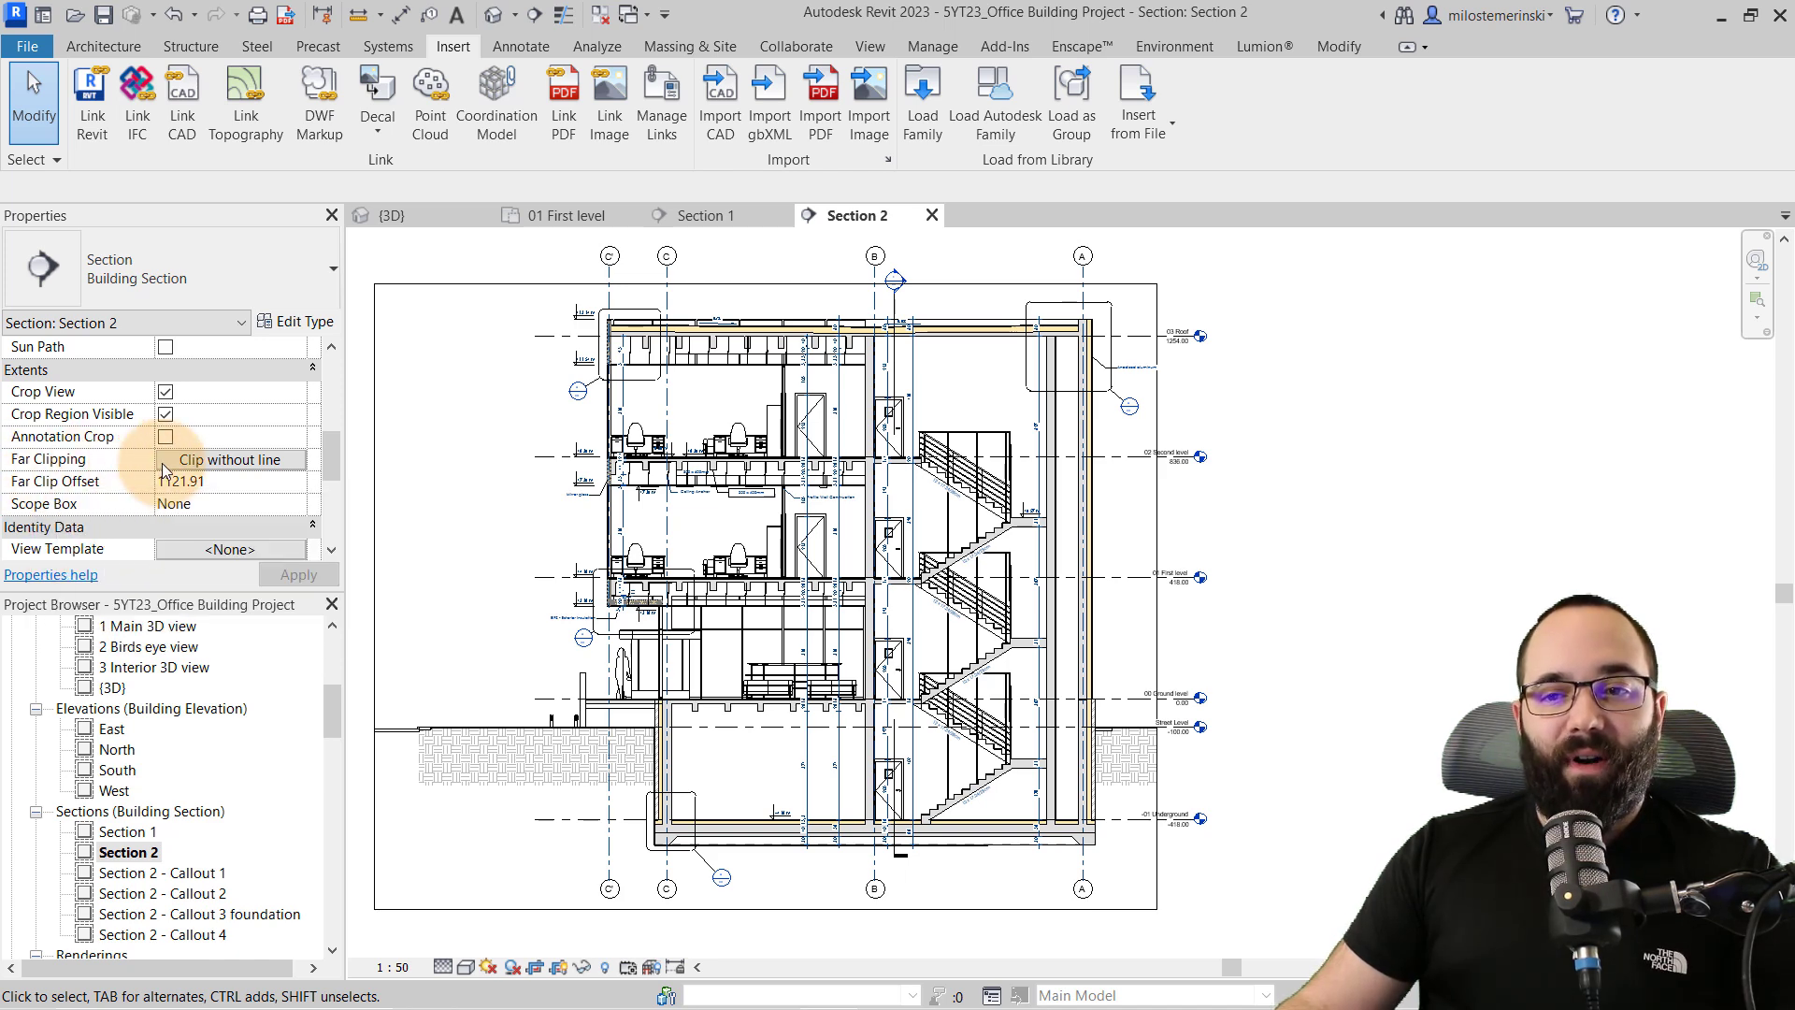
{"action": "left_click", "coordinate": [165, 436]}
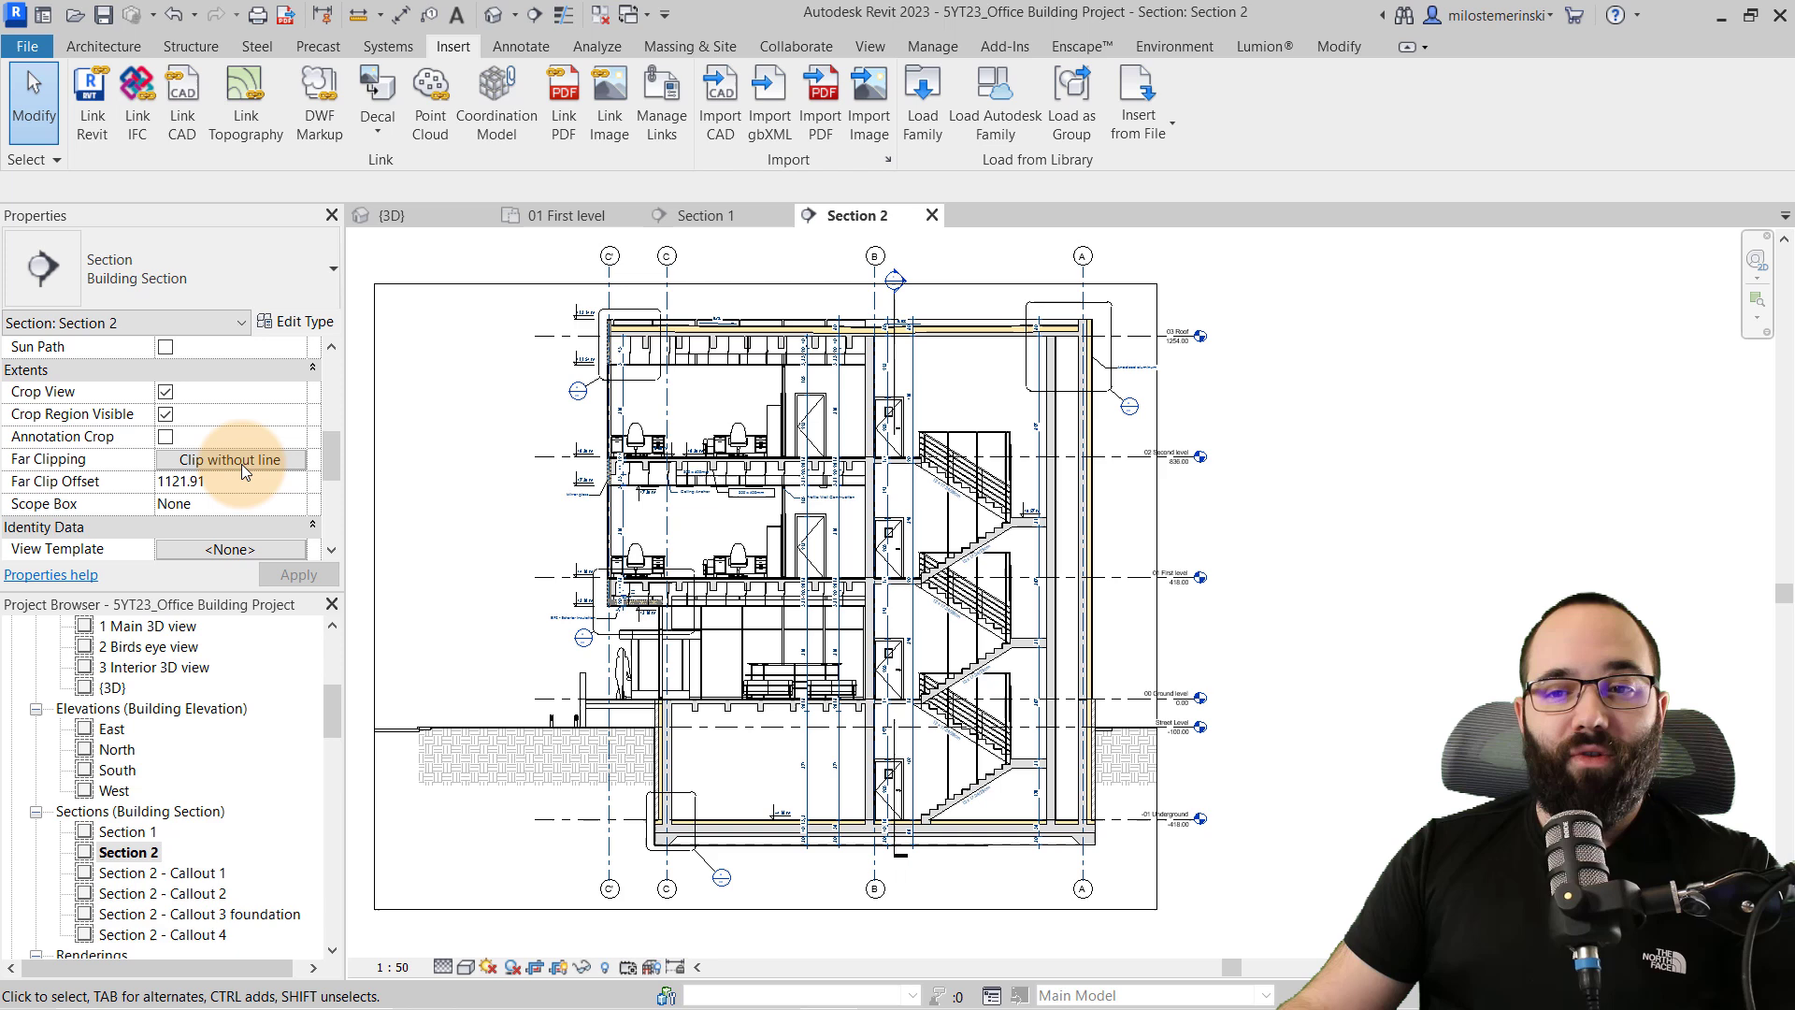
{"action": "left_click", "coordinate": [228, 460]}
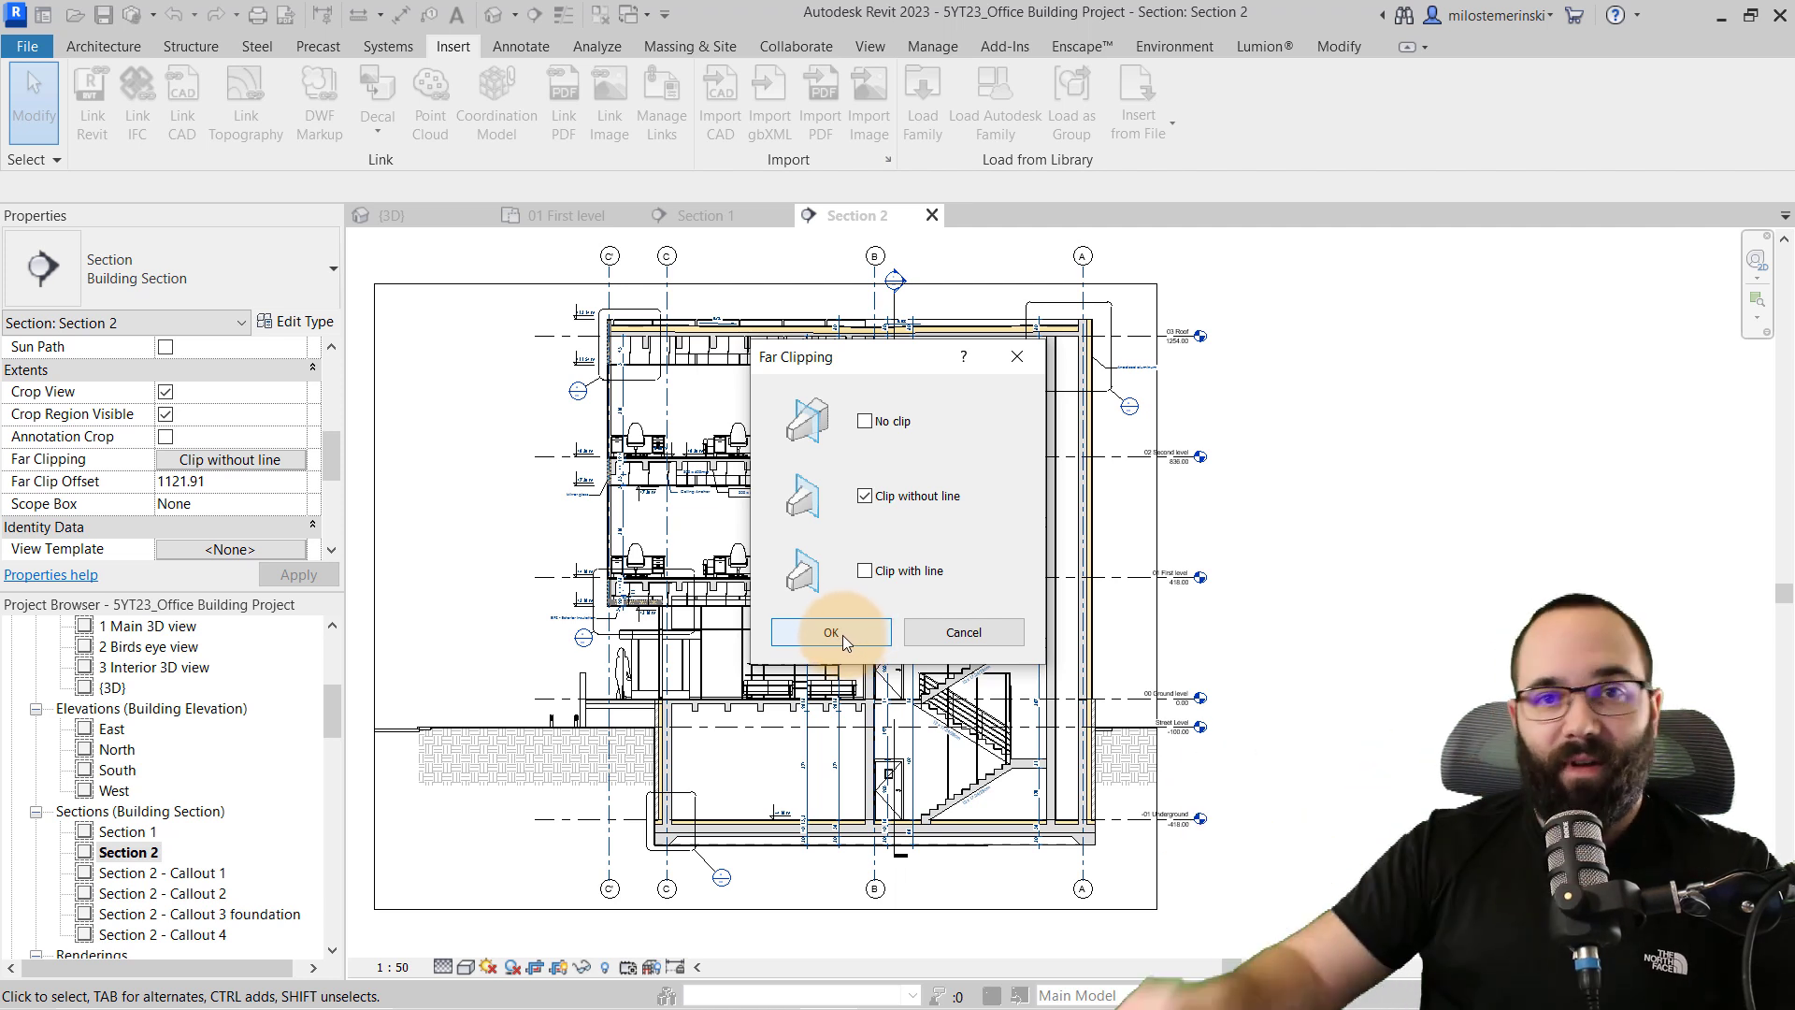
{"action": "mouse_move", "coordinate": [965, 632]}
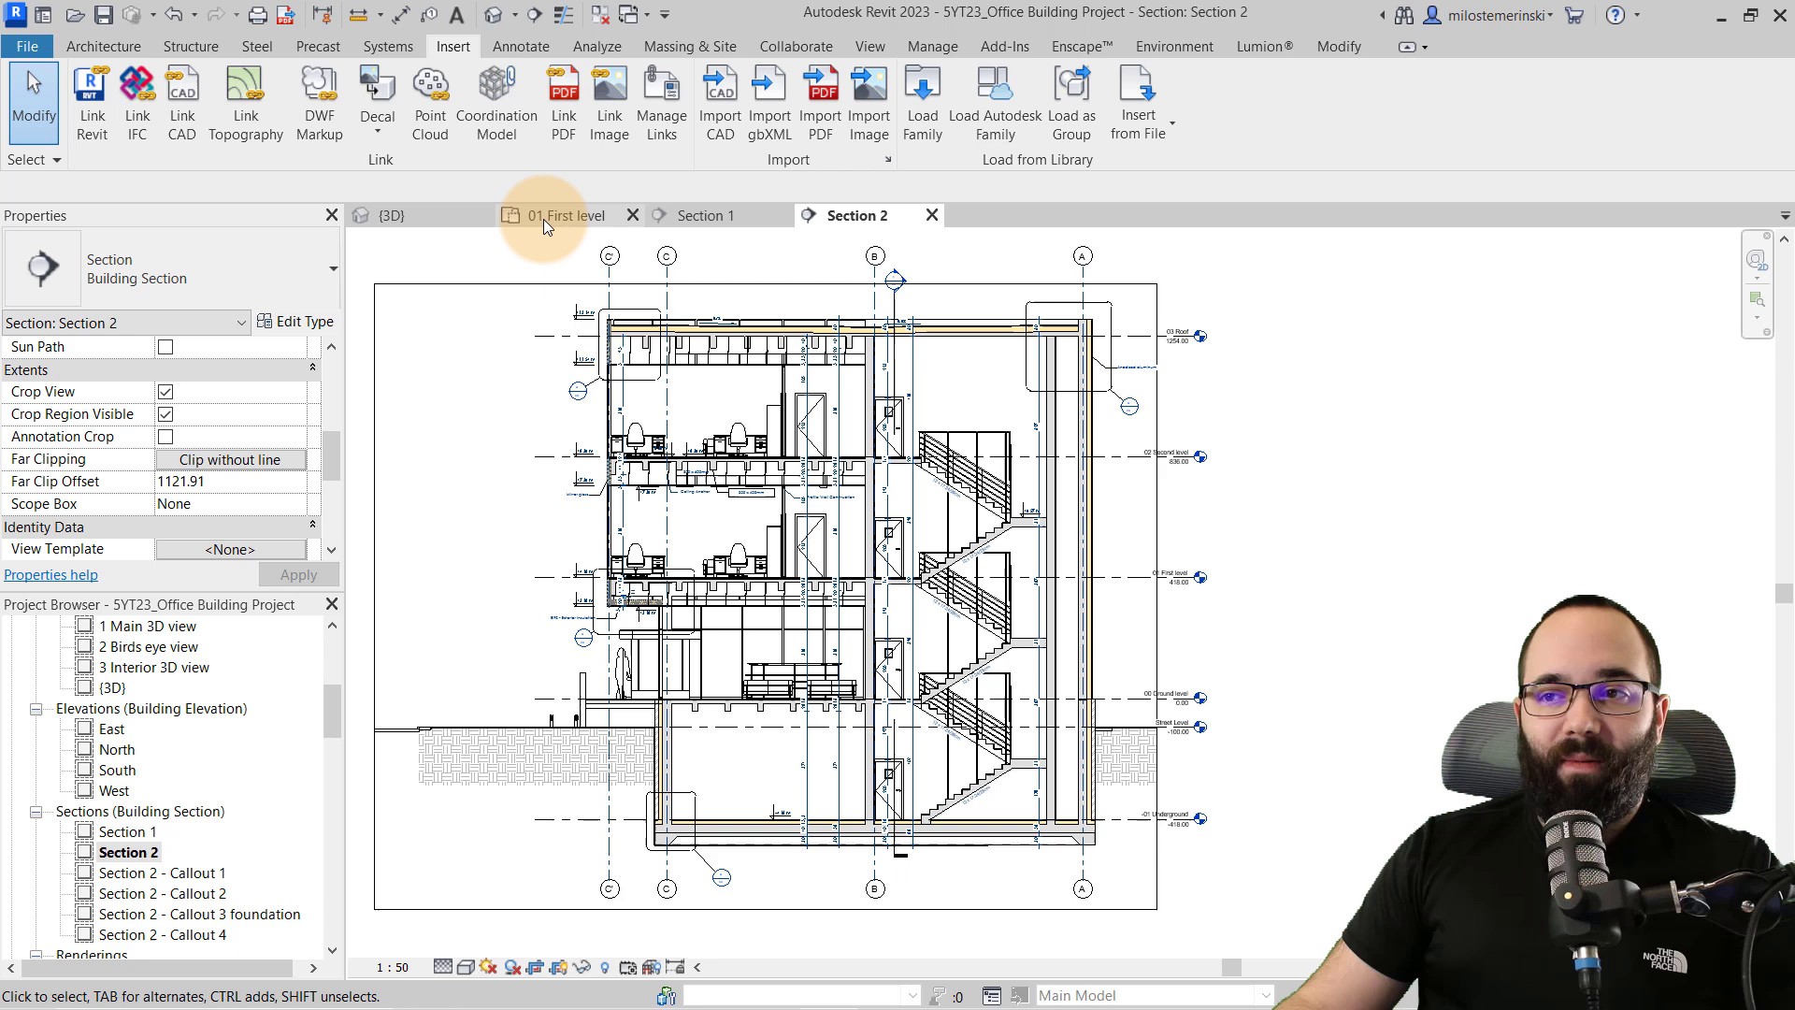
Step: From the 01 First level plan, enter a far clip offset of 800.00 for Section 2
{"action": "left_click", "coordinate": [569, 215]}
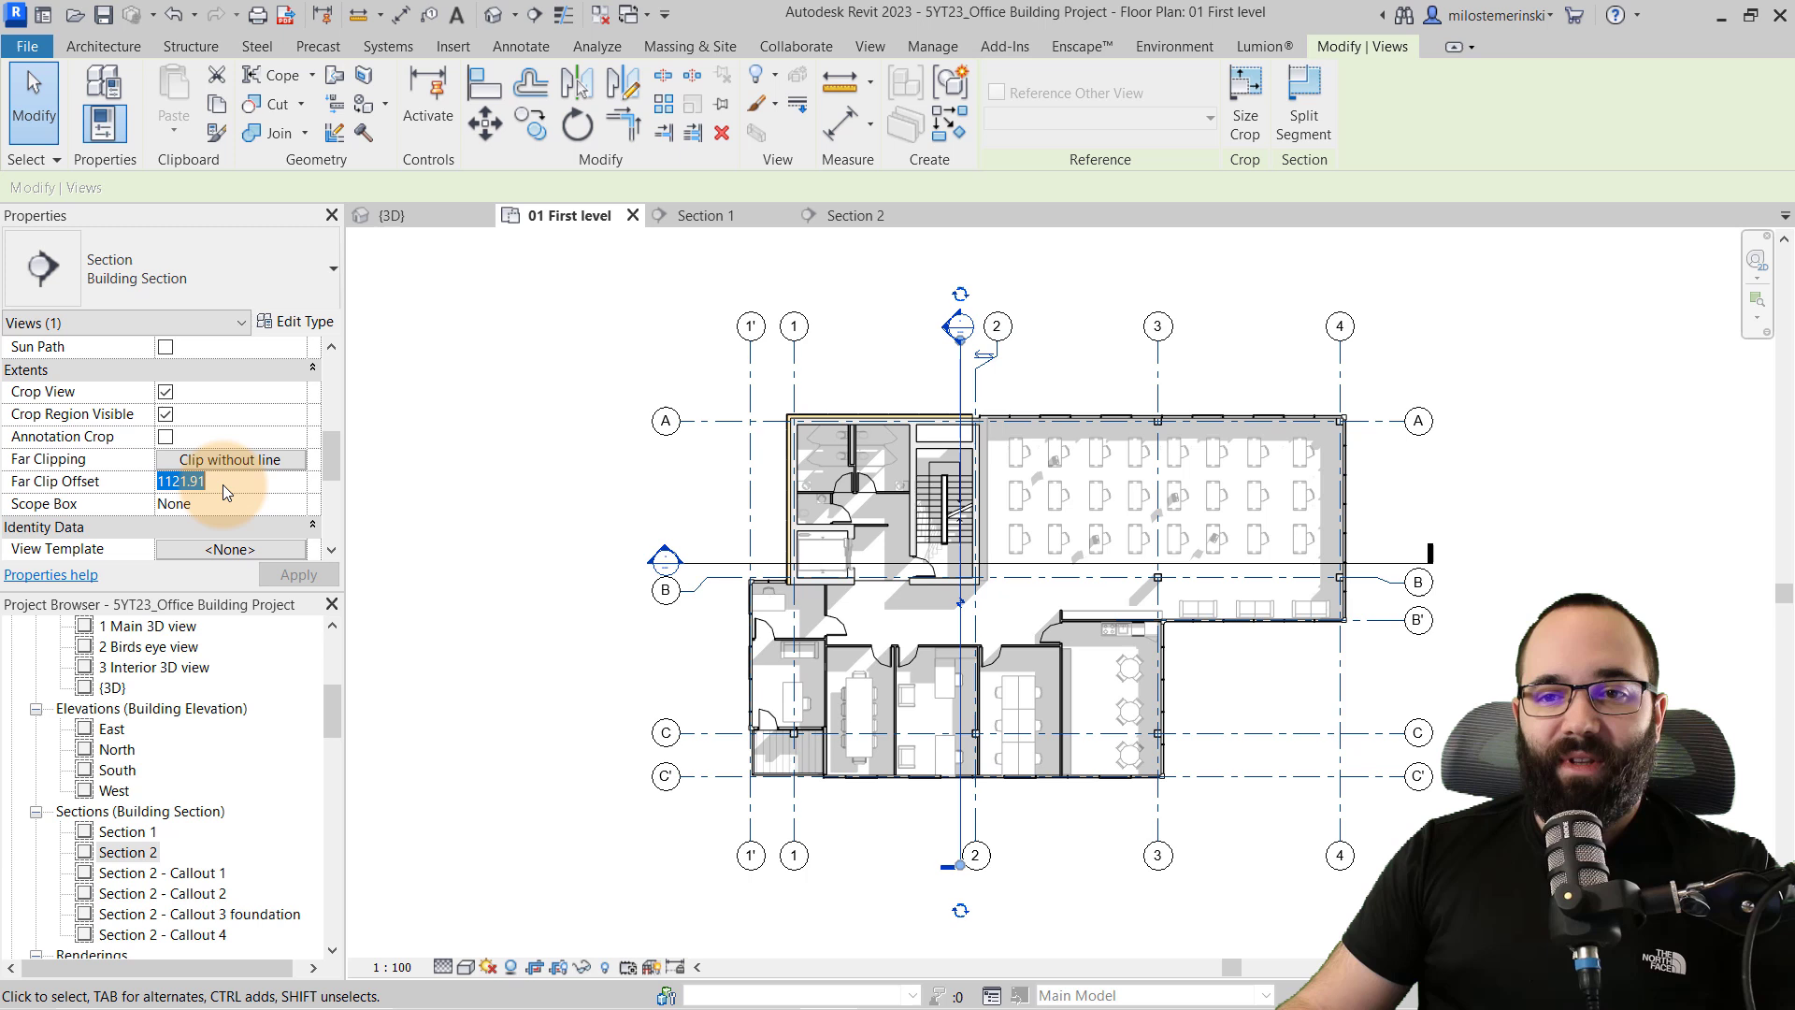
{"action": "type", "text": "800.00"}
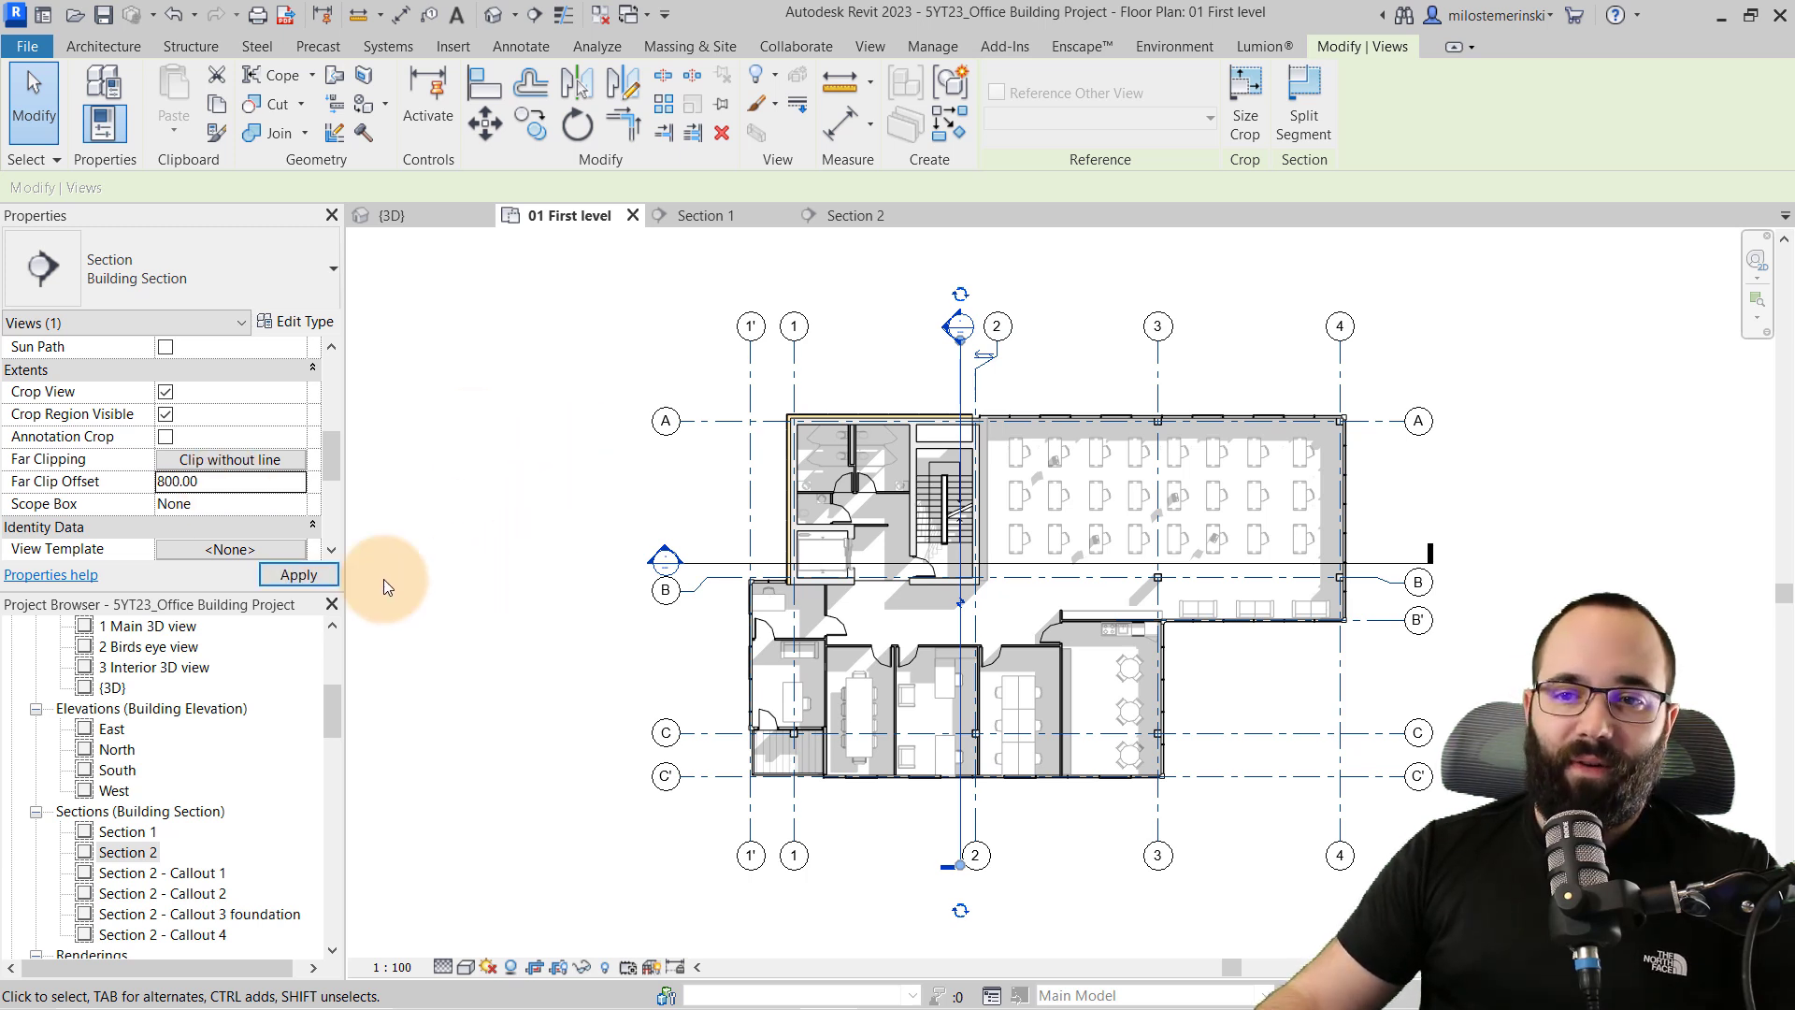